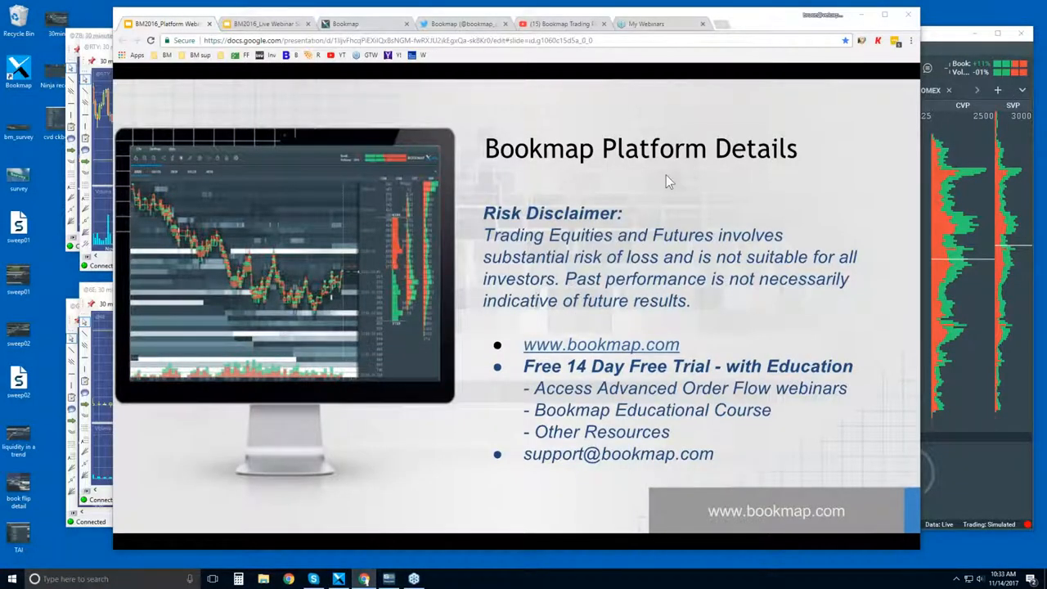
pyautogui.moveTo(684, 211)
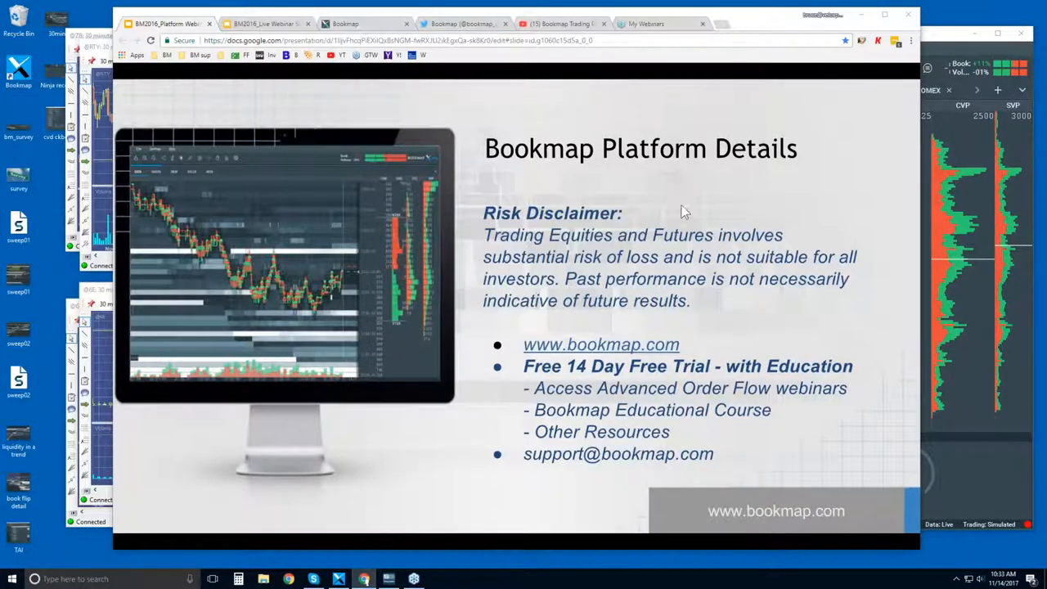
pyautogui.moveTo(619, 255)
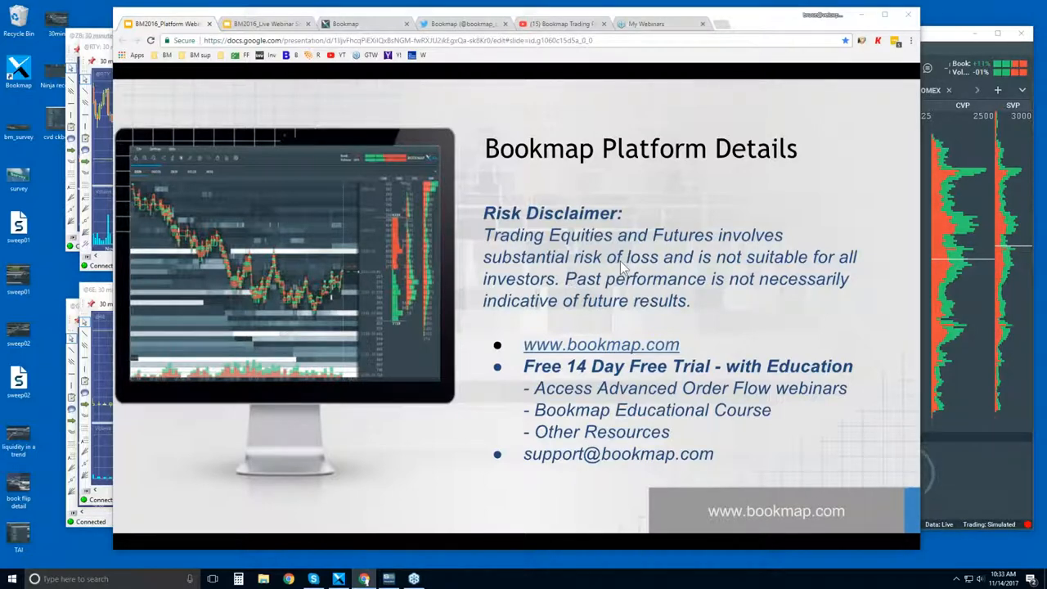
pyautogui.moveTo(746, 297)
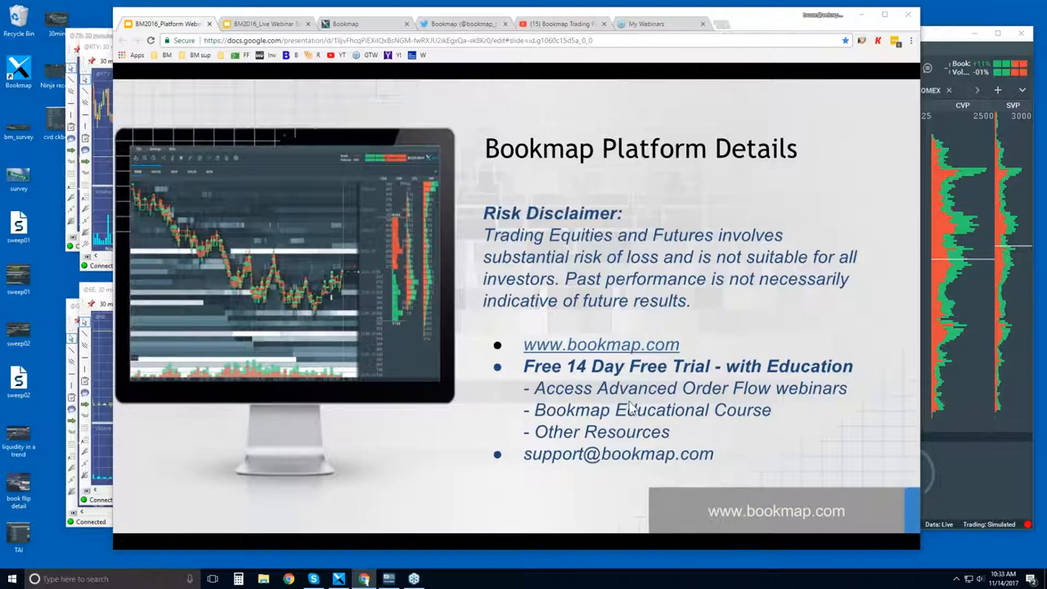
pyautogui.moveTo(614, 378)
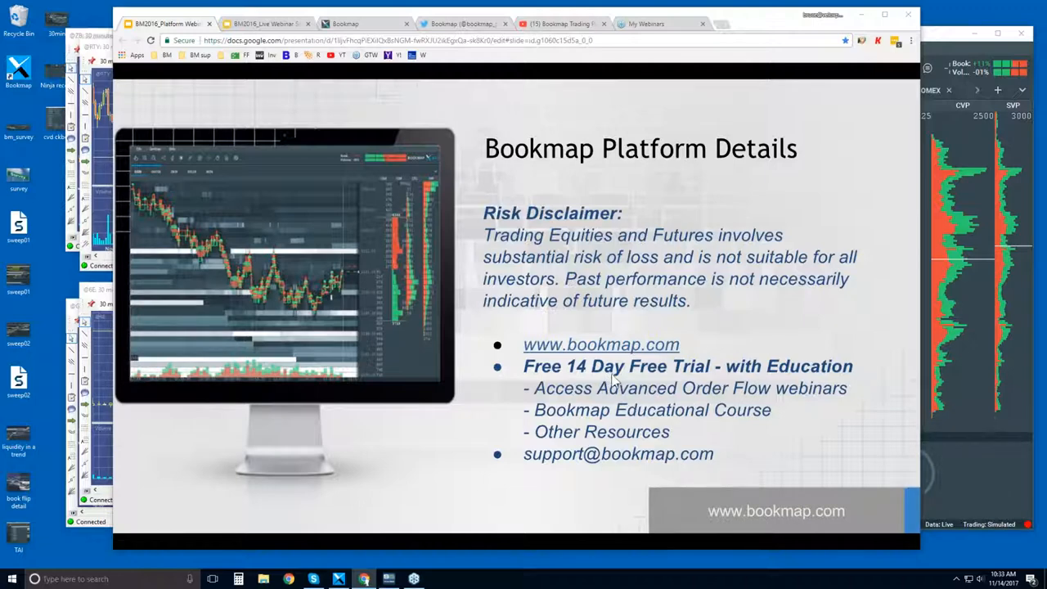
pyautogui.moveTo(772, 391)
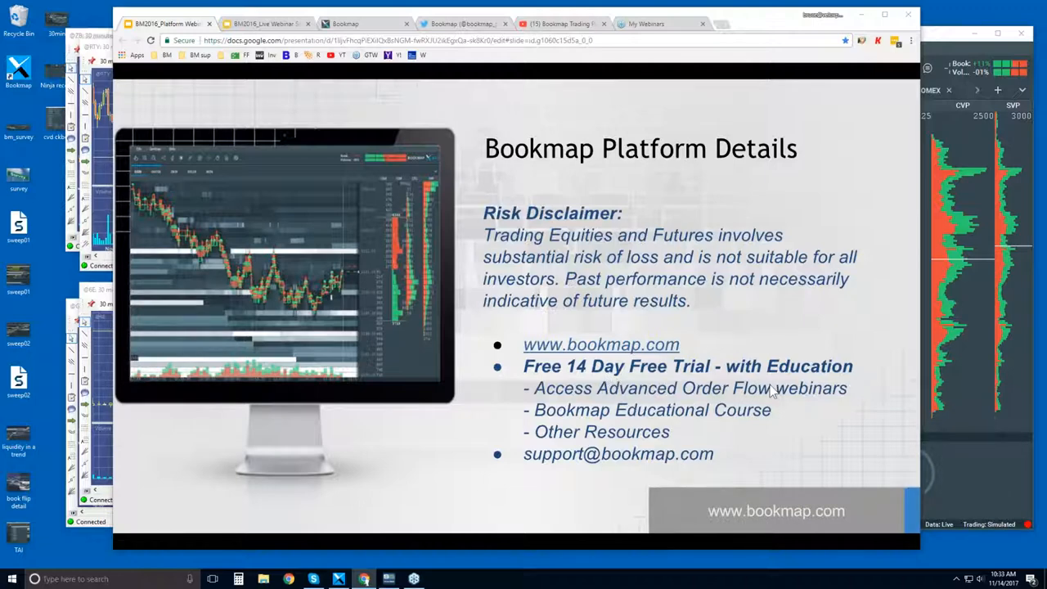
pyautogui.moveTo(625, 416)
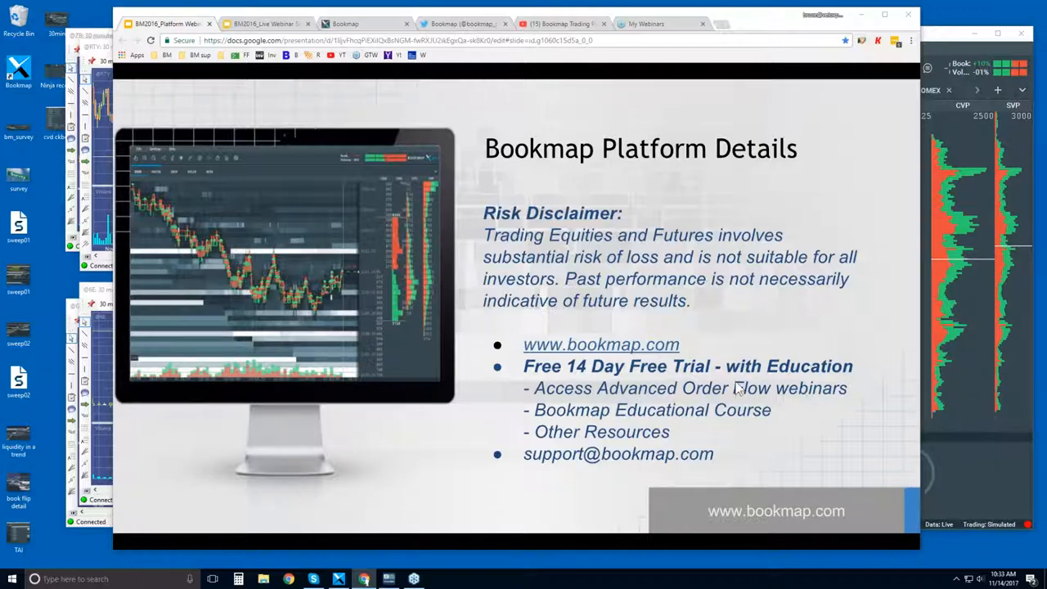
pyautogui.moveTo(673, 415)
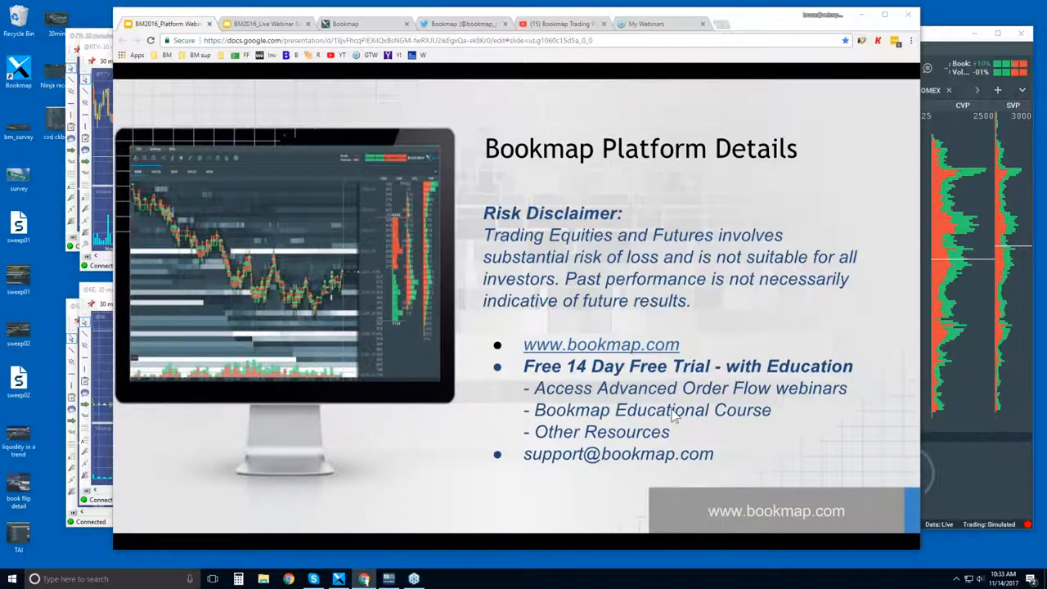
pyautogui.moveTo(668, 400)
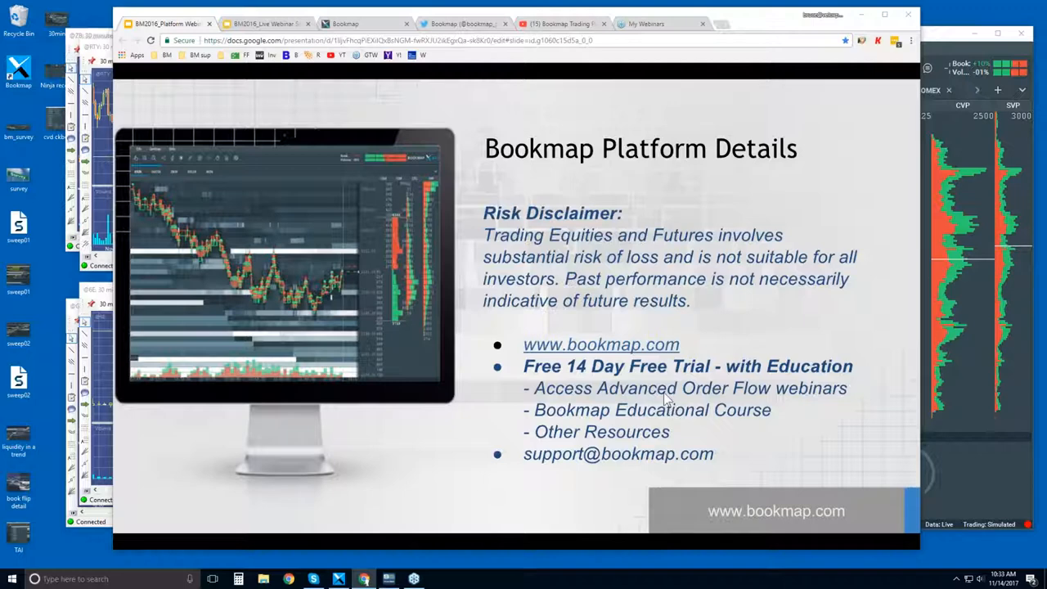
pyautogui.moveTo(678, 399)
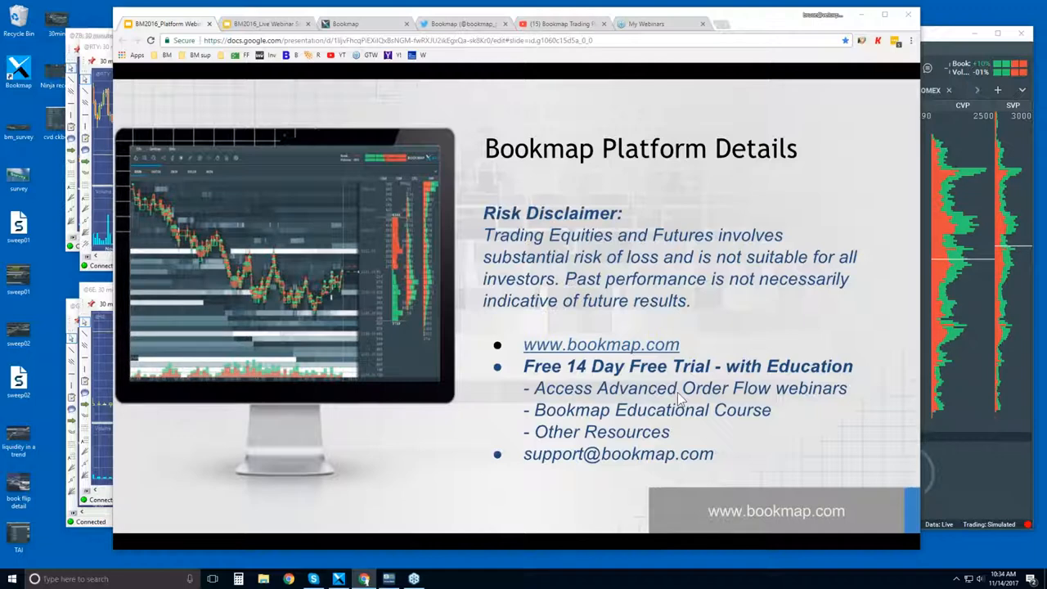
pyautogui.moveTo(706, 401)
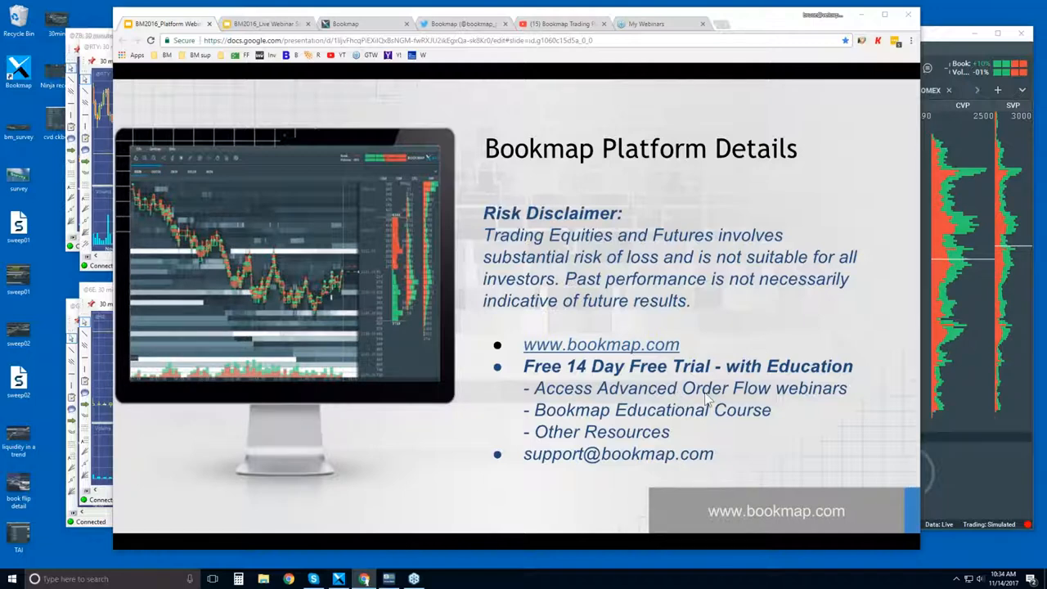
pyautogui.moveTo(621, 376)
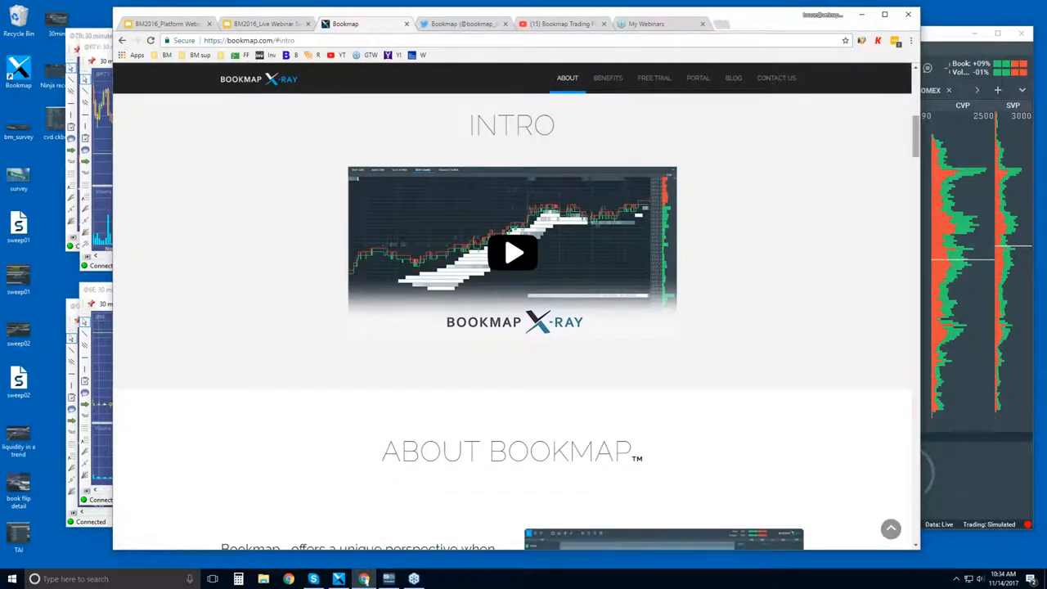
# Step: Scroll the Bookmap About page past the intro video and About Bookmap text to the Platform section
pyautogui.scroll(-3)
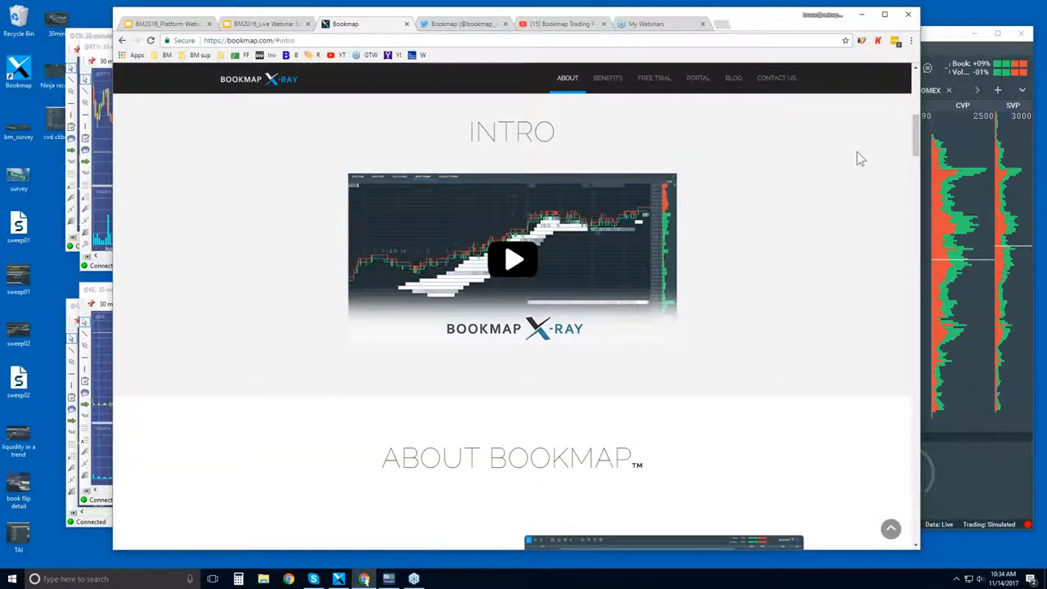
pyautogui.moveTo(576, 304)
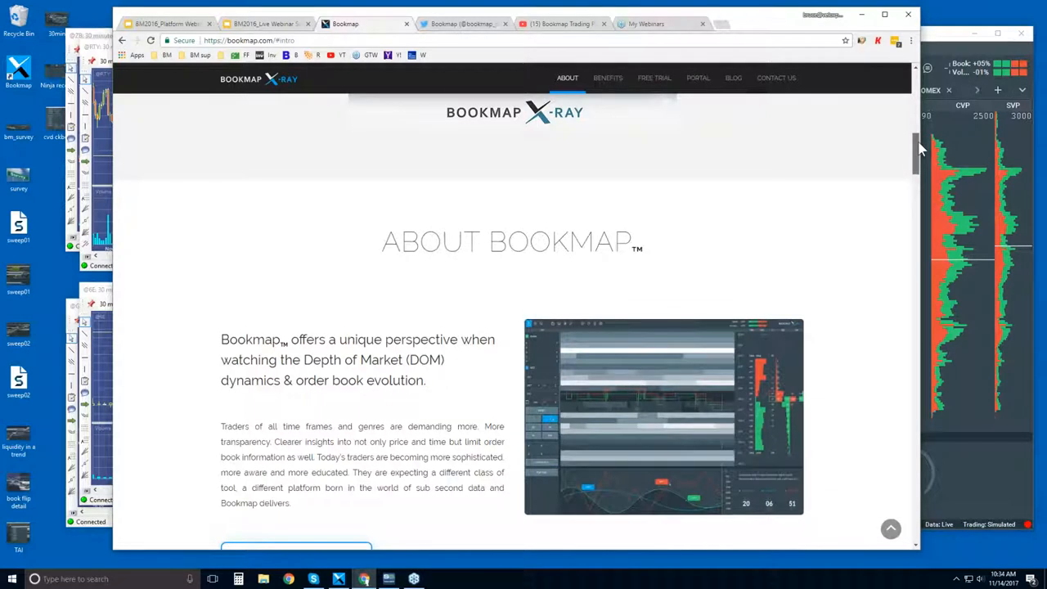
pyautogui.scroll(-3)
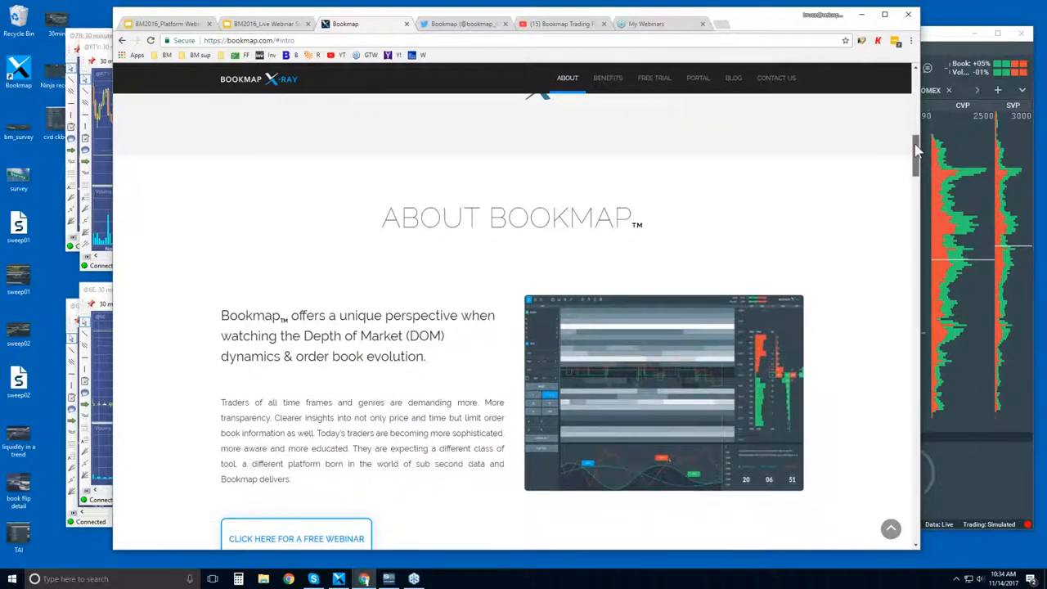
pyautogui.scroll(-3)
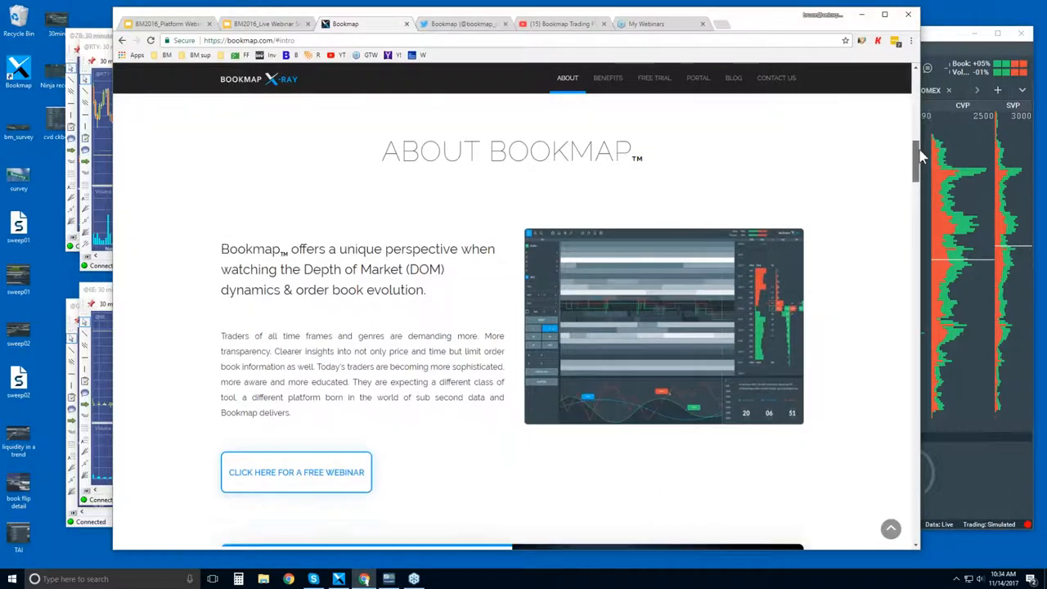
pyautogui.scroll(-3)
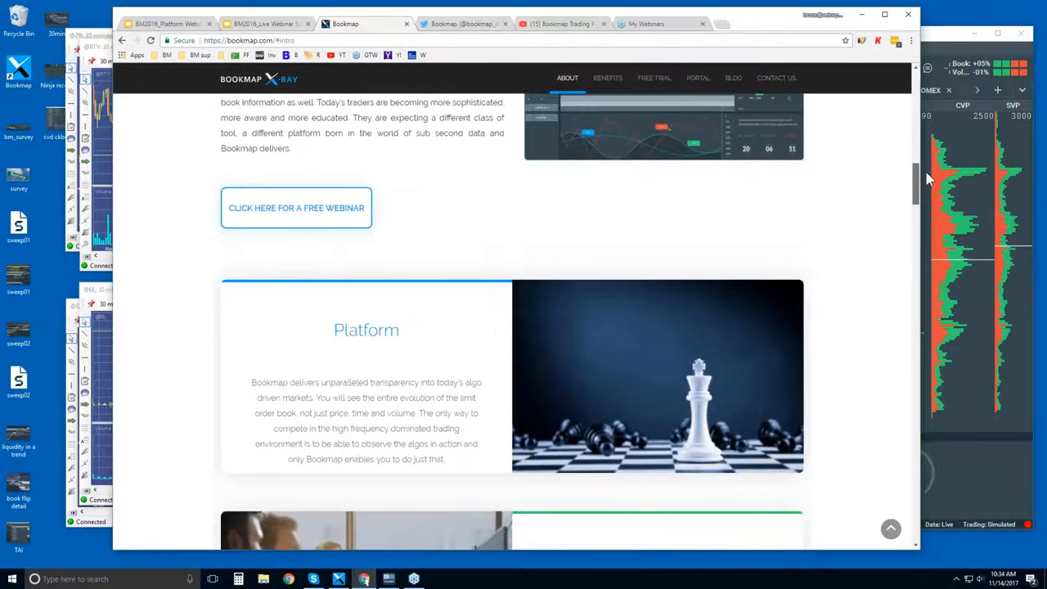
pyautogui.scroll(-3)
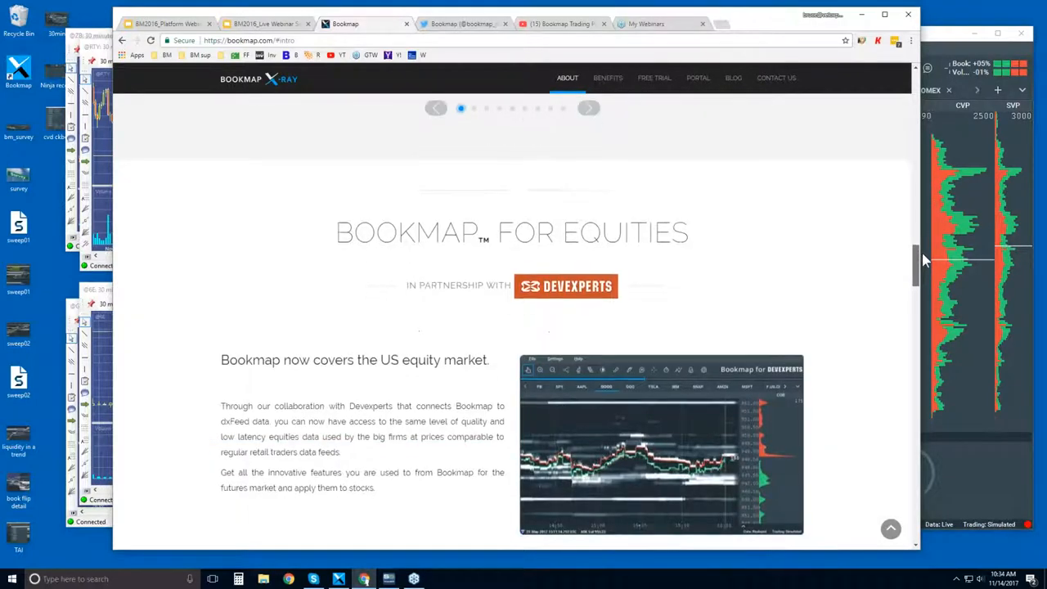
# Step: Scroll past Bookmap for Equities and the Advantages panel toward Who Uses Bookmap
pyautogui.scroll(-3)
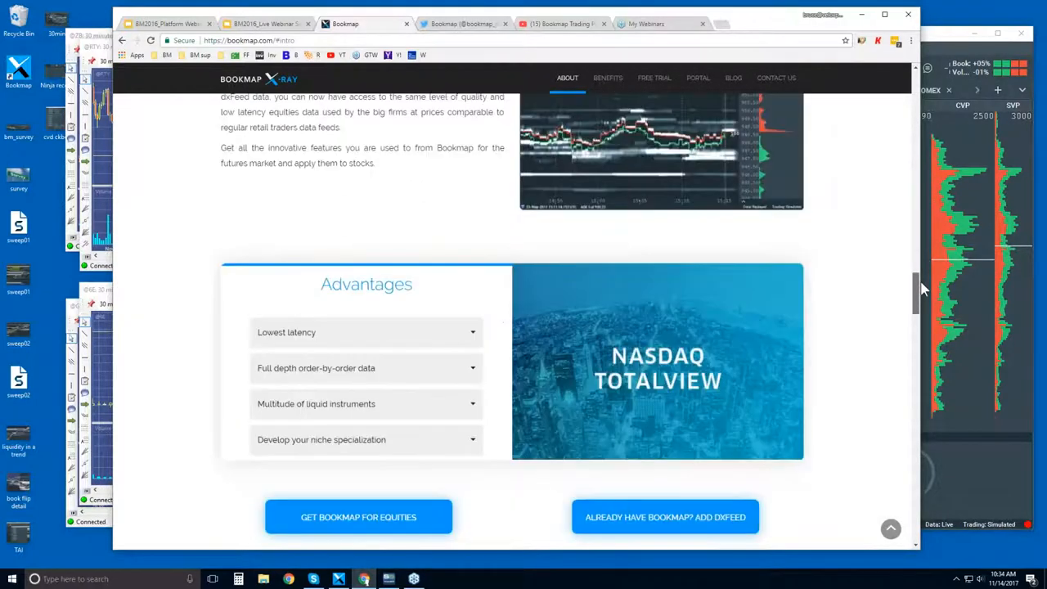
pyautogui.scroll(-3)
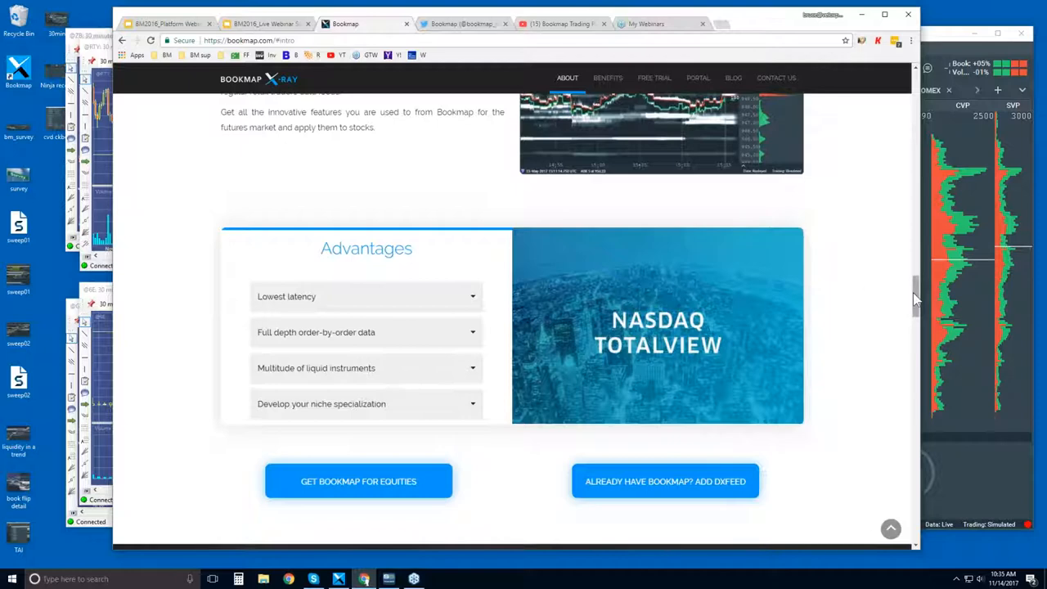
pyautogui.scroll(-3)
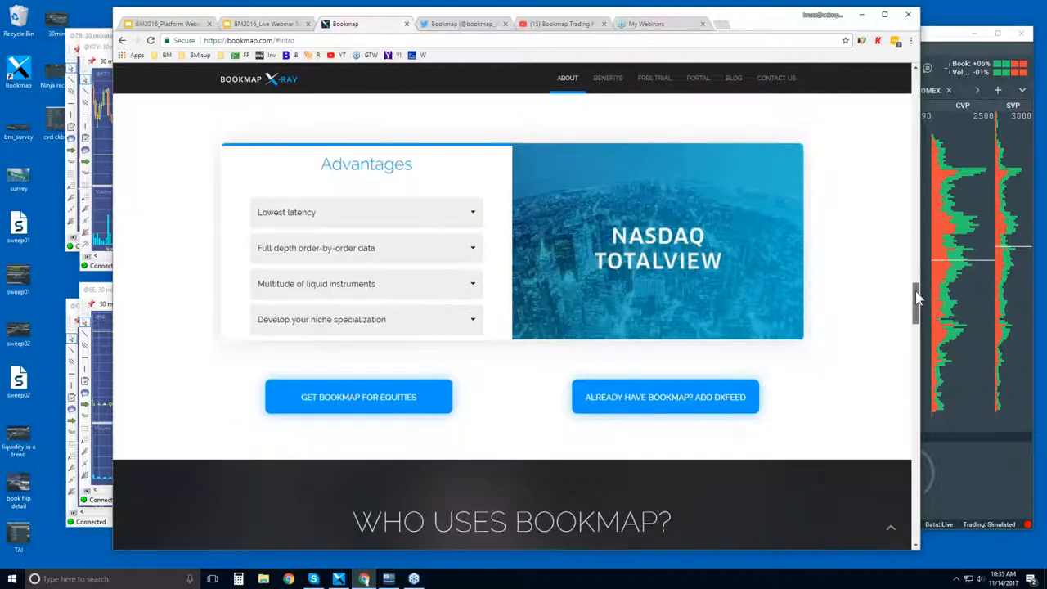
# Step: Scroll down to the Connectivity section listing supported data and execution platforms
pyautogui.scroll(-3)
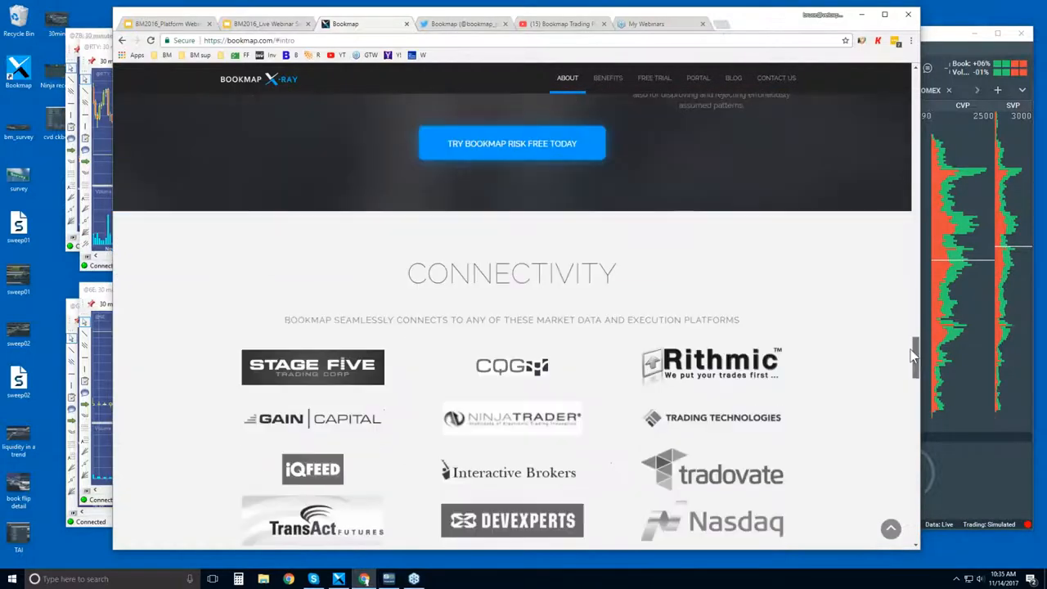
pyautogui.scroll(-3)
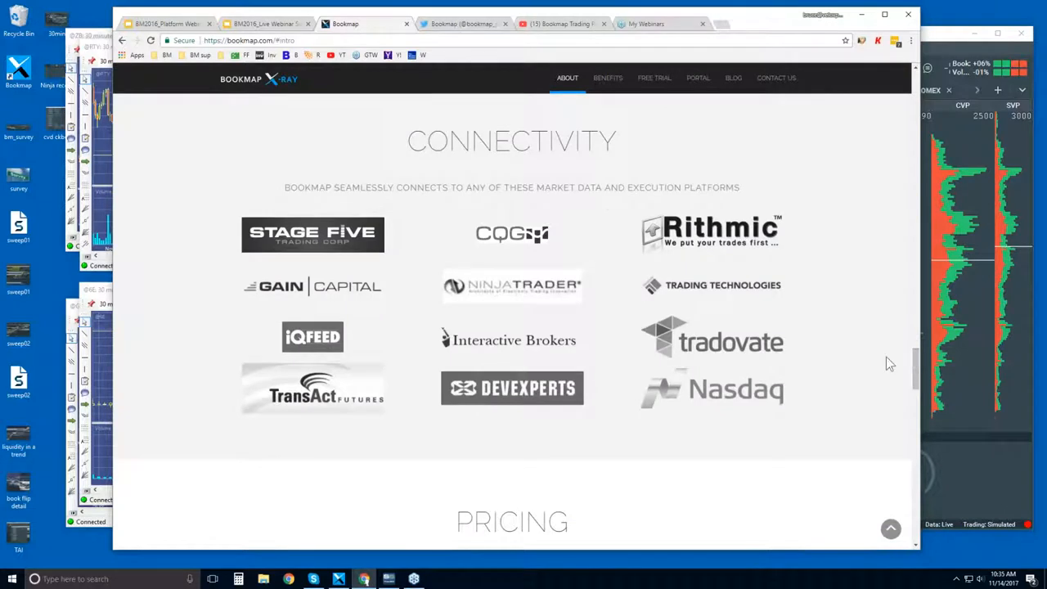
pyautogui.moveTo(514, 388)
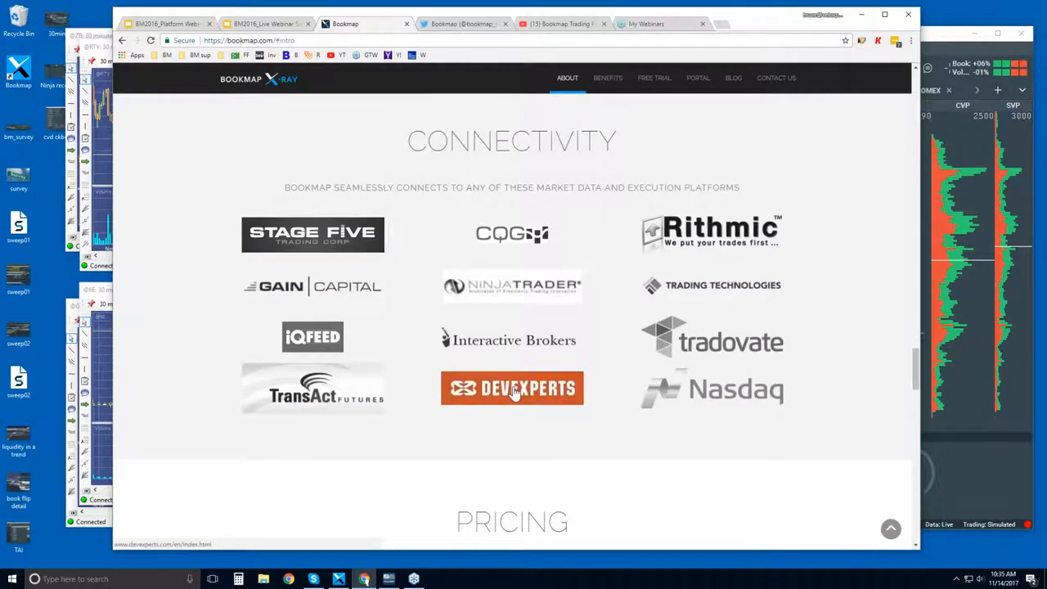
pyautogui.moveTo(512, 394)
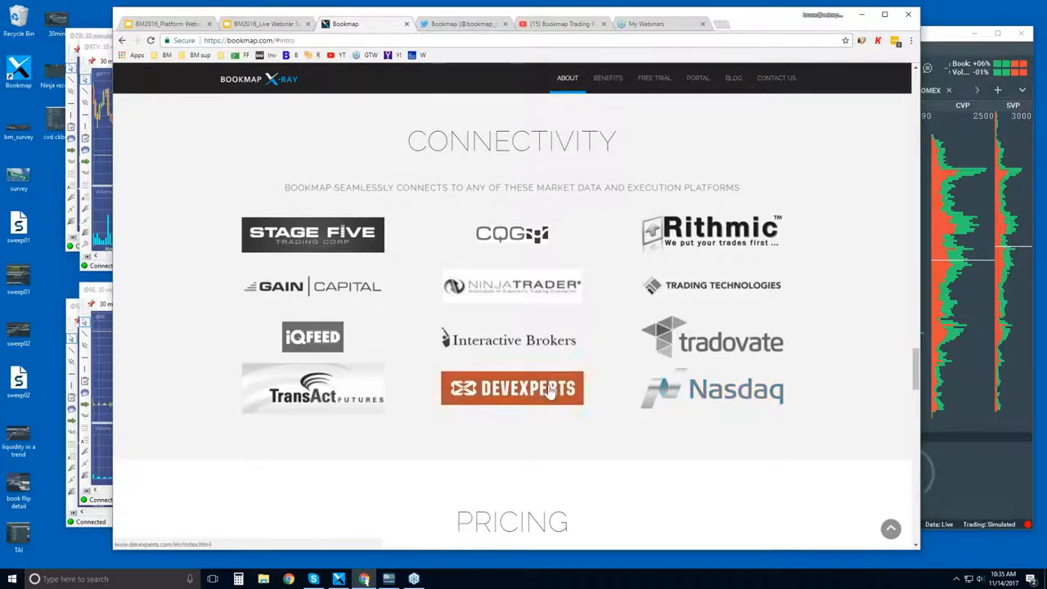
pyautogui.moveTo(756, 337)
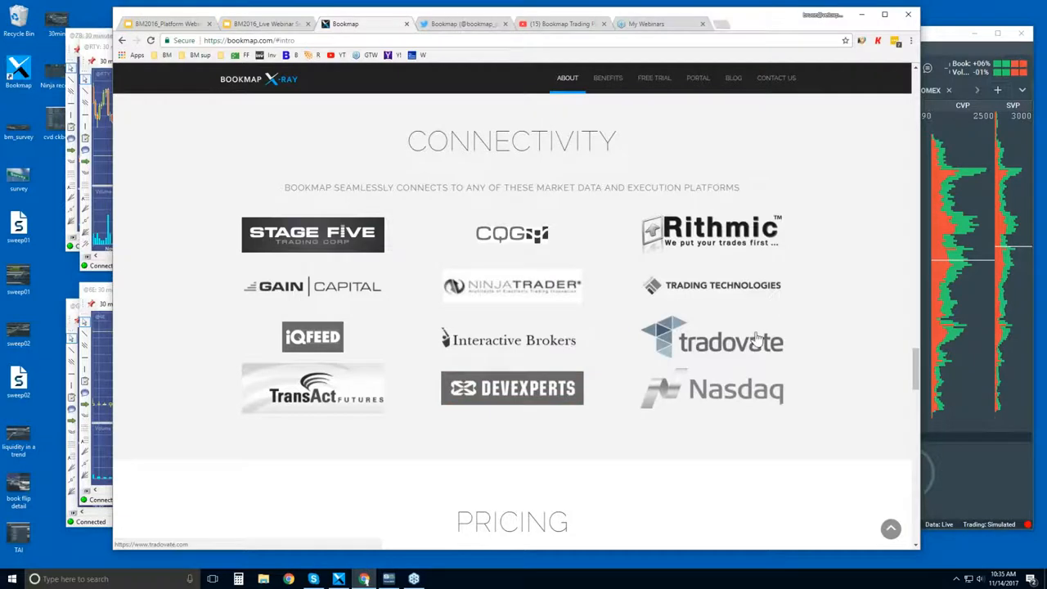
pyautogui.moveTo(625, 237)
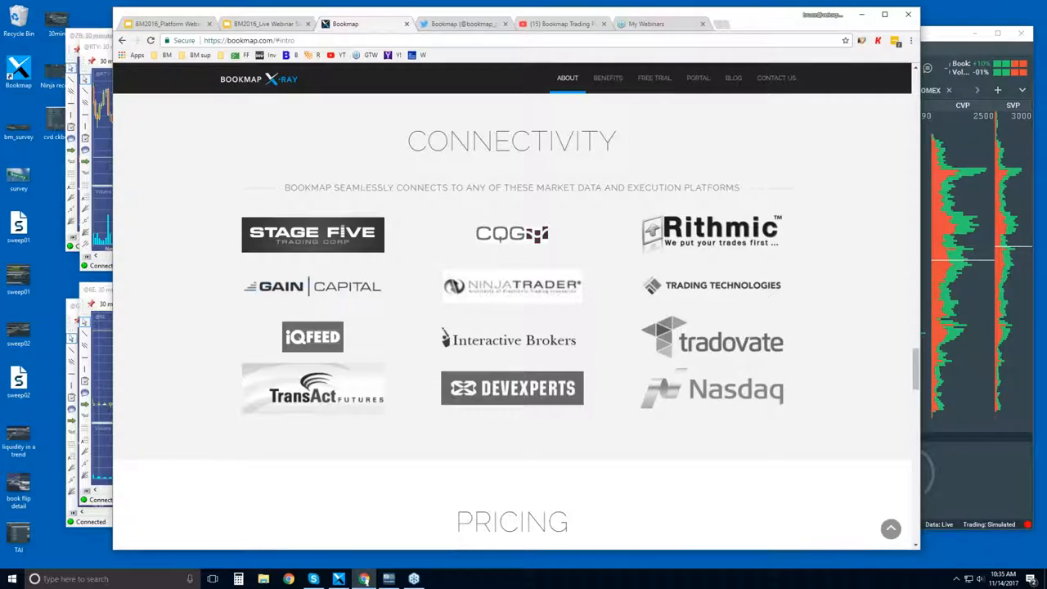
pyautogui.moveTo(615, 229)
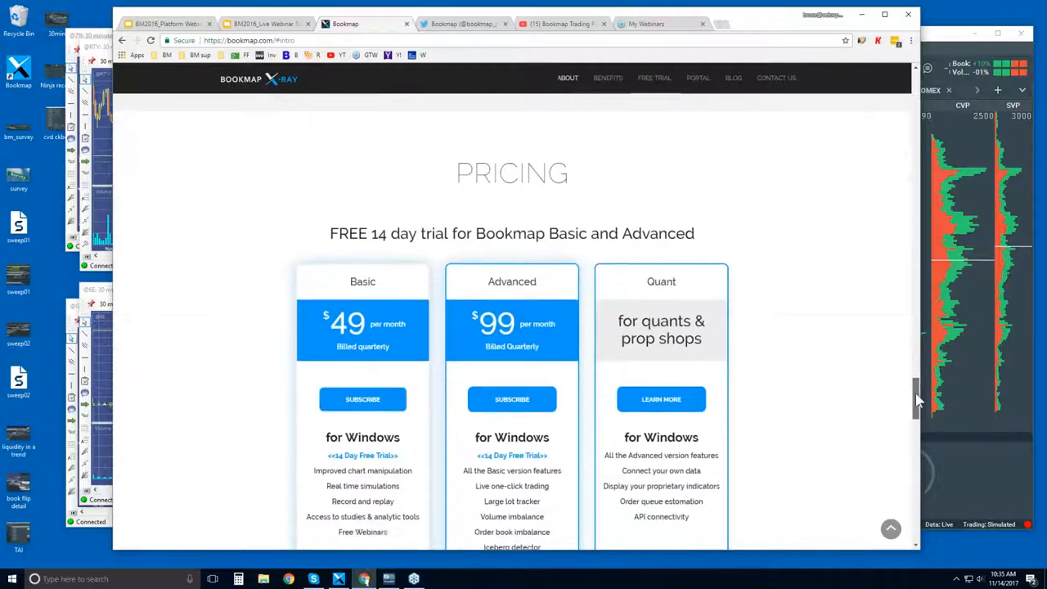
pyautogui.scroll(-3)
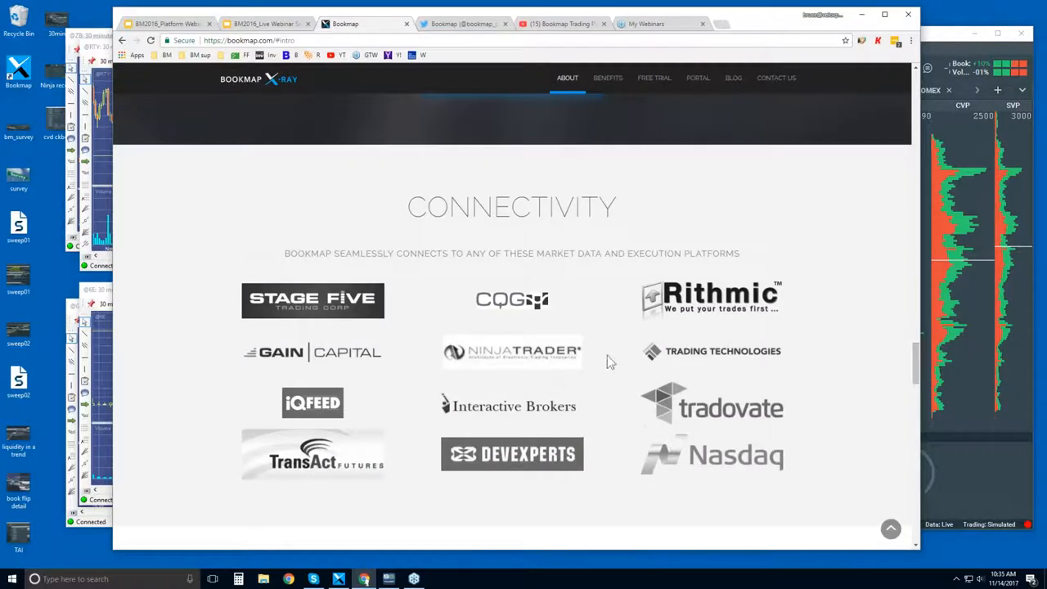
pyautogui.moveTo(507, 356)
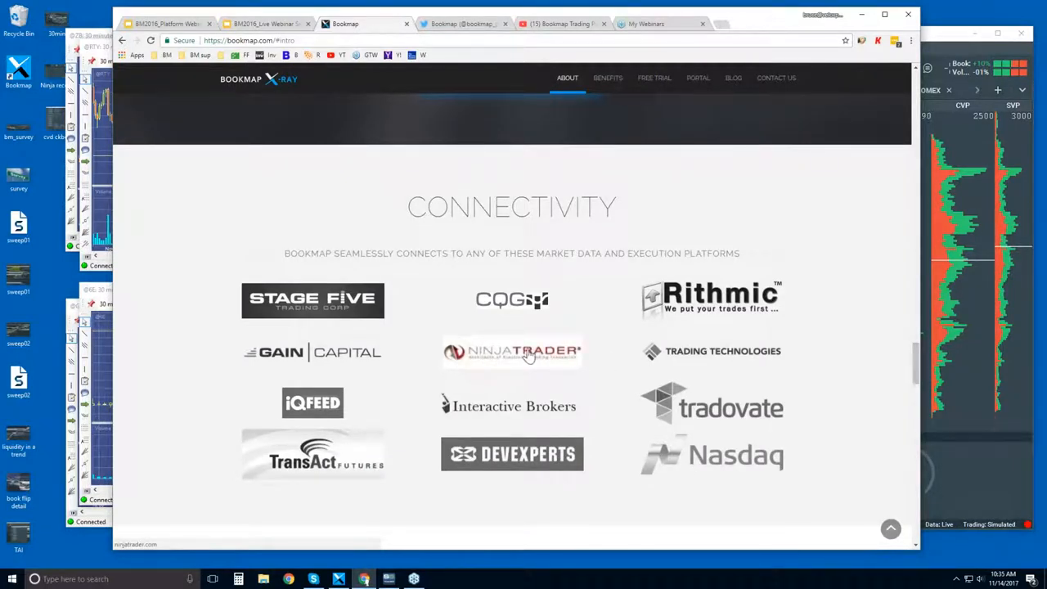
pyautogui.moveTo(690, 355)
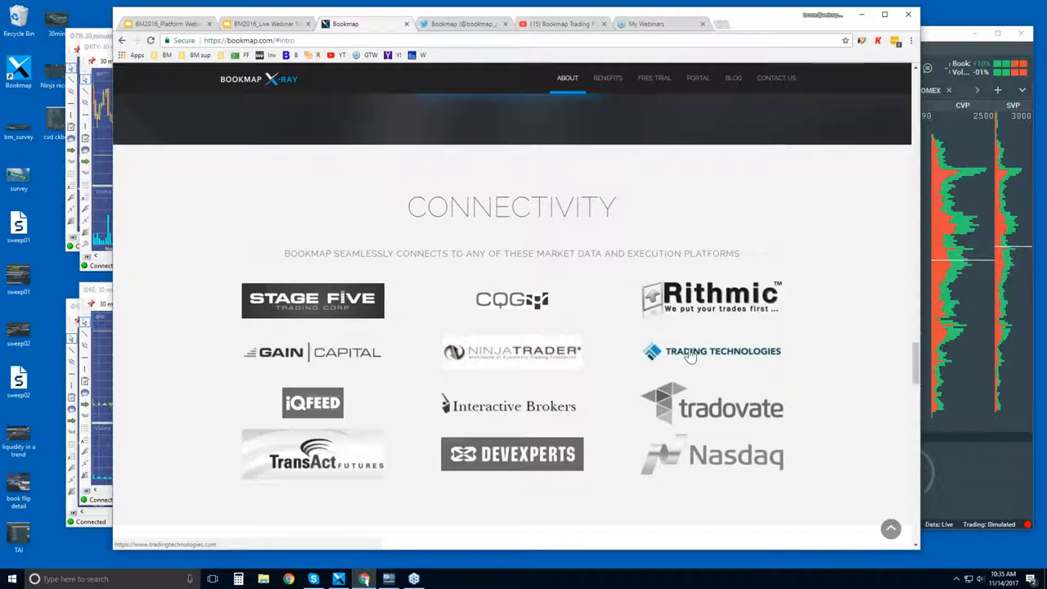
pyautogui.moveTo(494, 412)
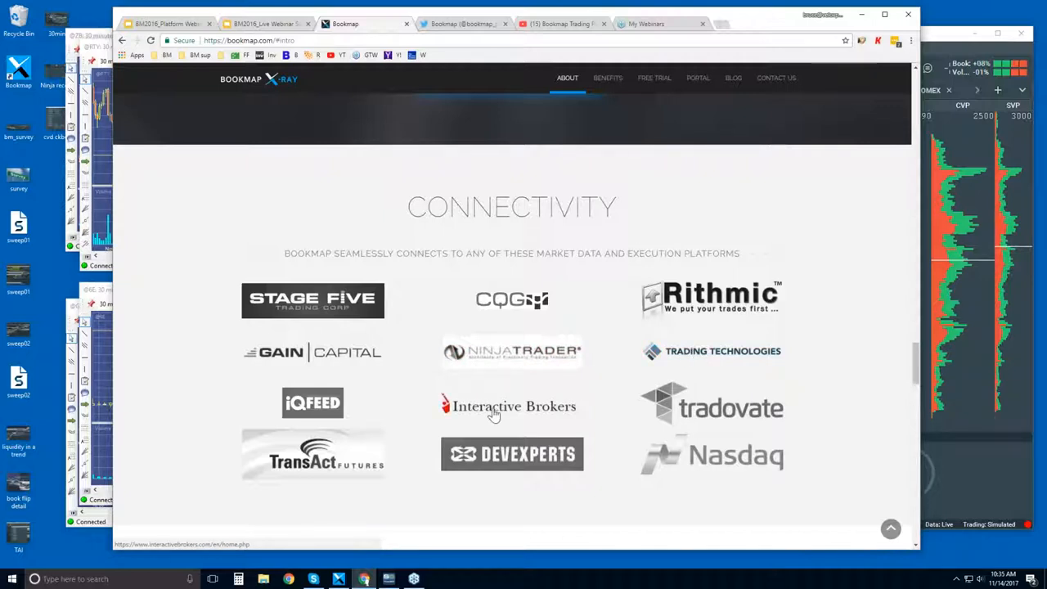
pyautogui.moveTo(534, 412)
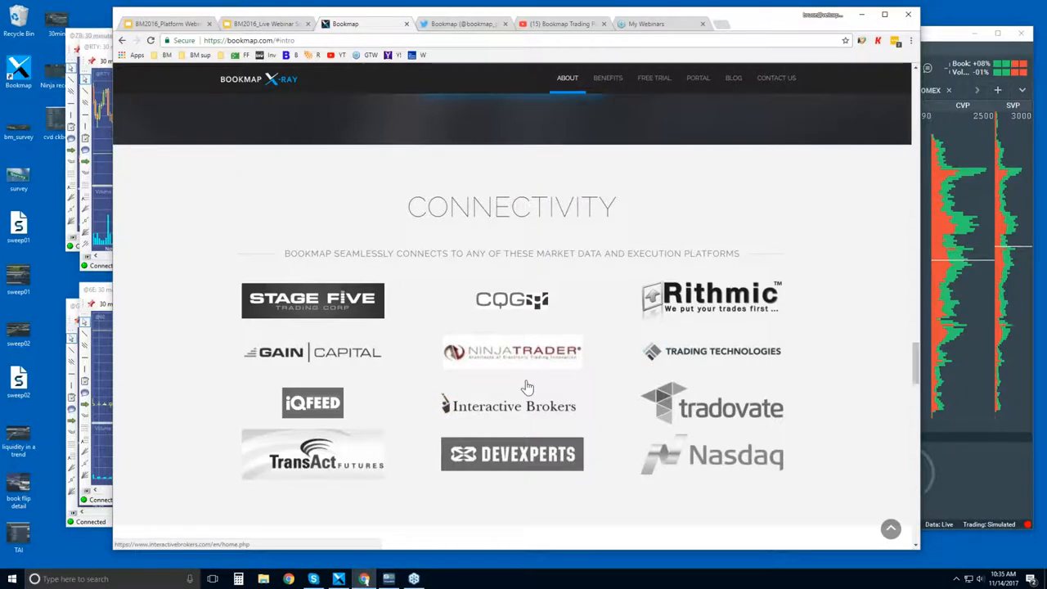
pyautogui.moveTo(749, 334)
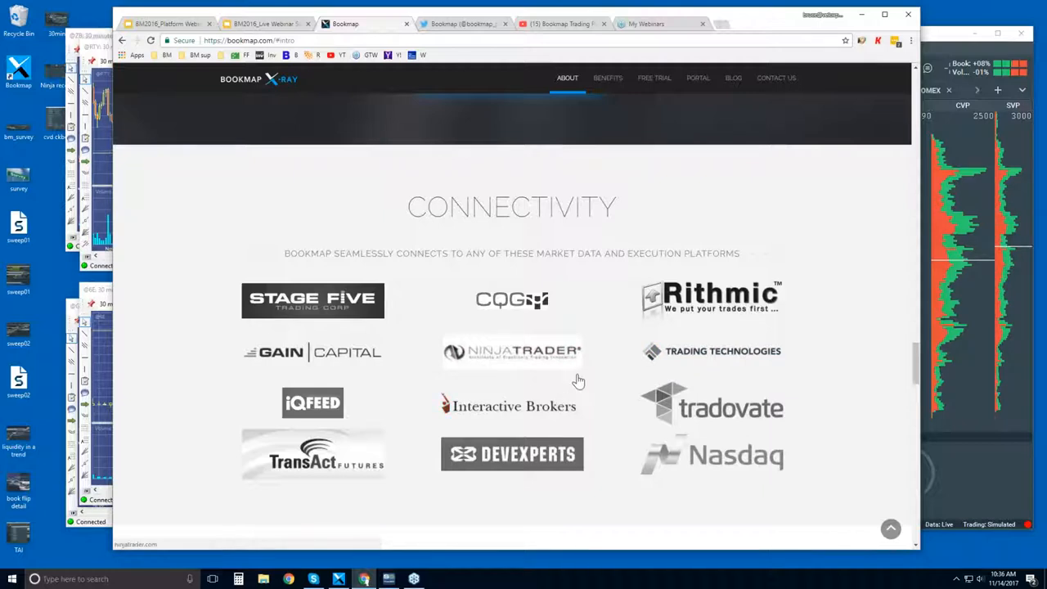
pyautogui.moveTo(679, 360)
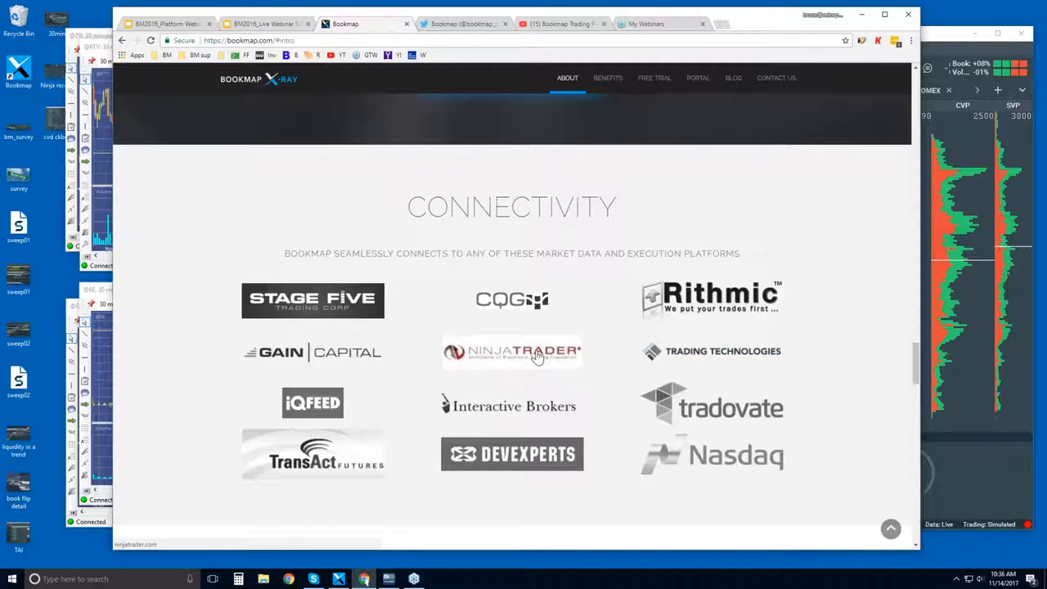
pyautogui.moveTo(689, 361)
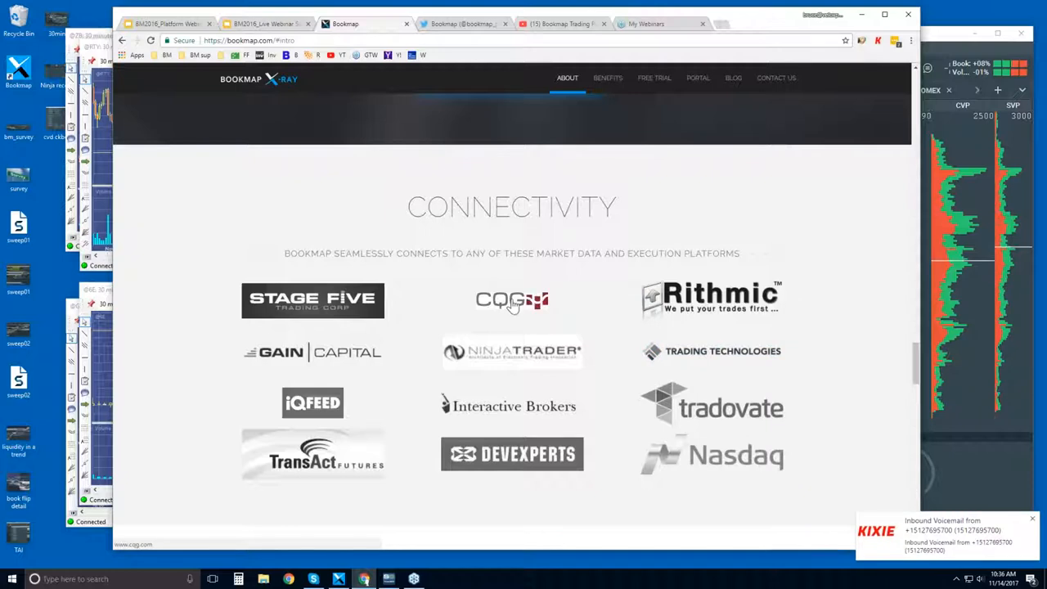
pyautogui.moveTo(512, 360)
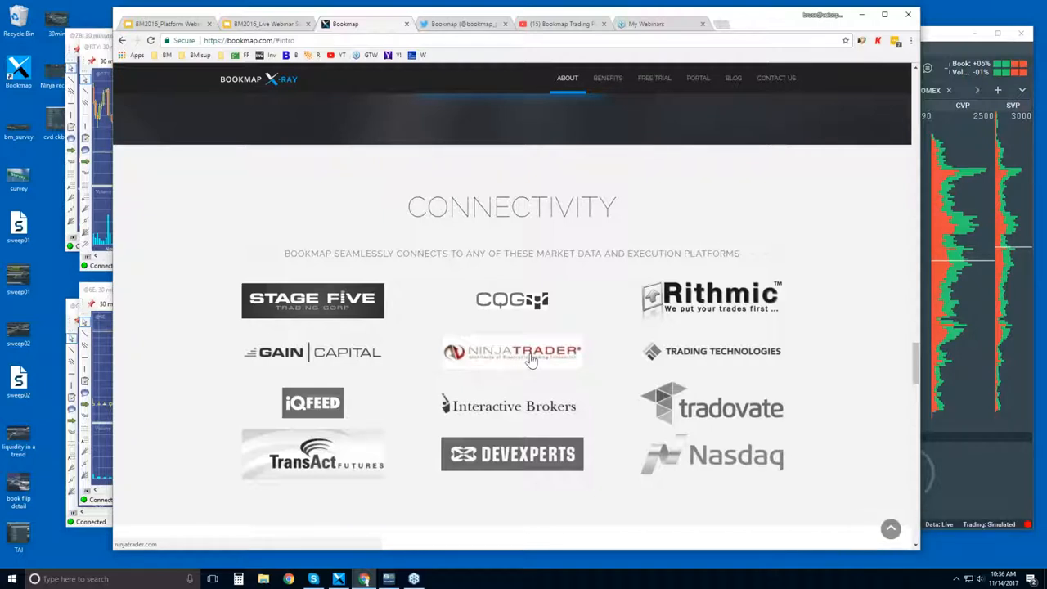
# Step: Reach the FREE TRIAL page showing the Basic, Advanced and Quant plans with prices
pyautogui.scroll(-3)
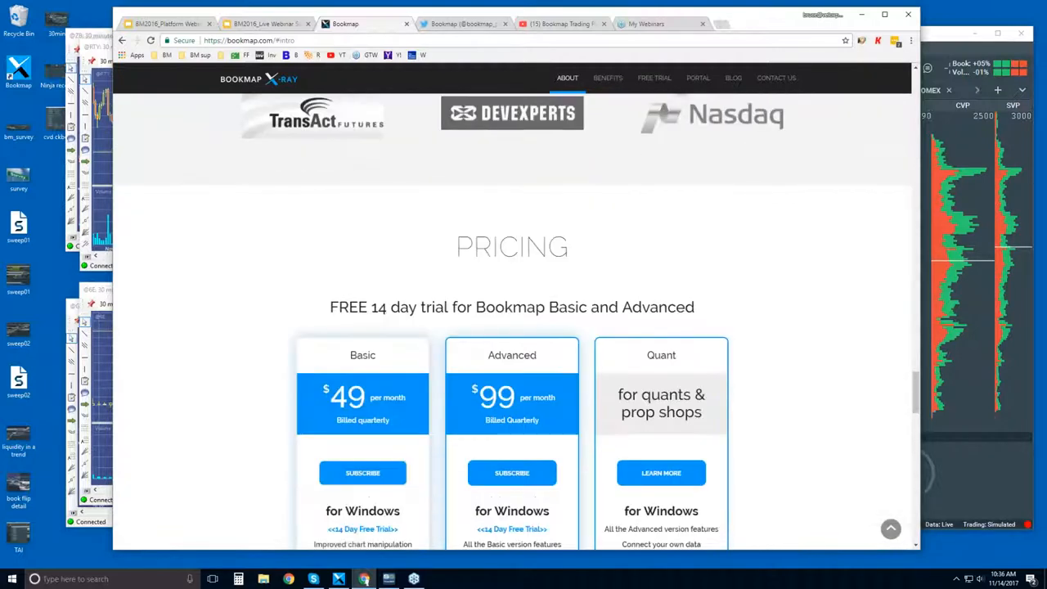
pyautogui.scroll(-3)
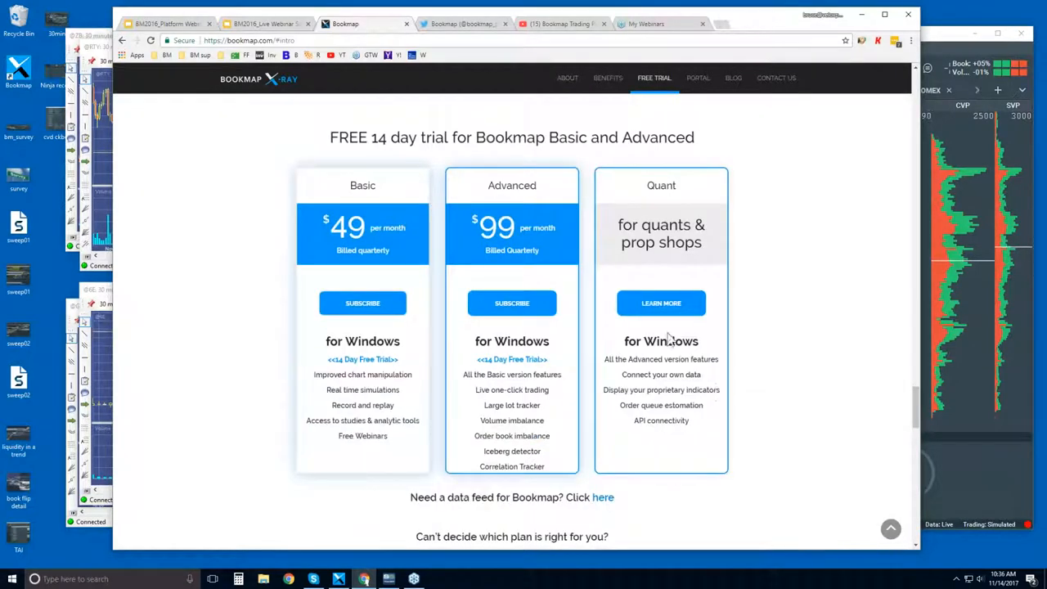
pyautogui.moveTo(931, 559)
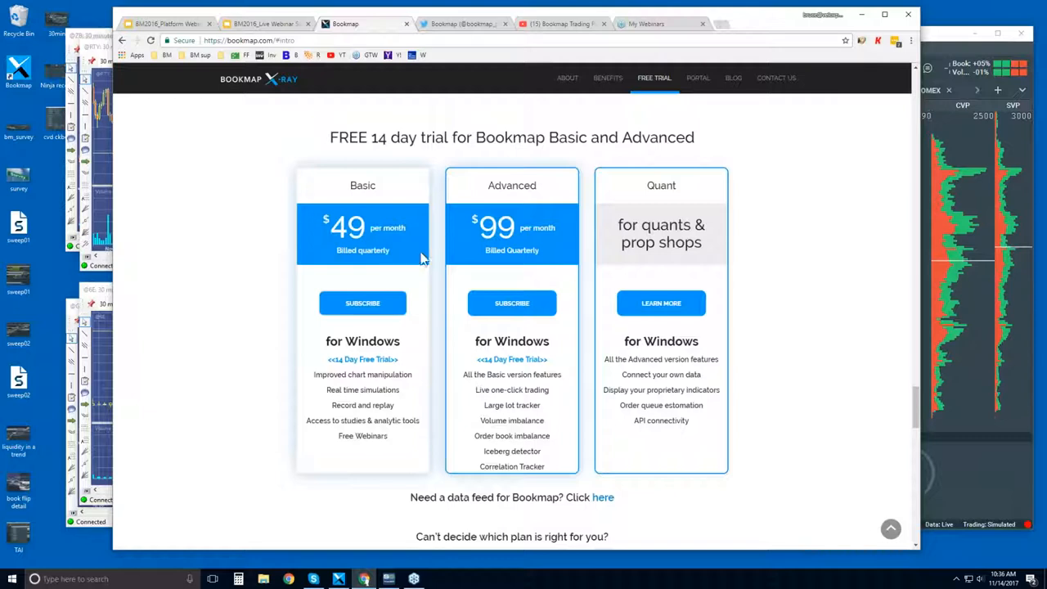
pyautogui.moveTo(363, 188)
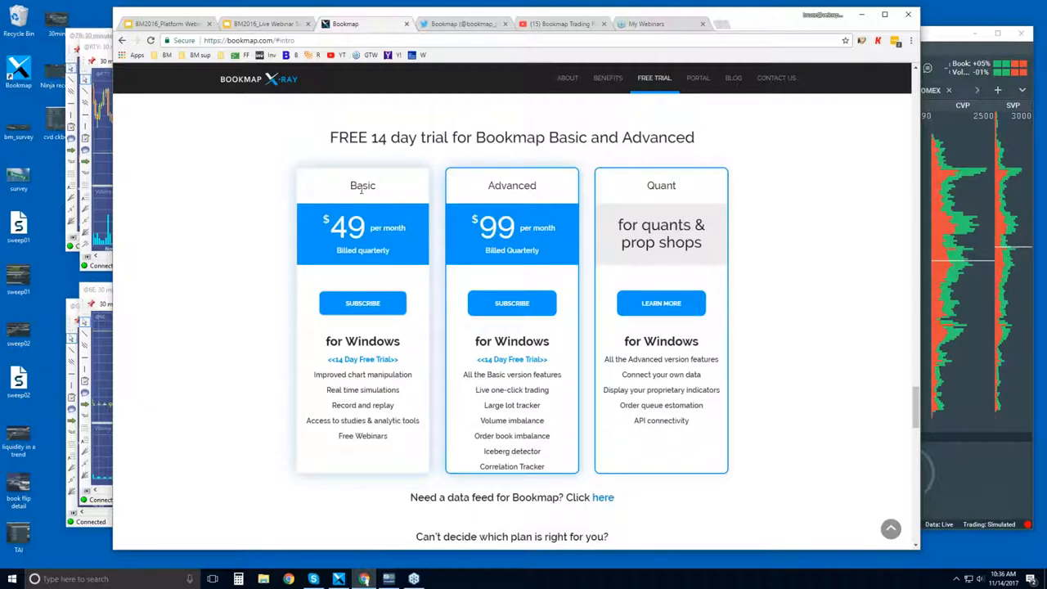
pyautogui.moveTo(512, 183)
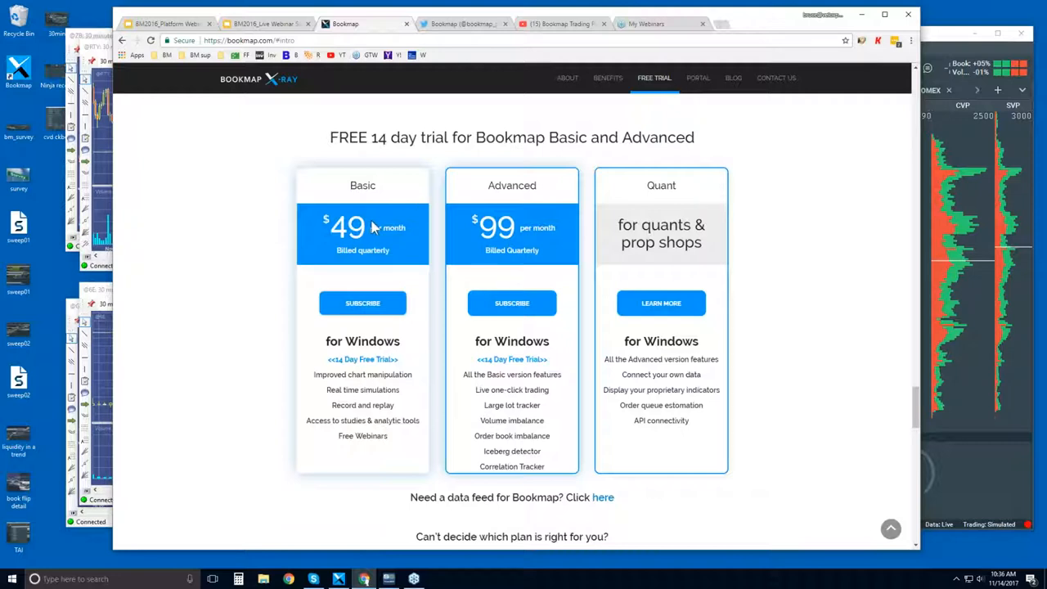
pyautogui.moveTo(373, 229)
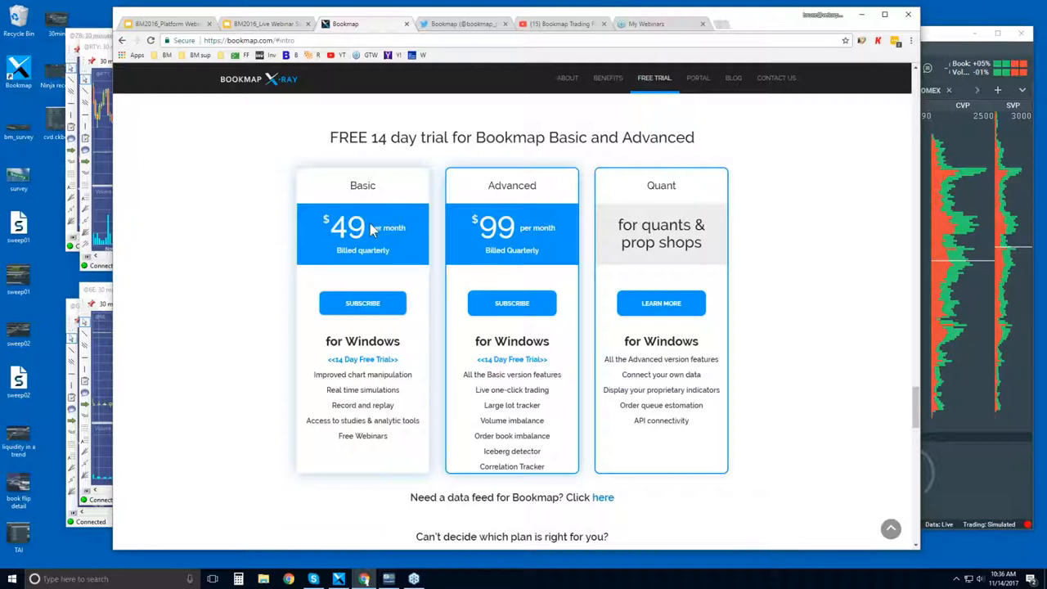
pyautogui.moveTo(524, 227)
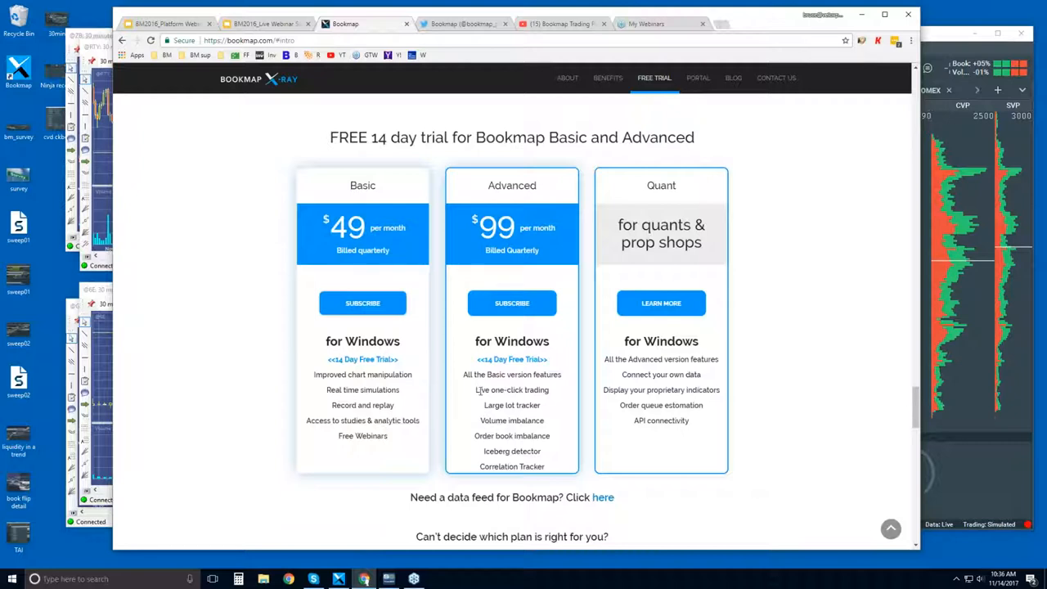
pyautogui.moveTo(476, 389); pyautogui.dragTo(547, 466)
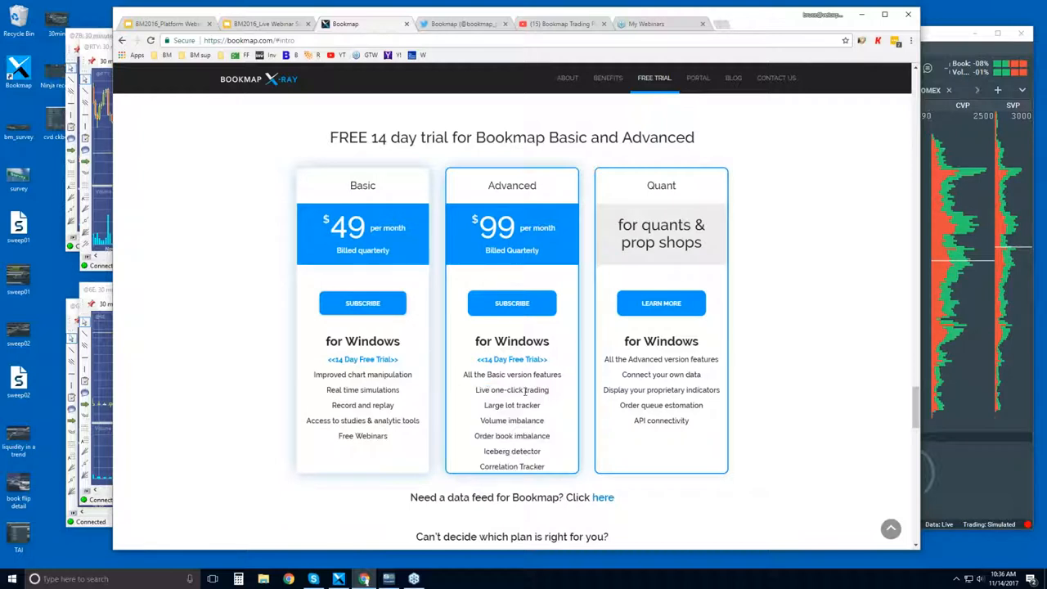
pyautogui.moveTo(554, 394)
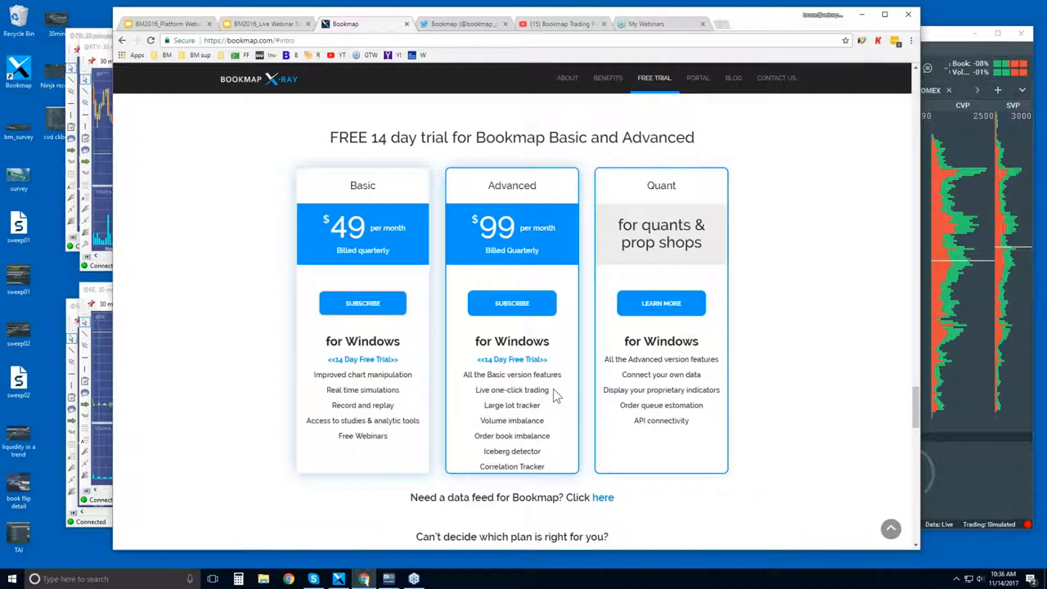
pyautogui.moveTo(487, 390)
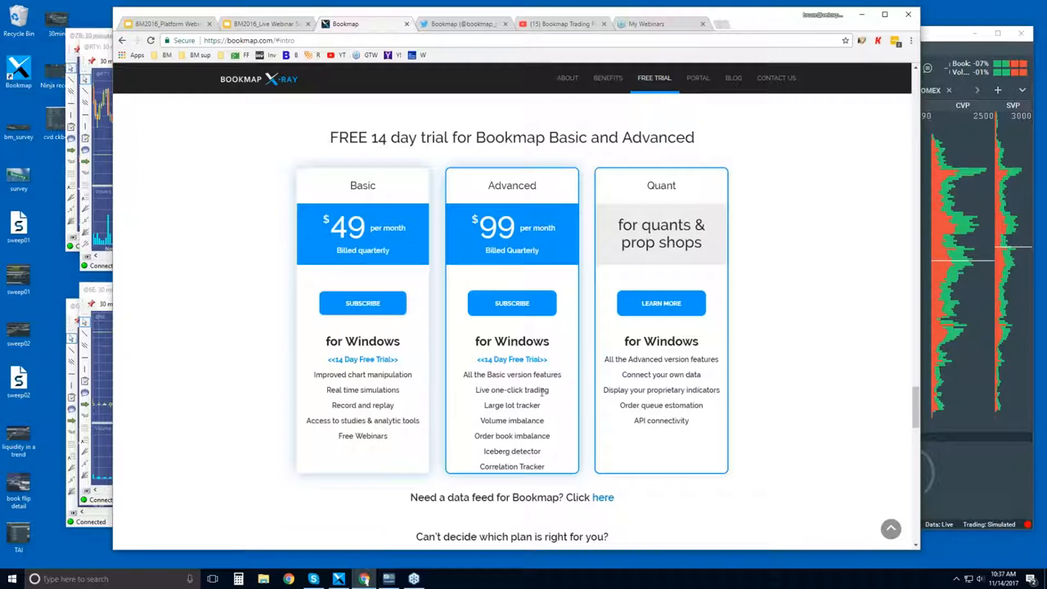
pyautogui.moveTo(489, 405)
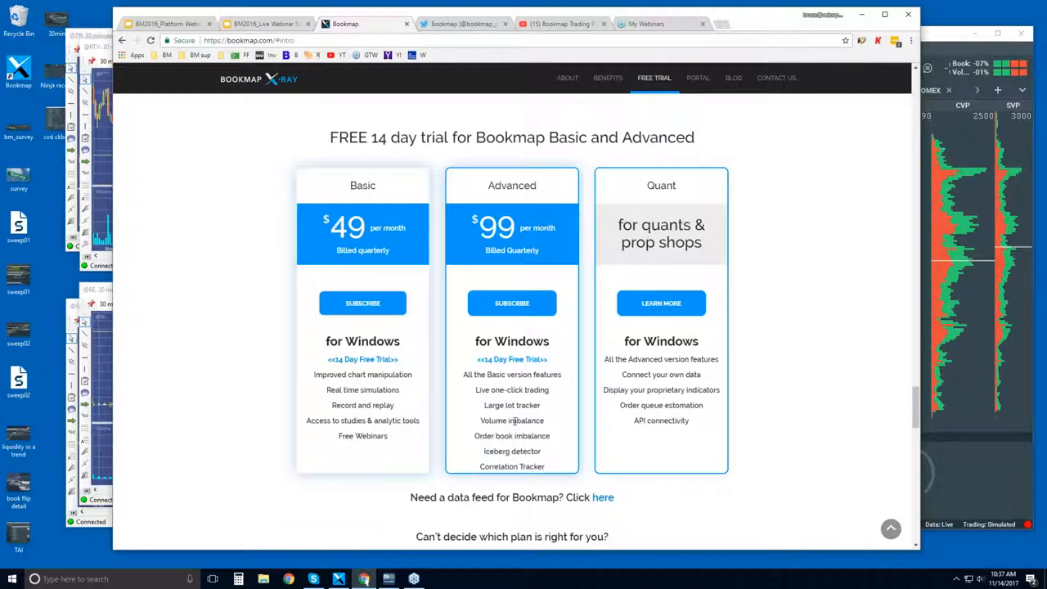
pyautogui.doubleClick(494, 406)
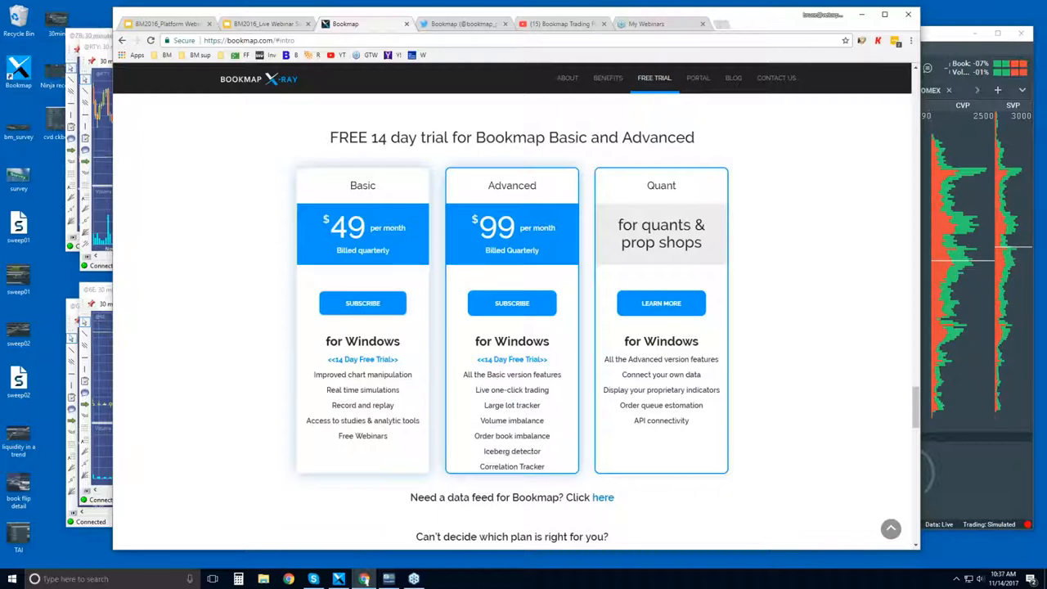
pyautogui.moveTo(673, 325)
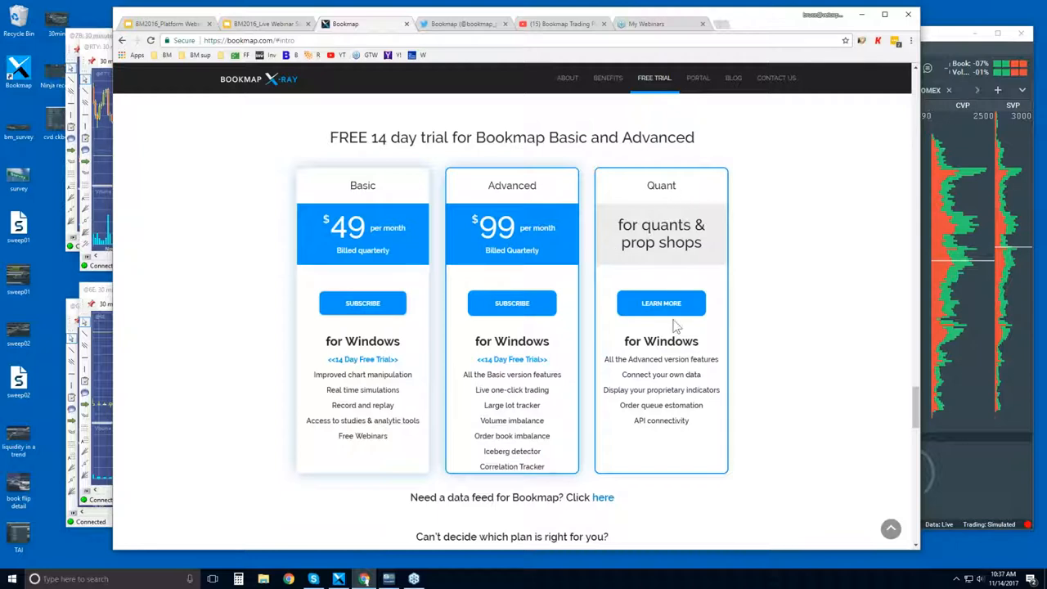
pyautogui.moveTo(661, 303)
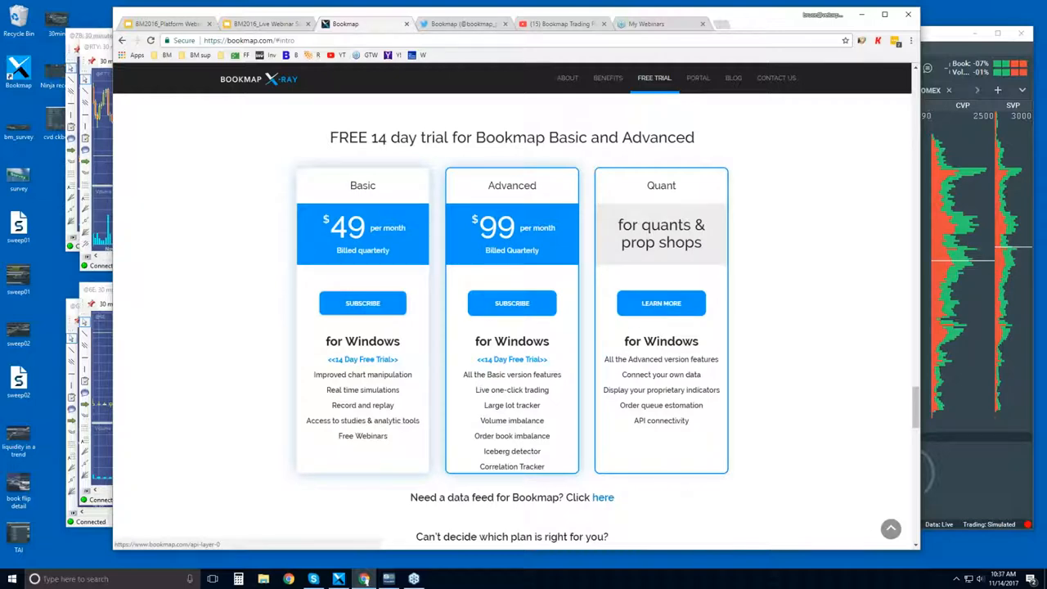
# Step: Scroll down to the Partners section before moving to Bookmap's Twitter profile
pyautogui.scroll(-3)
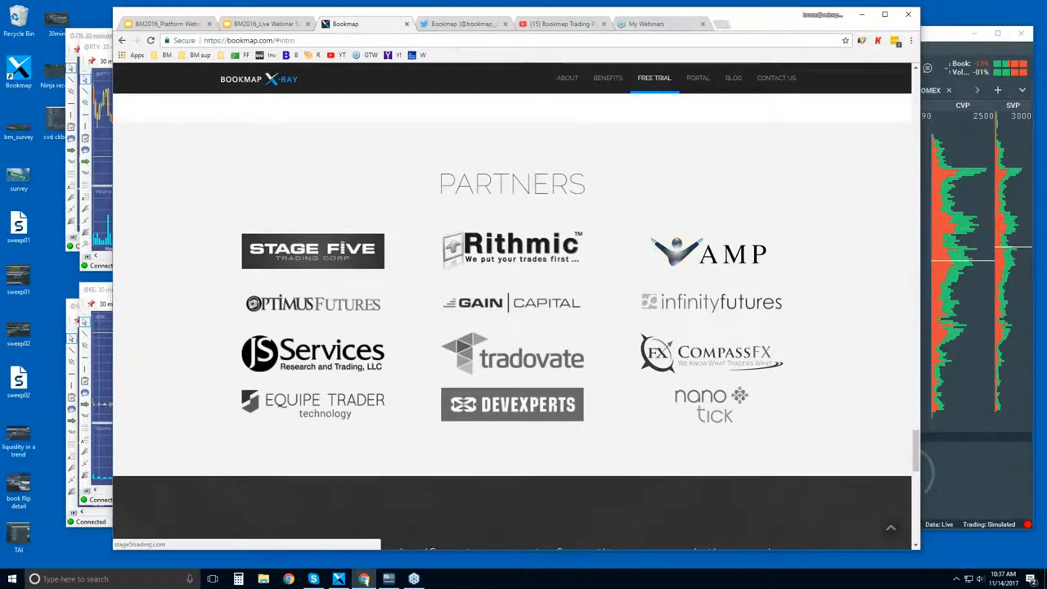
pyautogui.moveTo(826, 317)
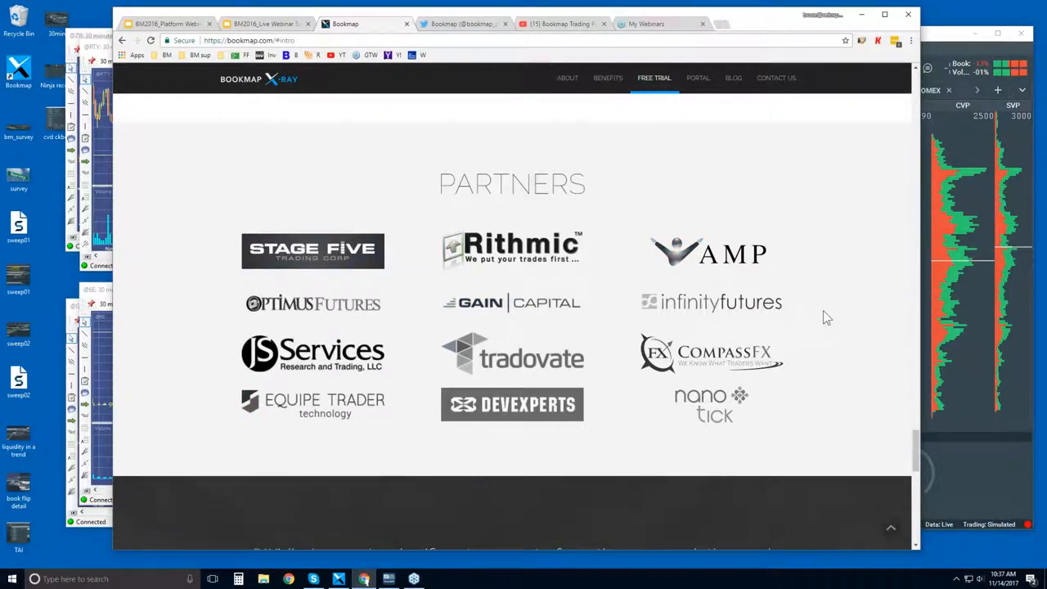
pyautogui.moveTo(609, 272)
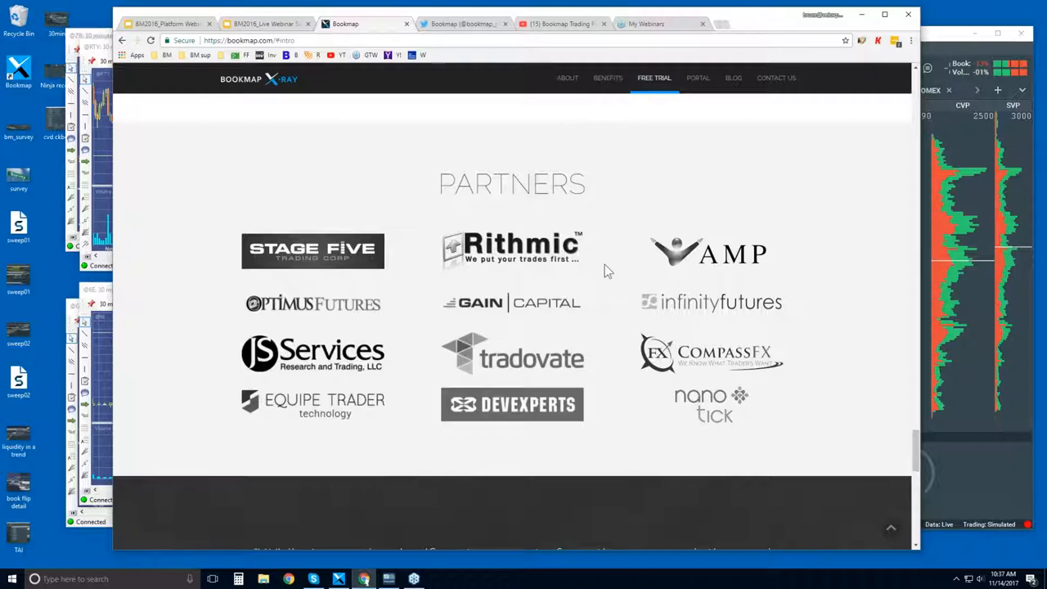
pyautogui.scroll(-3)
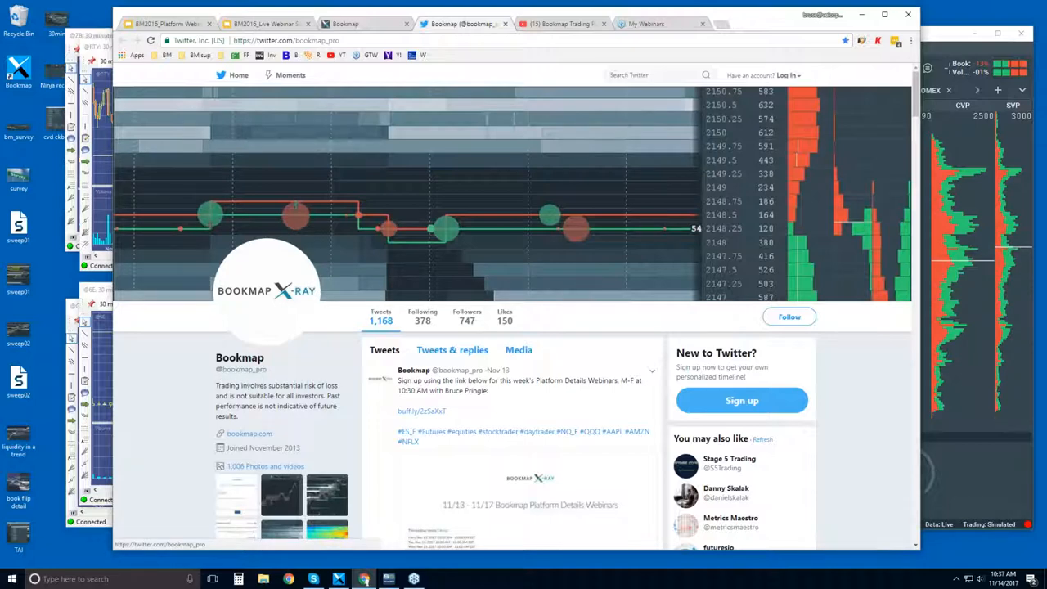
# Step: Switch to the Bookmap Trading Platform YouTube channel and scroll to the Order Flow video snippets playlist
pyautogui.click(559, 23)
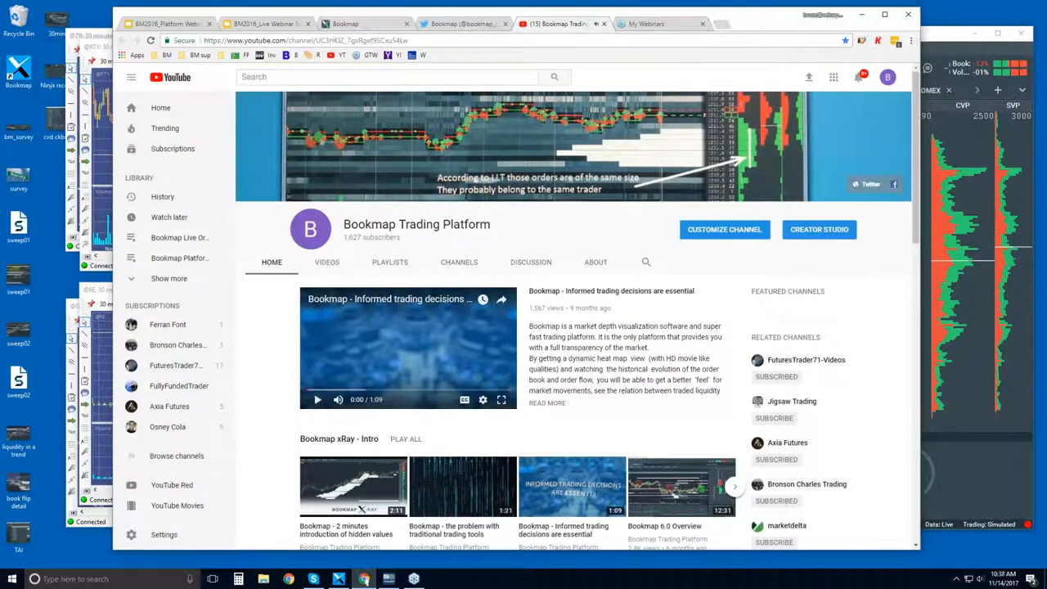
pyautogui.scroll(-3)
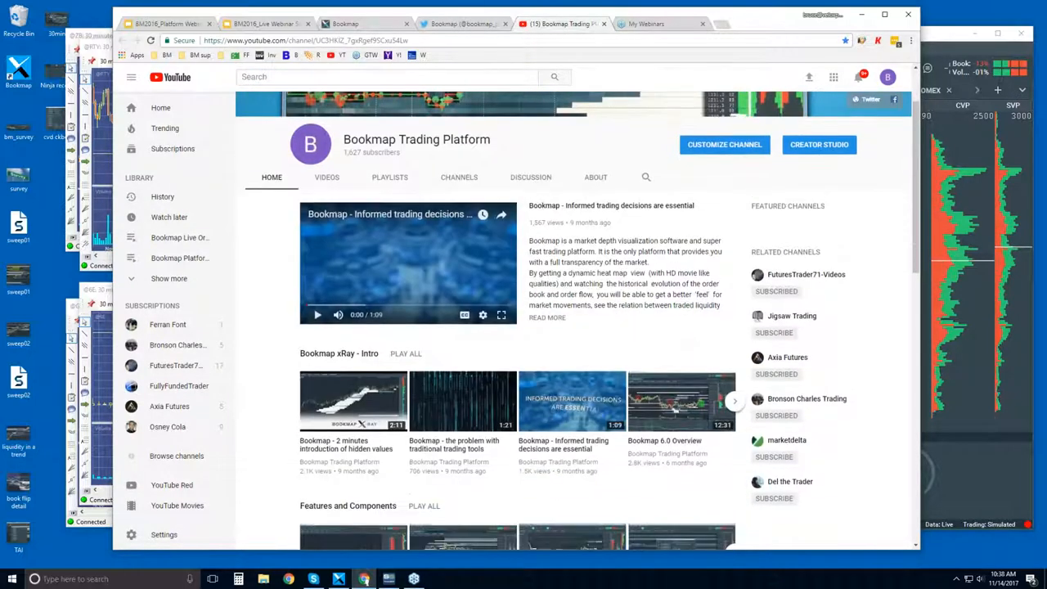
pyautogui.moveTo(347, 356)
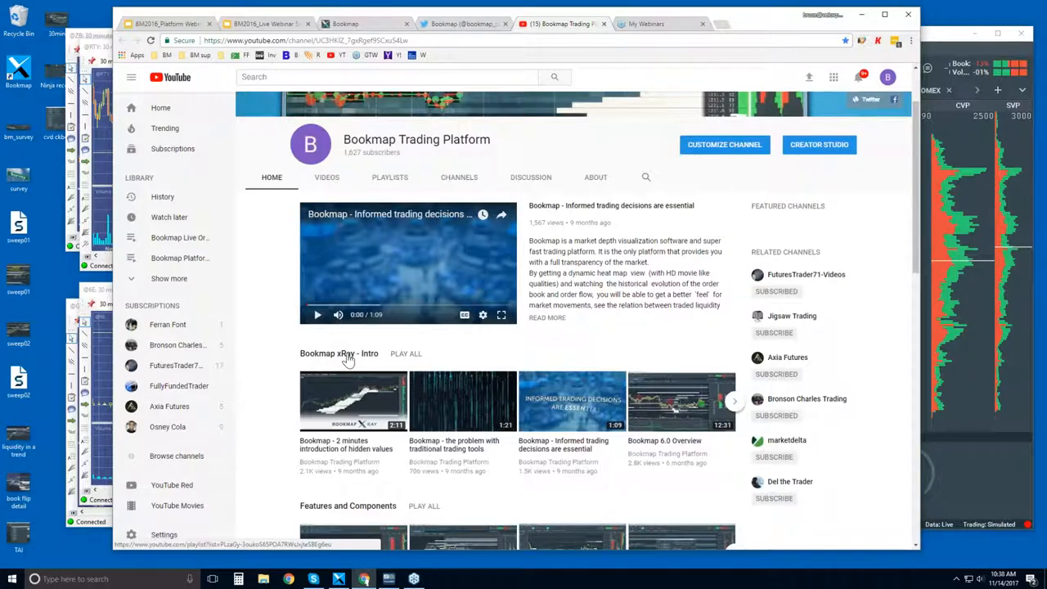
pyautogui.scroll(-3)
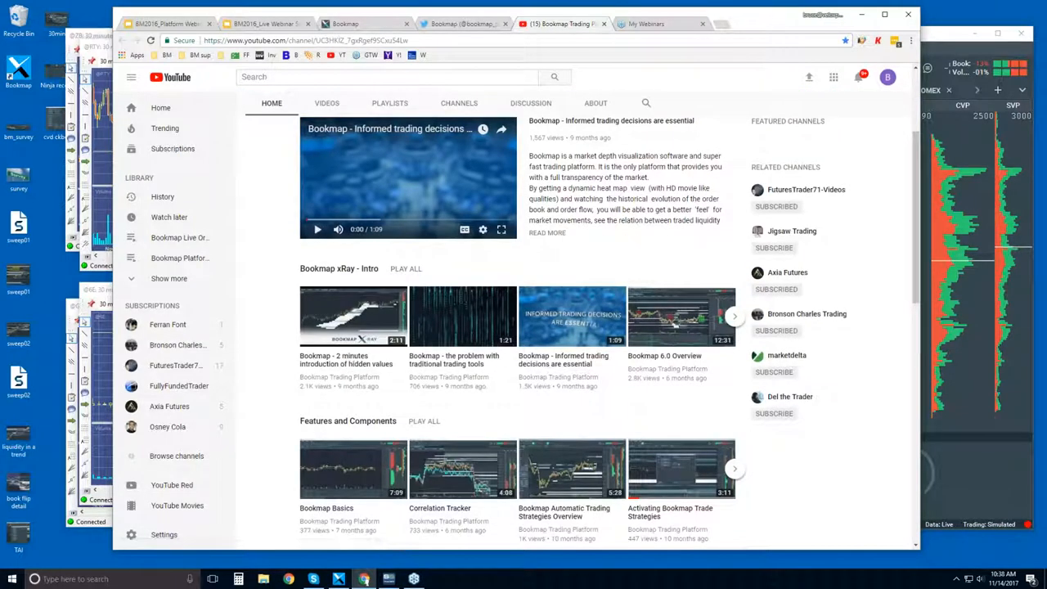
pyautogui.moveTo(588, 317)
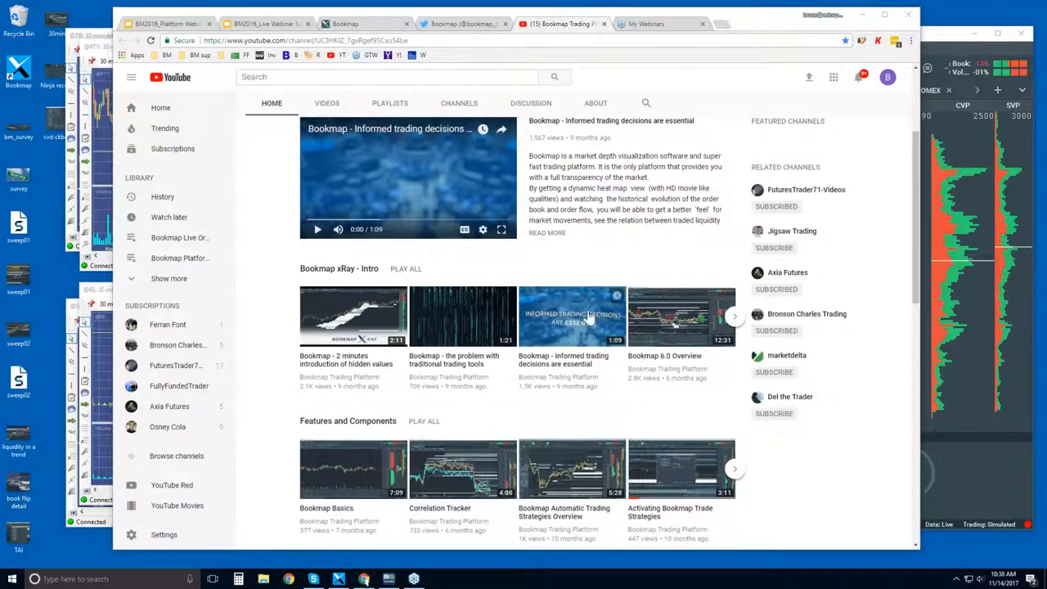
pyautogui.scroll(-3)
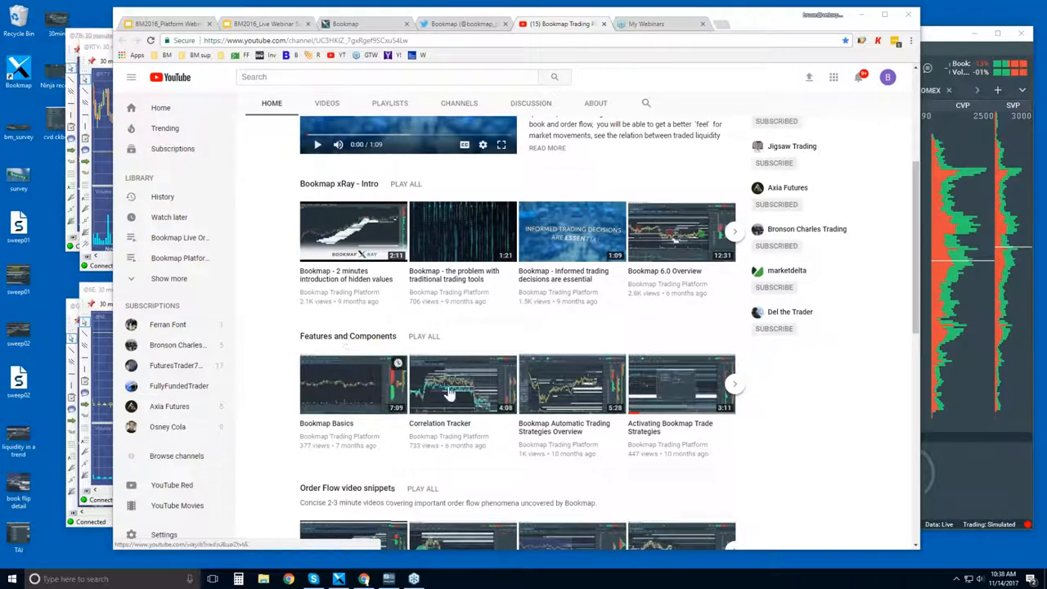
pyautogui.moveTo(335, 338)
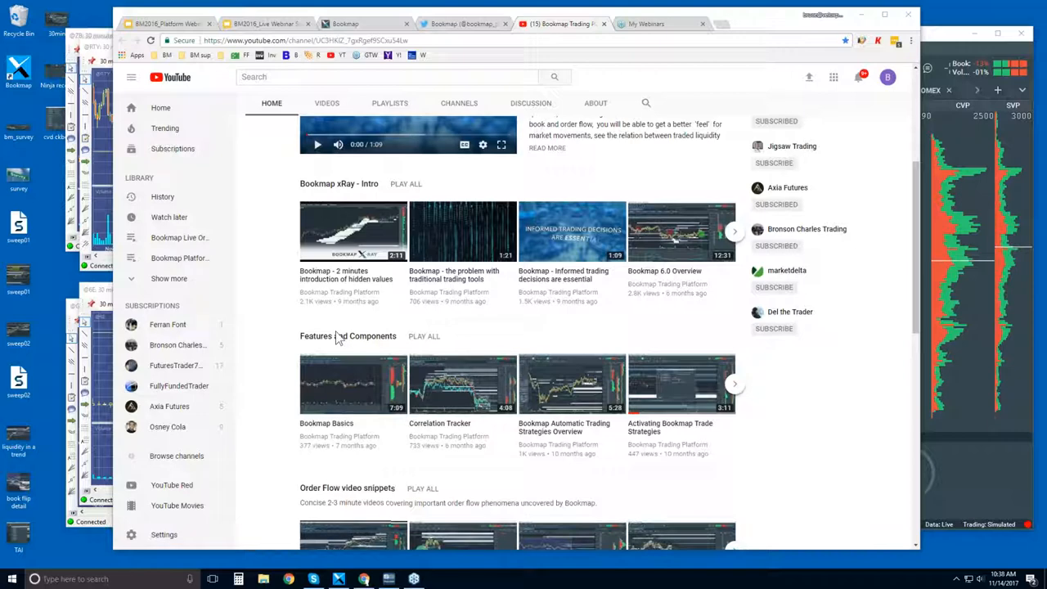
pyautogui.scroll(-3)
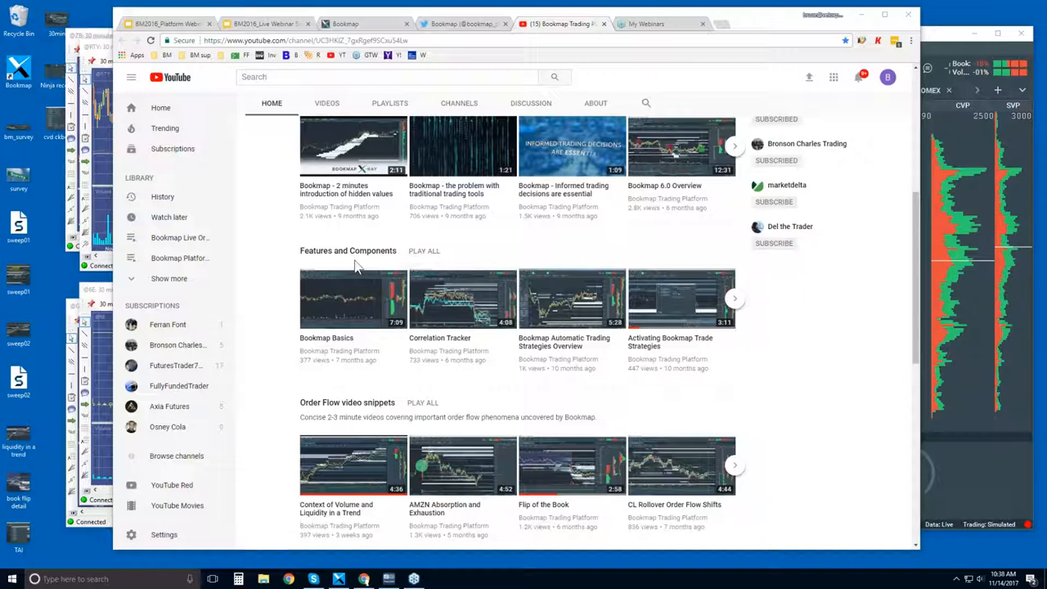
pyautogui.scroll(-3)
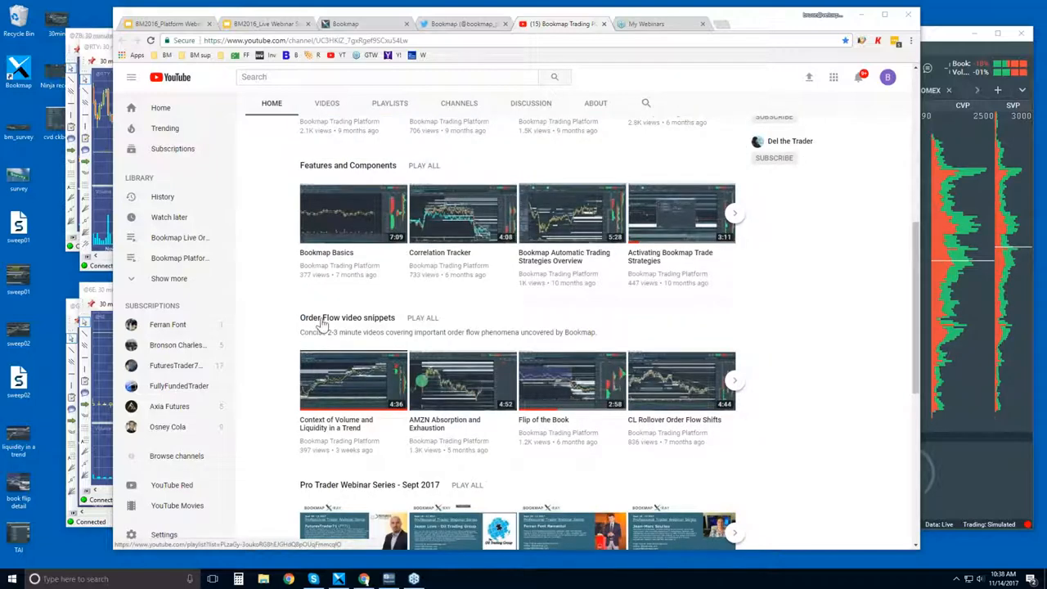
pyautogui.moveTo(360, 328)
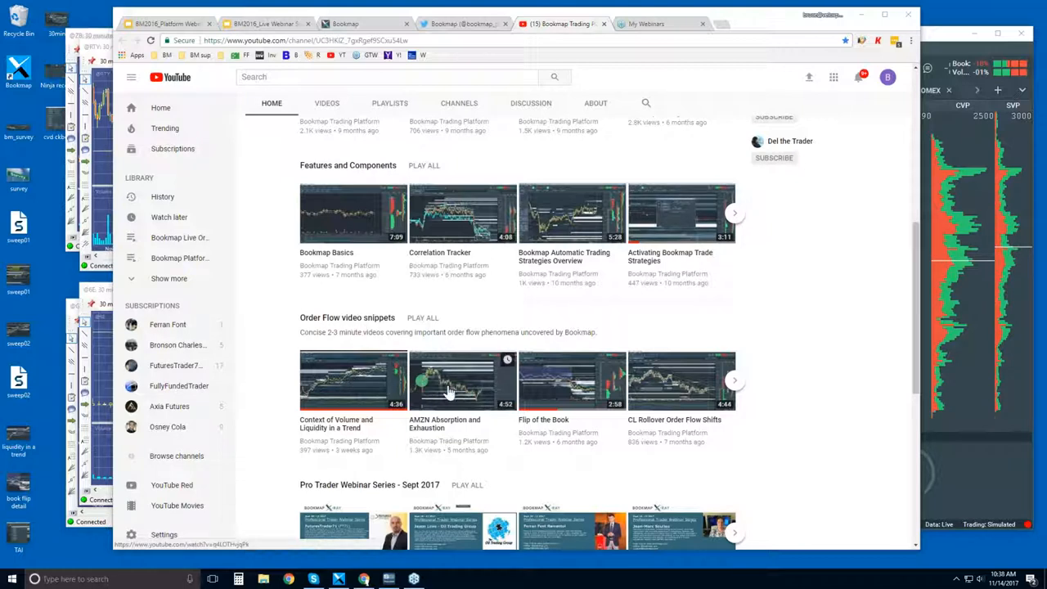
pyautogui.moveTo(433, 384)
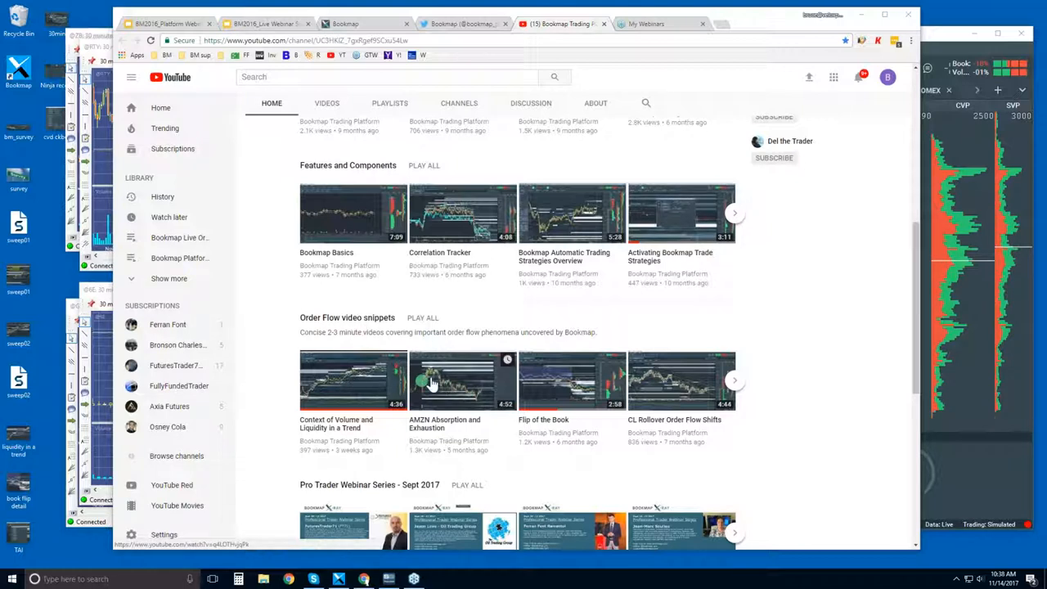
pyautogui.moveTo(373, 389)
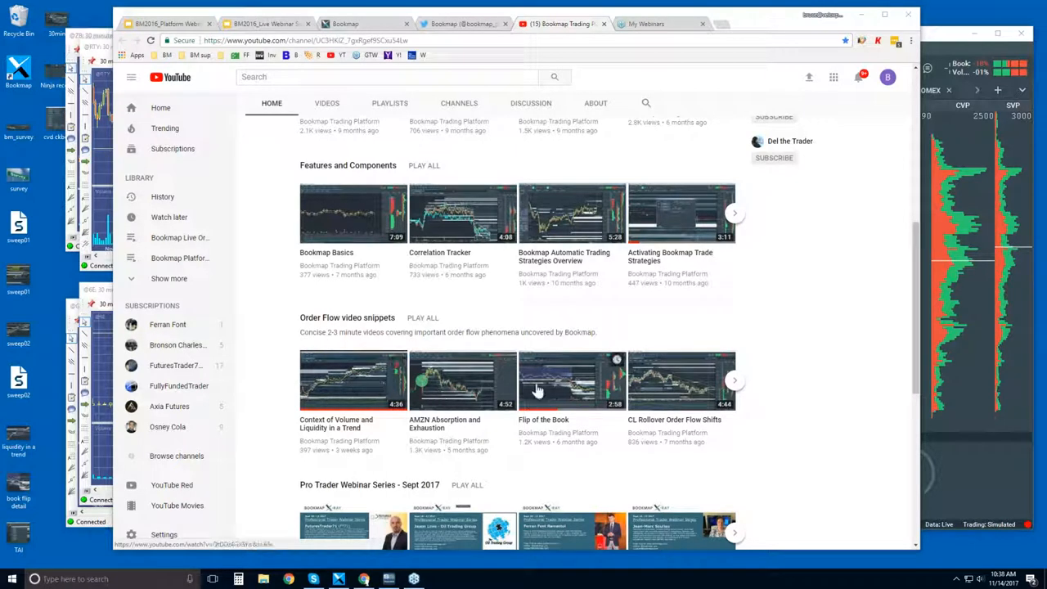
pyautogui.moveTo(527, 389)
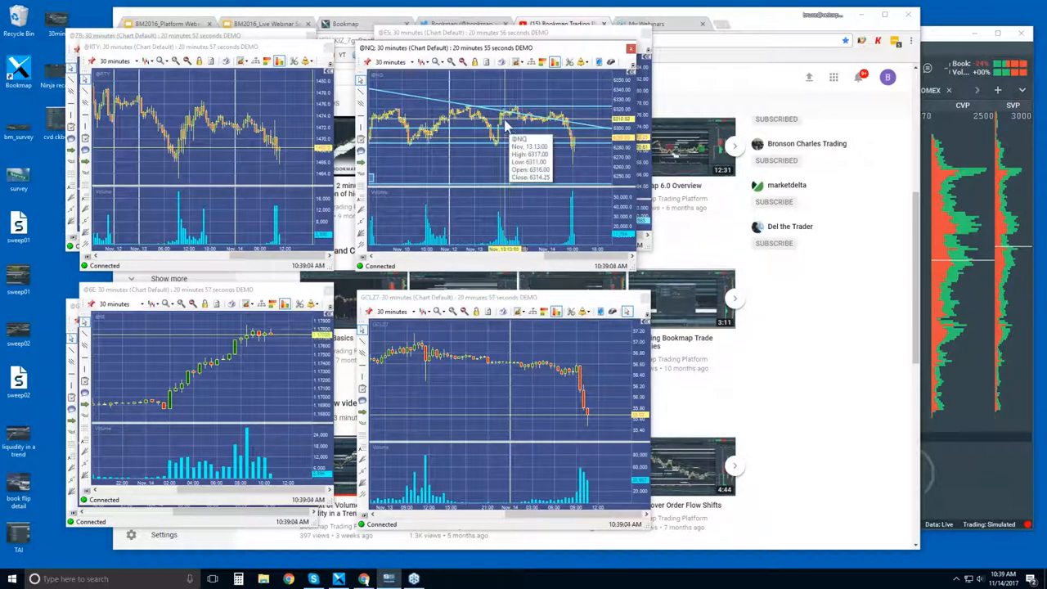
pyautogui.moveTo(511, 111)
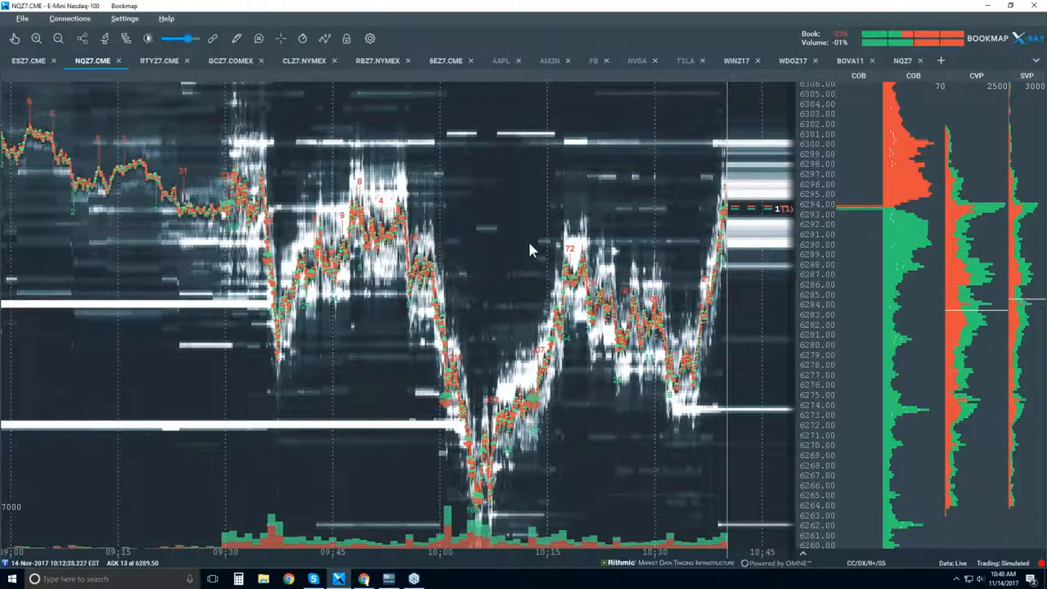
# Step: Enable Candlestick Bars from the chart display layers menu for NQZ7
pyautogui.click(324, 39)
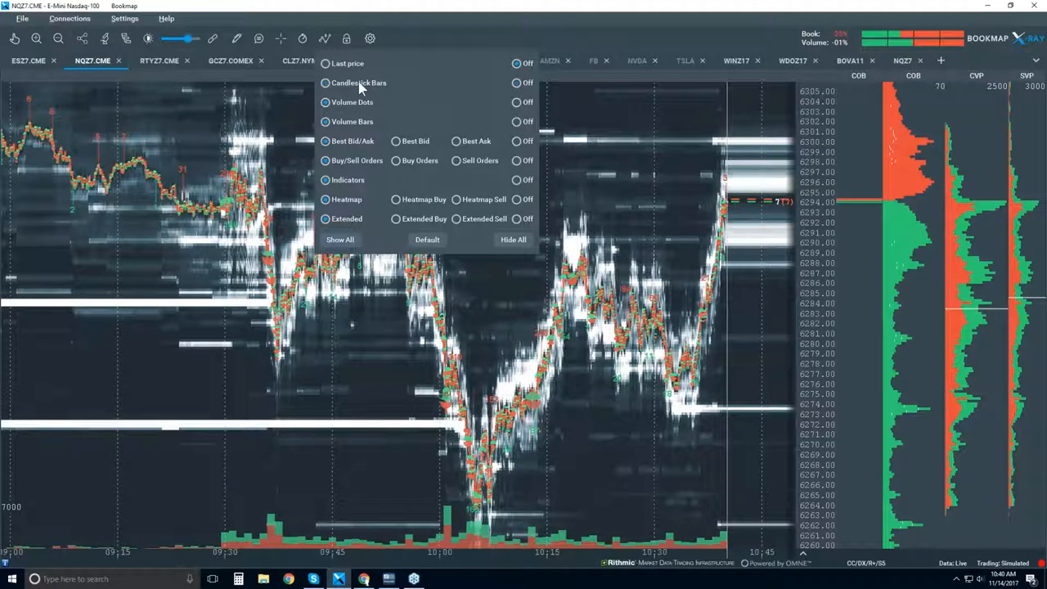
pyautogui.click(324, 81)
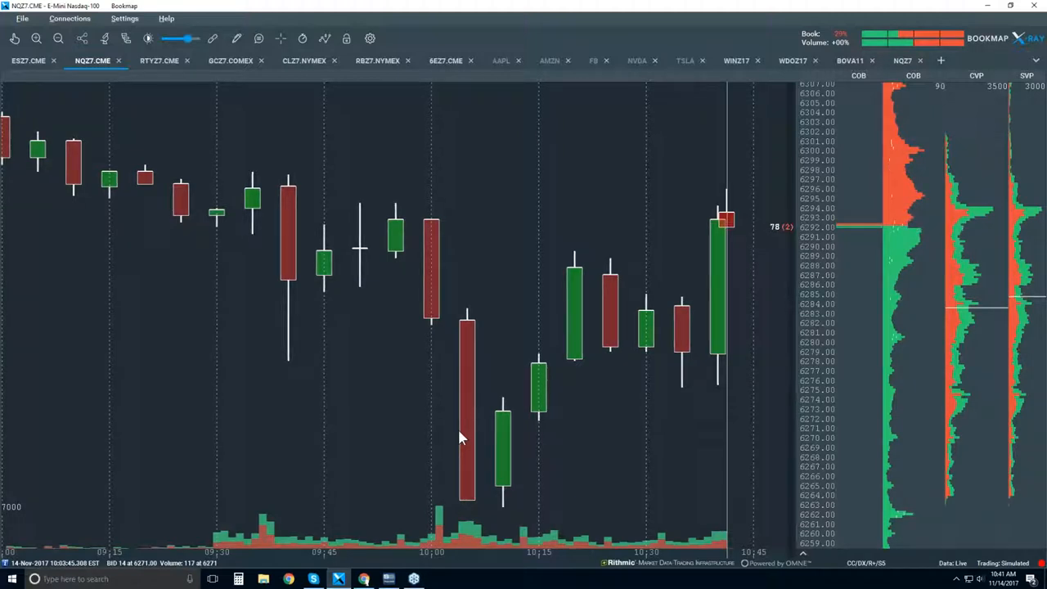
pyautogui.moveTo(474, 473)
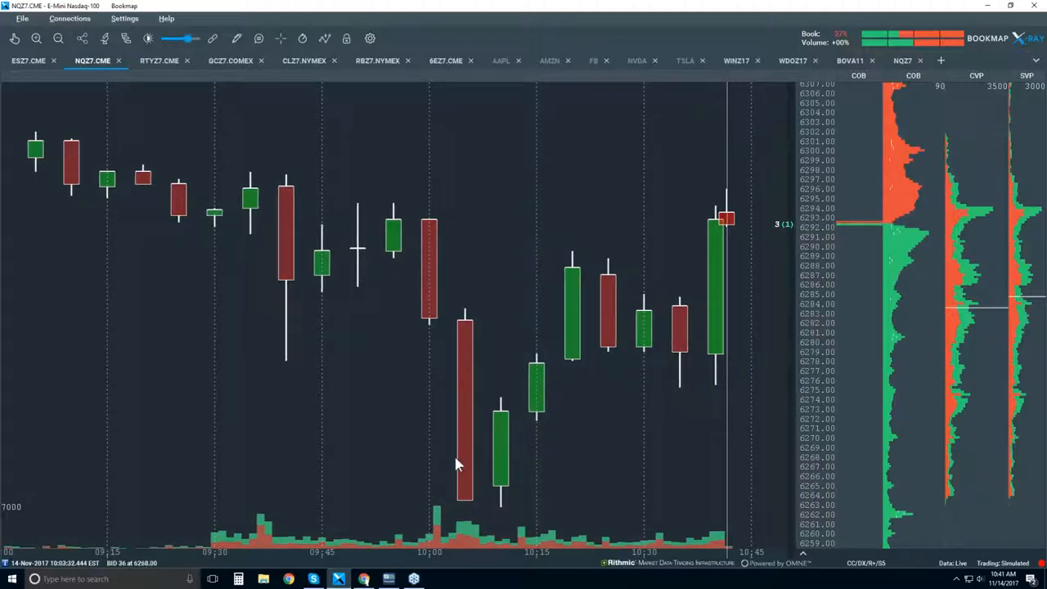
pyautogui.moveTo(445, 477)
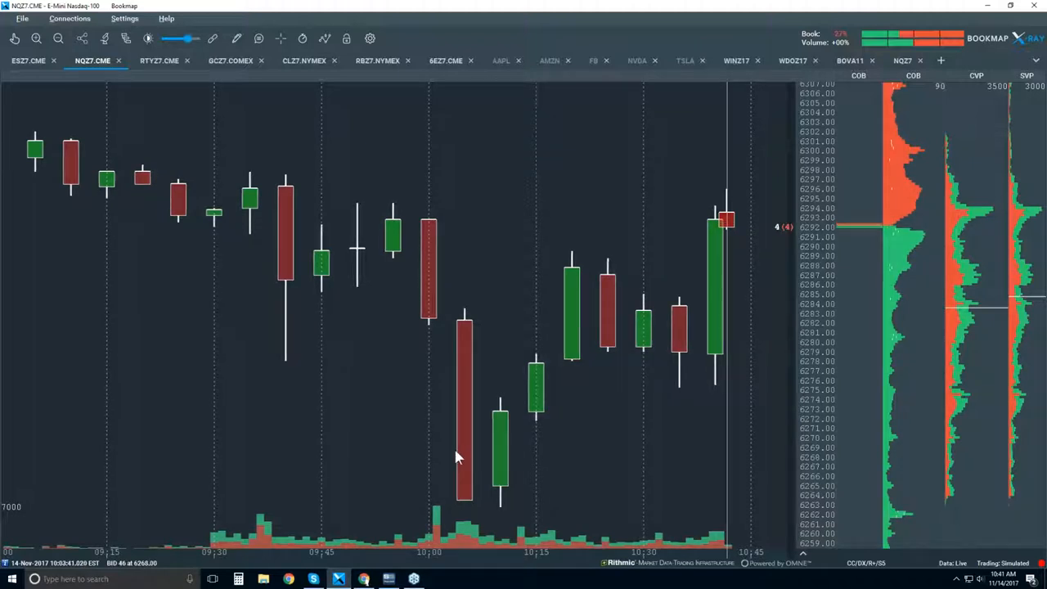
pyautogui.moveTo(442, 337)
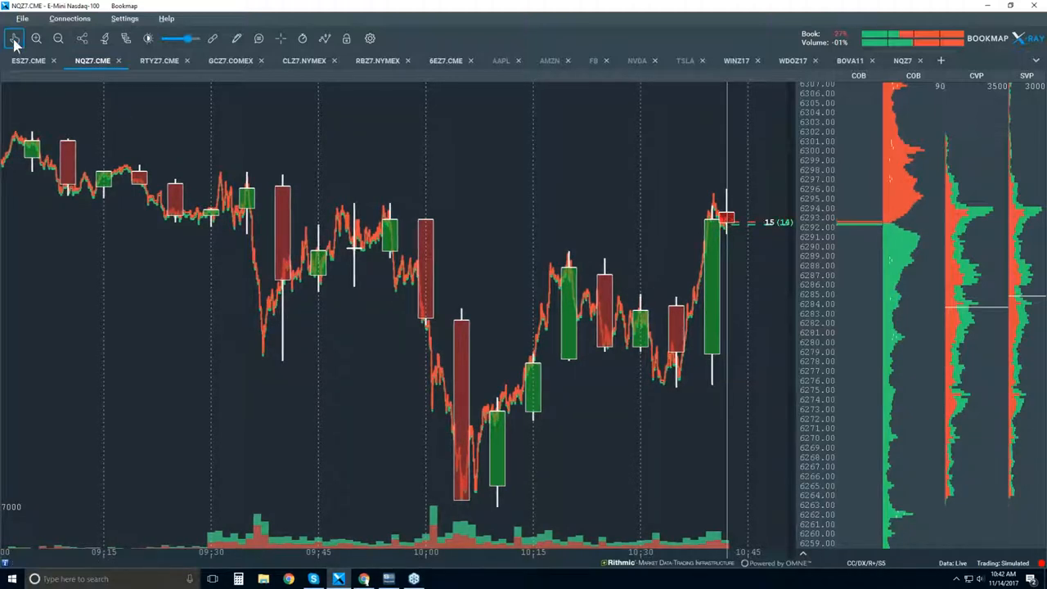
pyautogui.moveTo(448, 445)
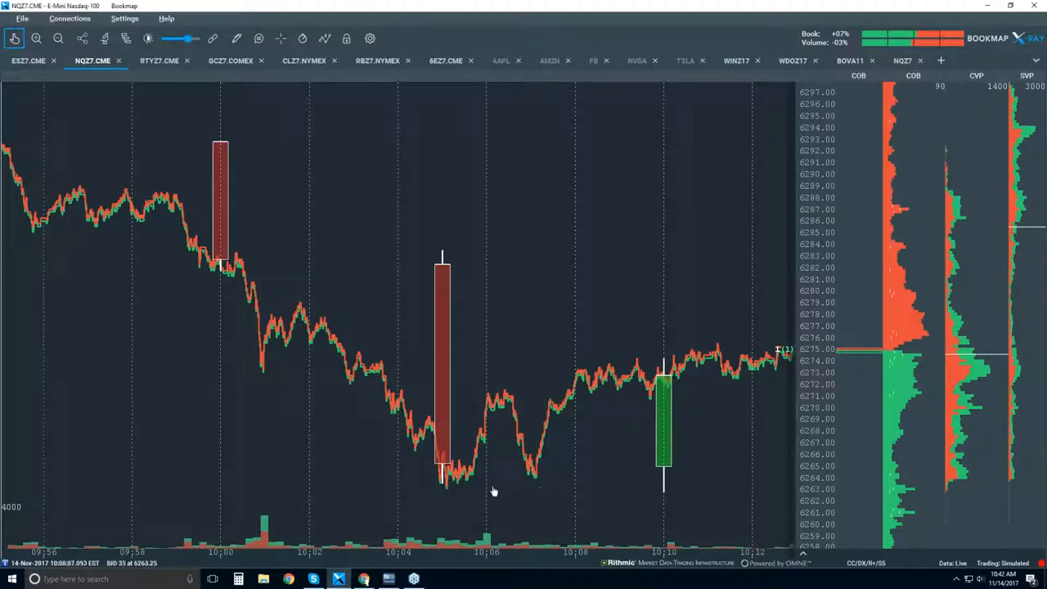
pyautogui.moveTo(491, 399)
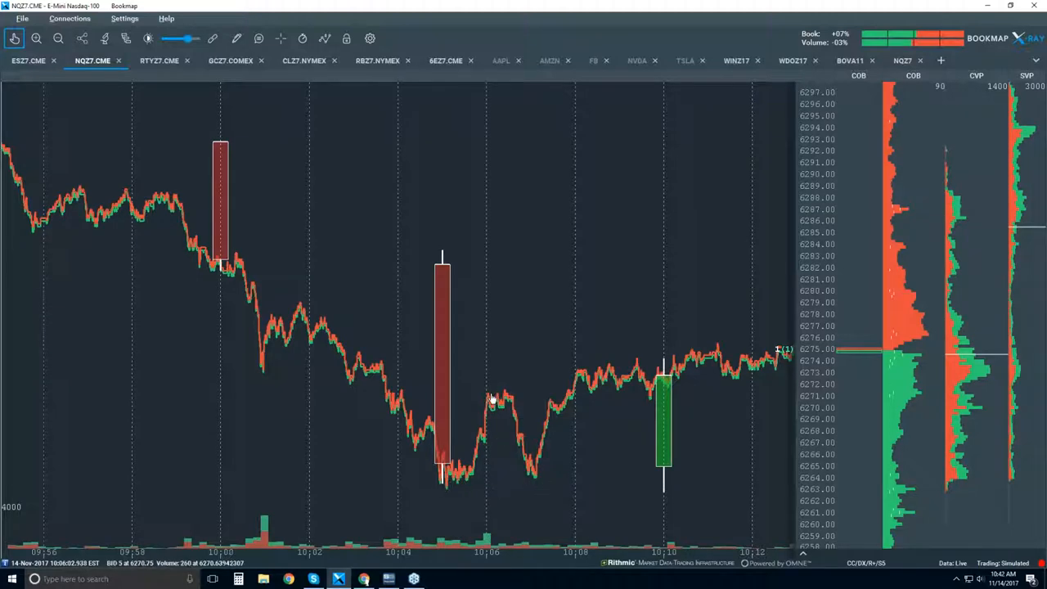
pyautogui.moveTo(565, 406)
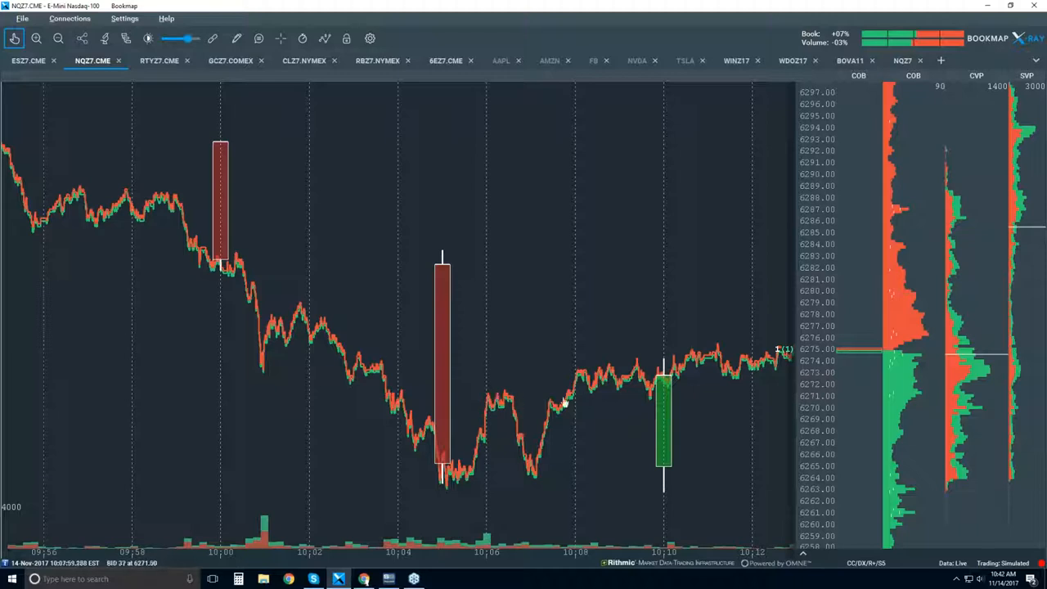
pyautogui.moveTo(543, 399)
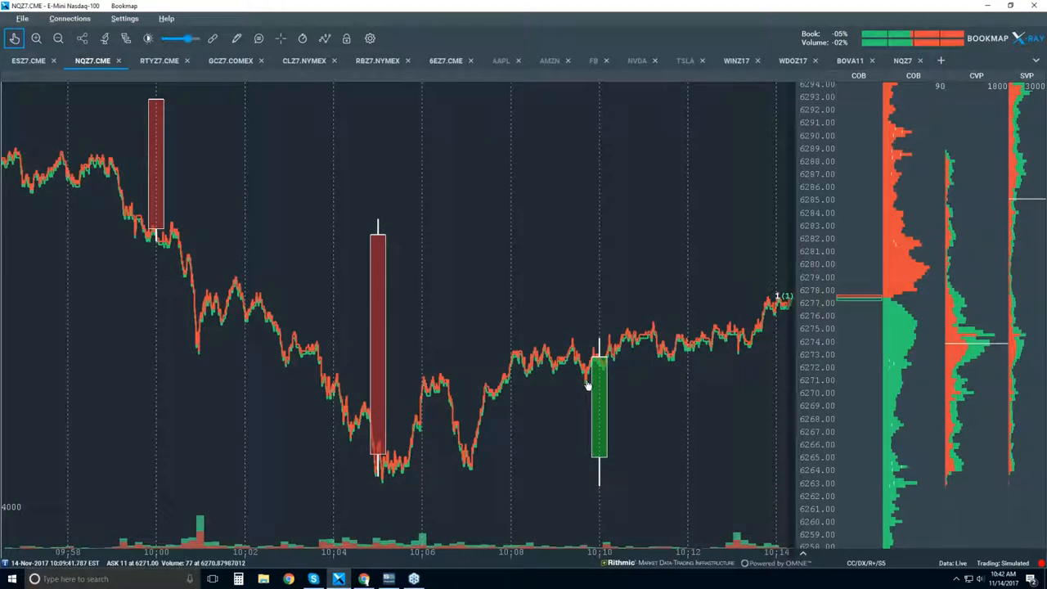
pyautogui.moveTo(514, 374)
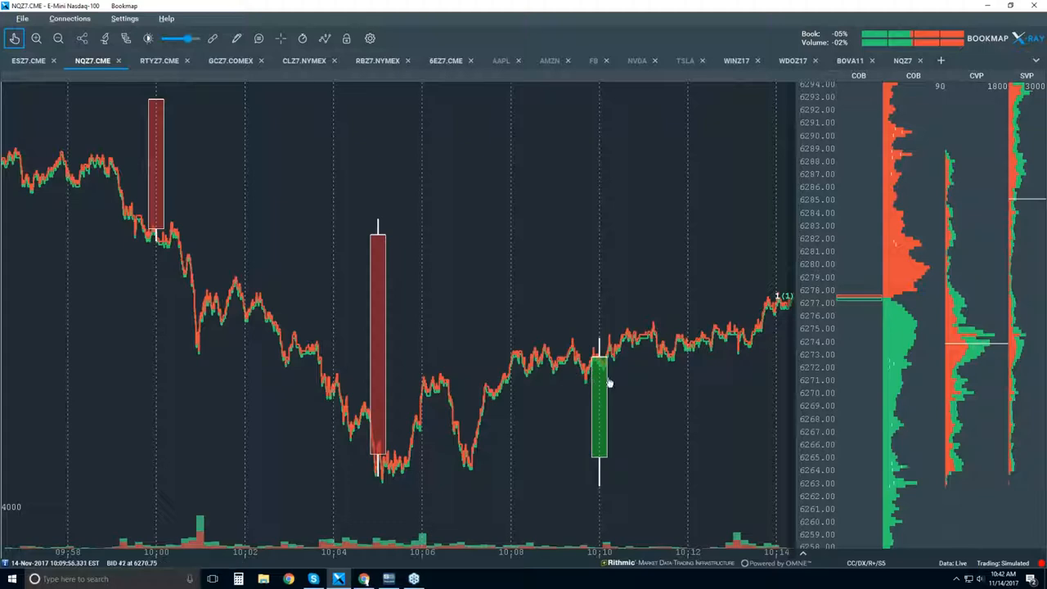
pyautogui.moveTo(538, 379)
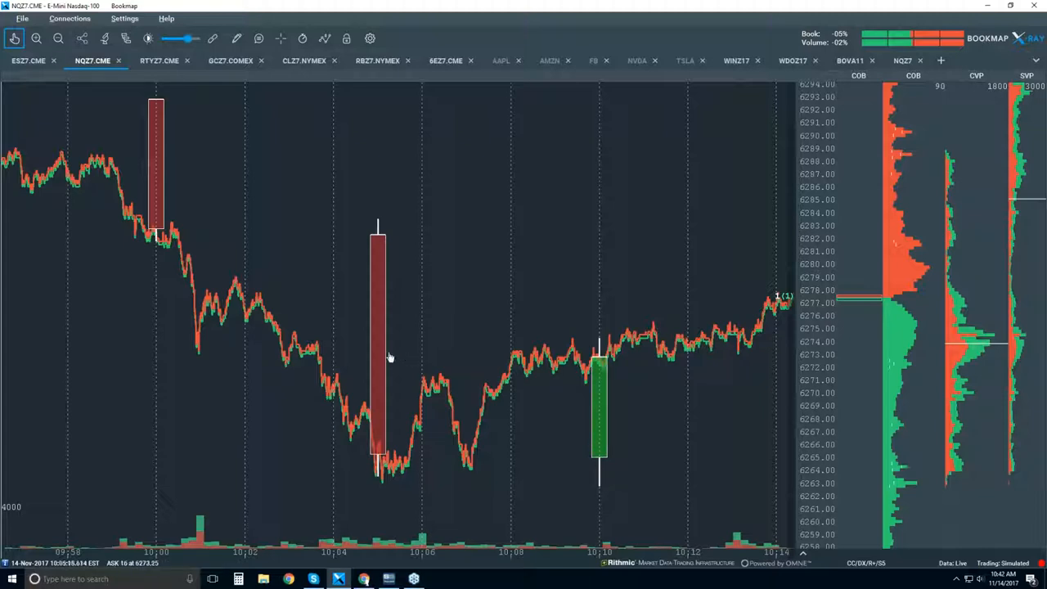
pyautogui.moveTo(380, 352)
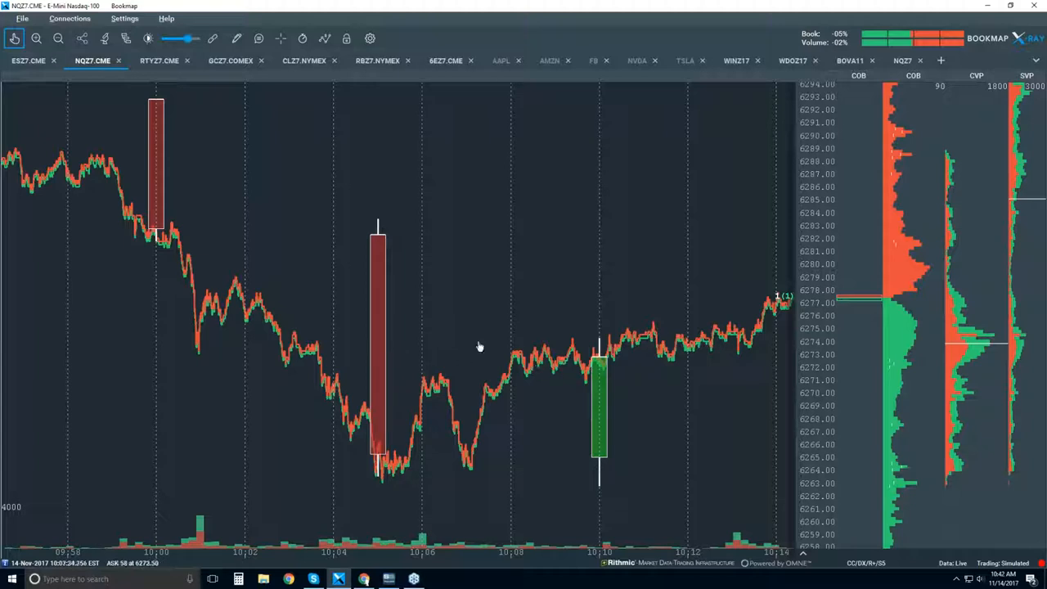
pyautogui.moveTo(618, 386)
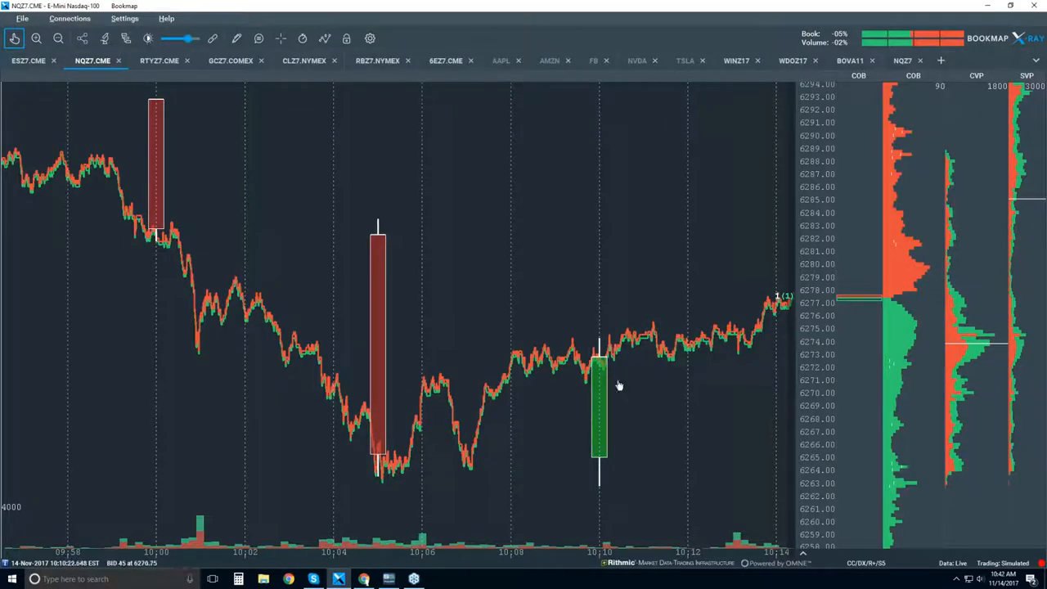
pyautogui.moveTo(448, 376)
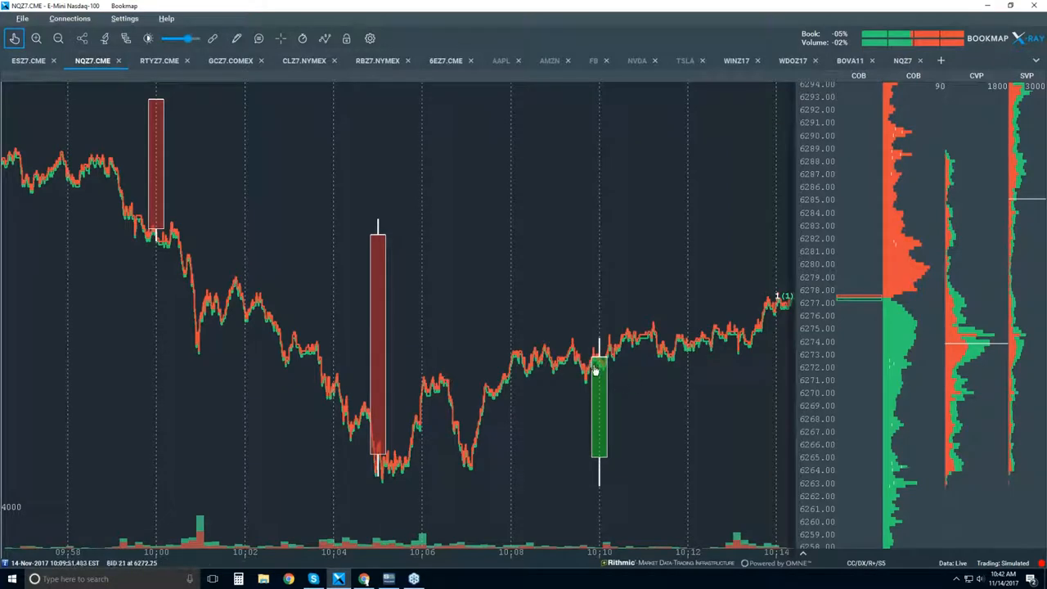
pyautogui.moveTo(638, 375)
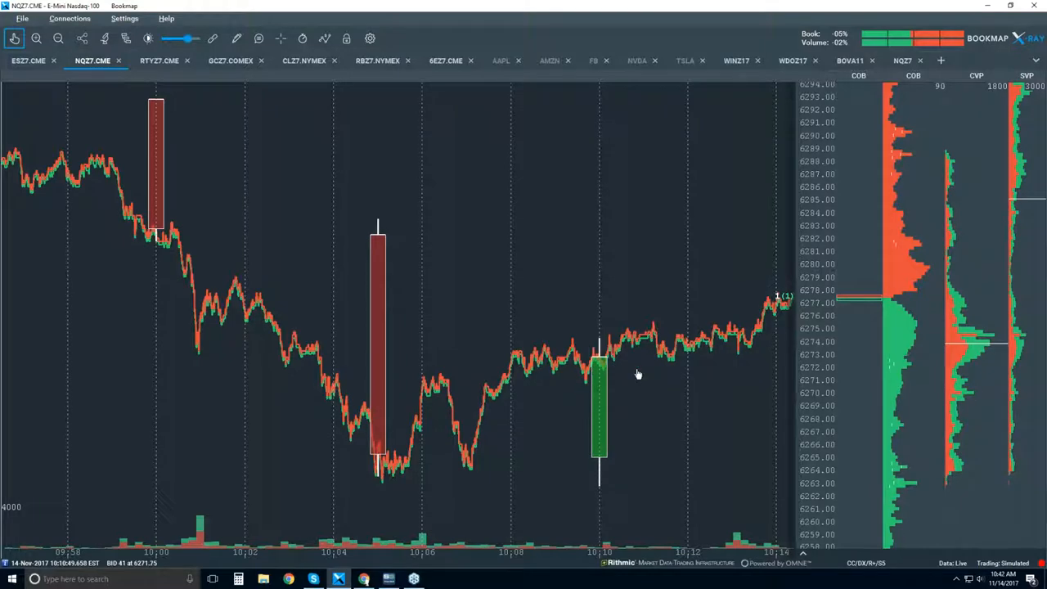
pyautogui.moveTo(660, 364)
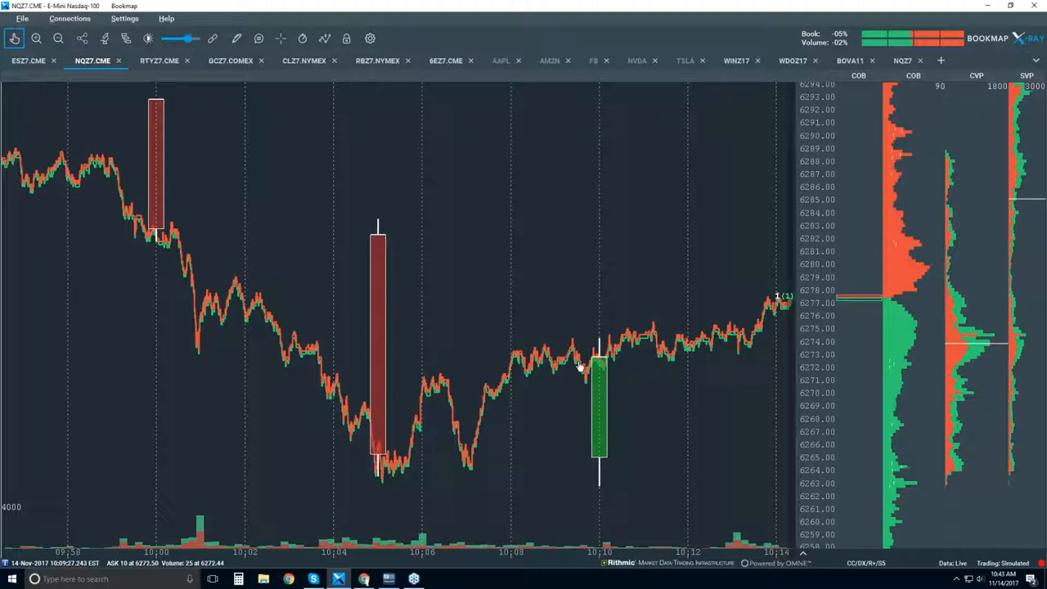
# Step: Toggle the volume dots layer on to show traded volume circles along the NQZ7 price line
pyautogui.click(324, 39)
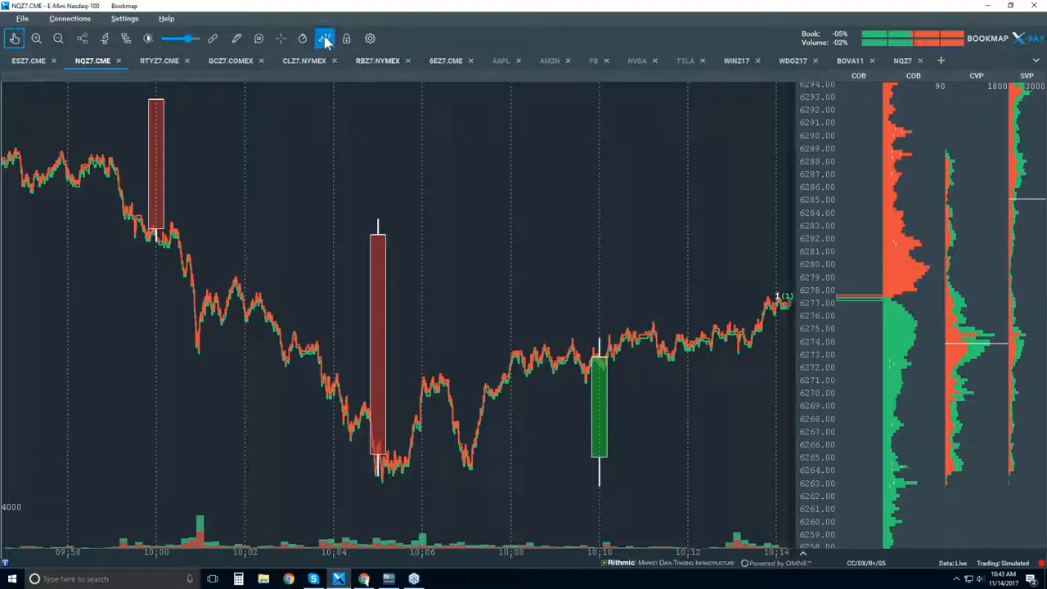
pyautogui.click(324, 40)
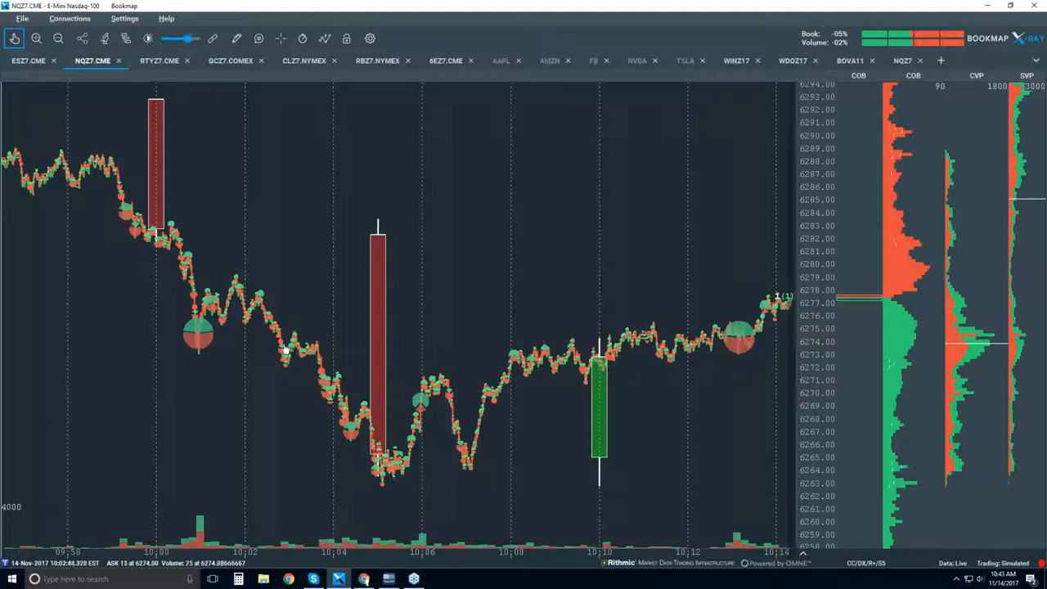
pyautogui.moveTo(363, 445)
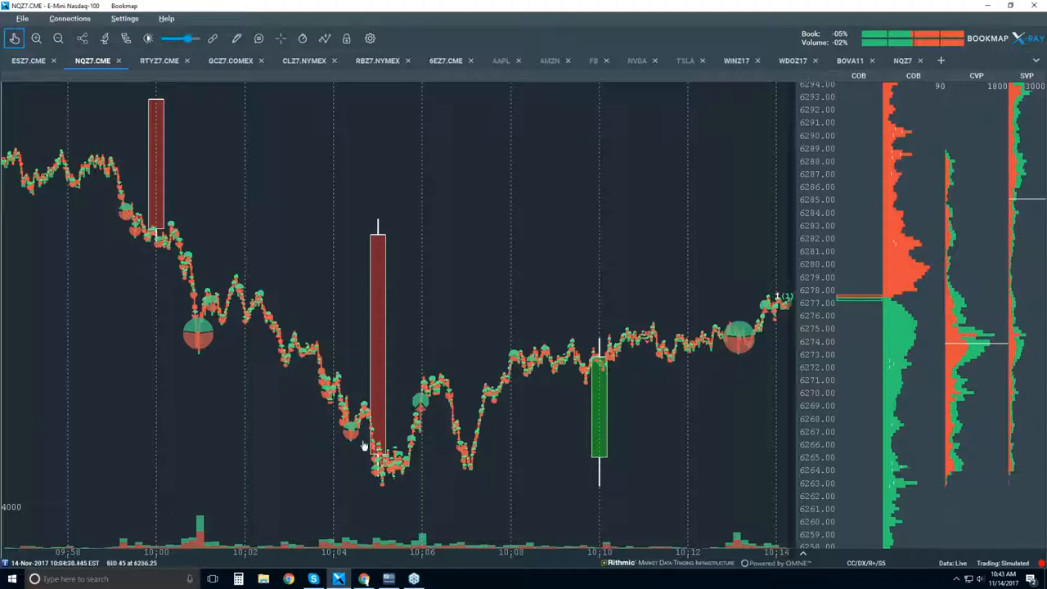
pyautogui.moveTo(439, 473)
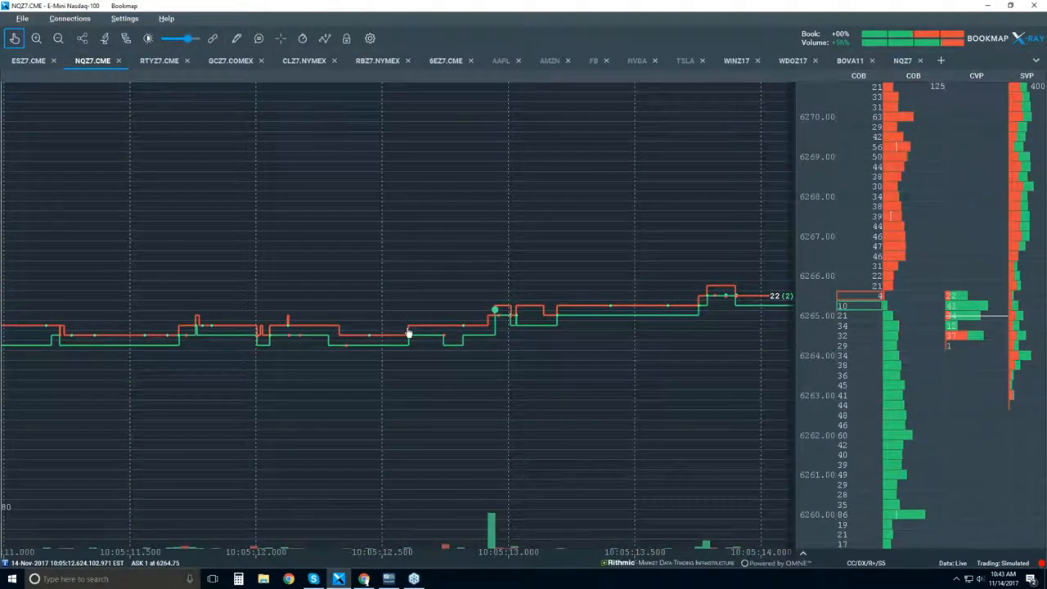
pyautogui.moveTo(374, 327)
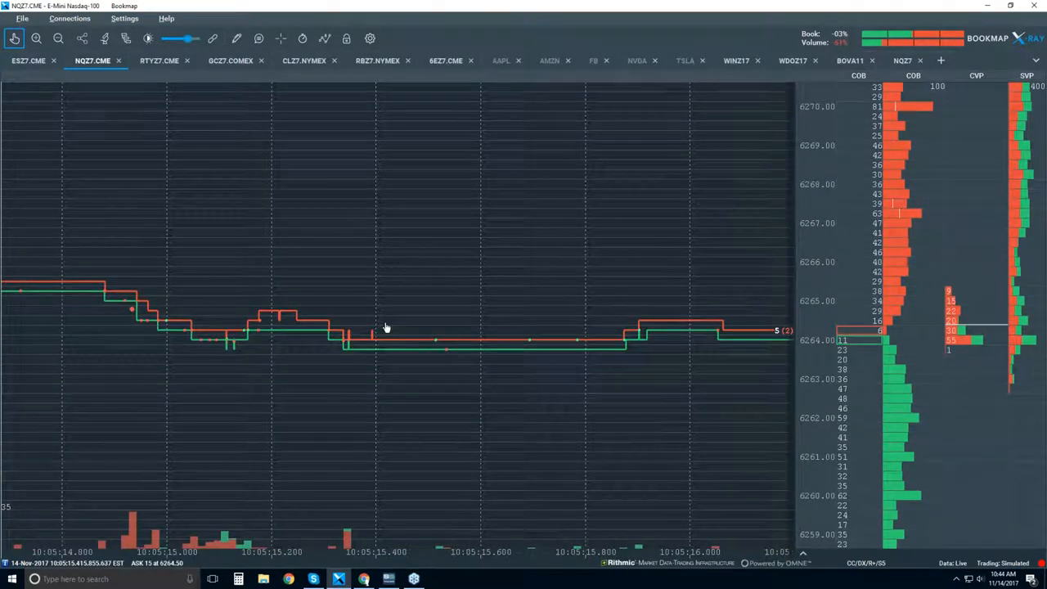
pyautogui.moveTo(396, 344)
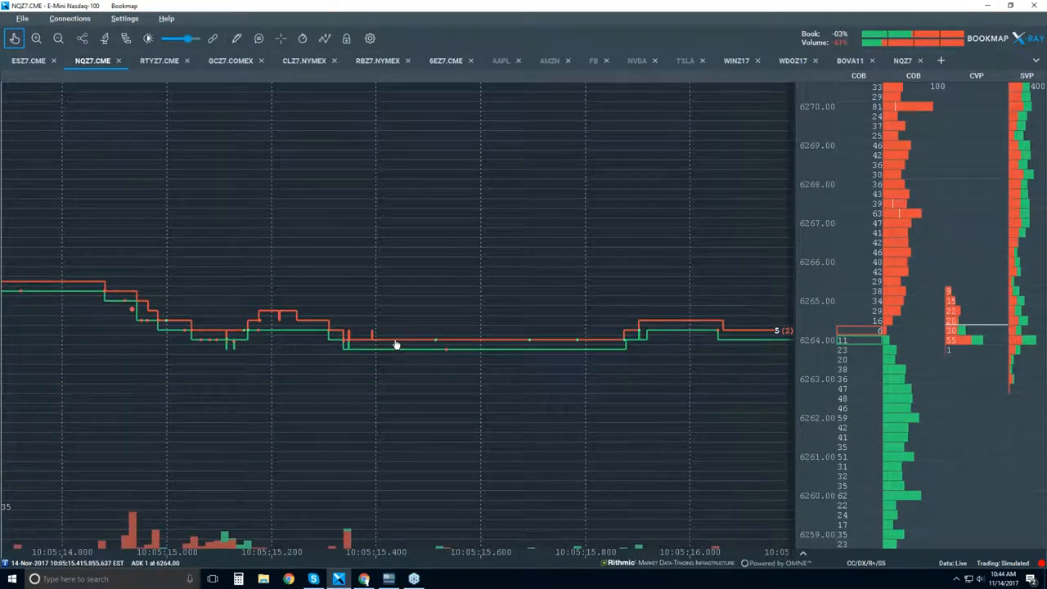
pyautogui.moveTo(388, 357)
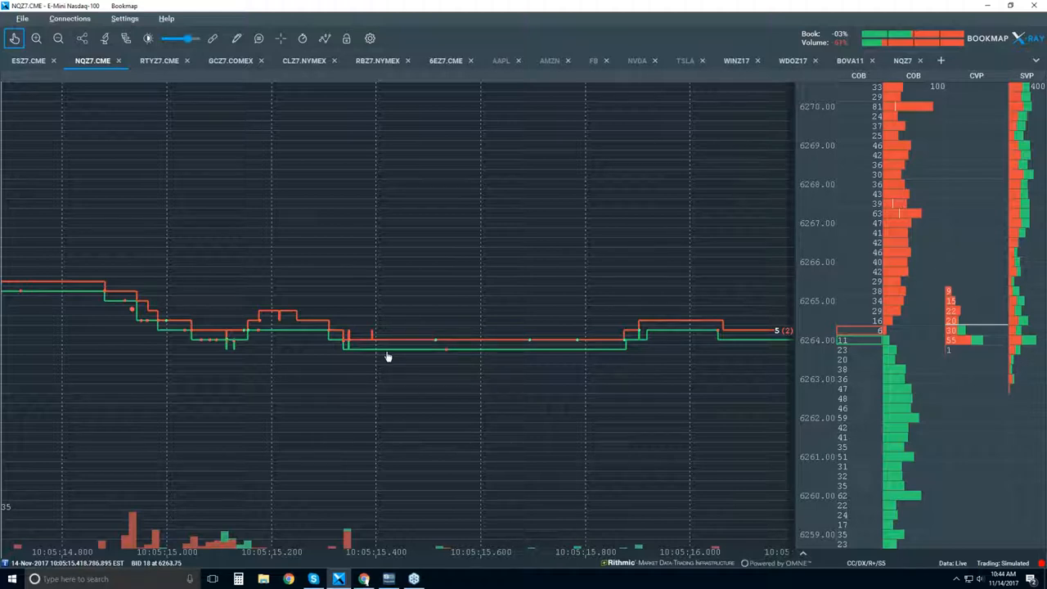
pyautogui.moveTo(471, 364)
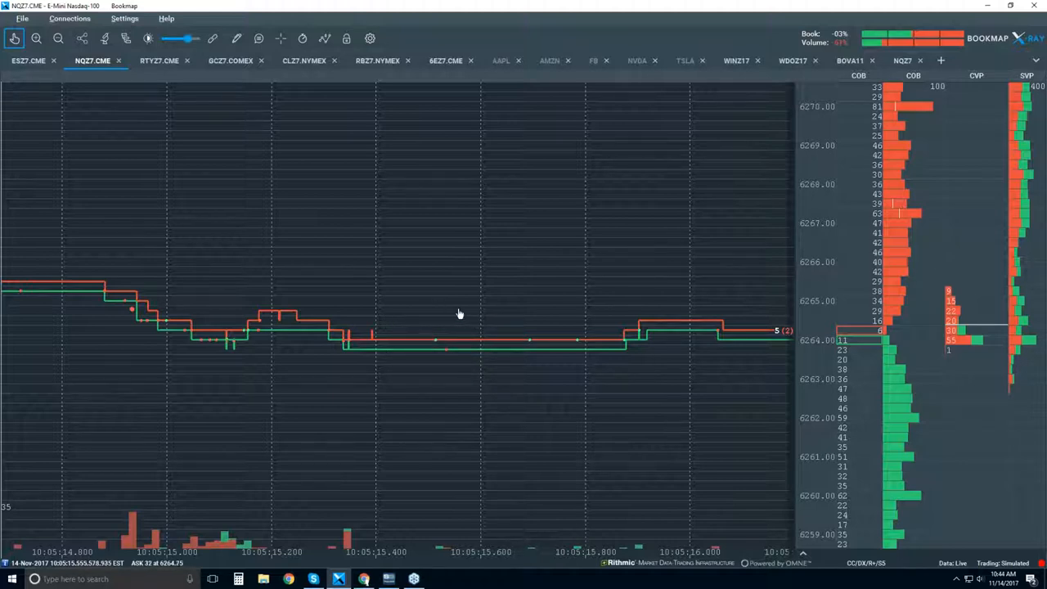
pyautogui.moveTo(439, 352)
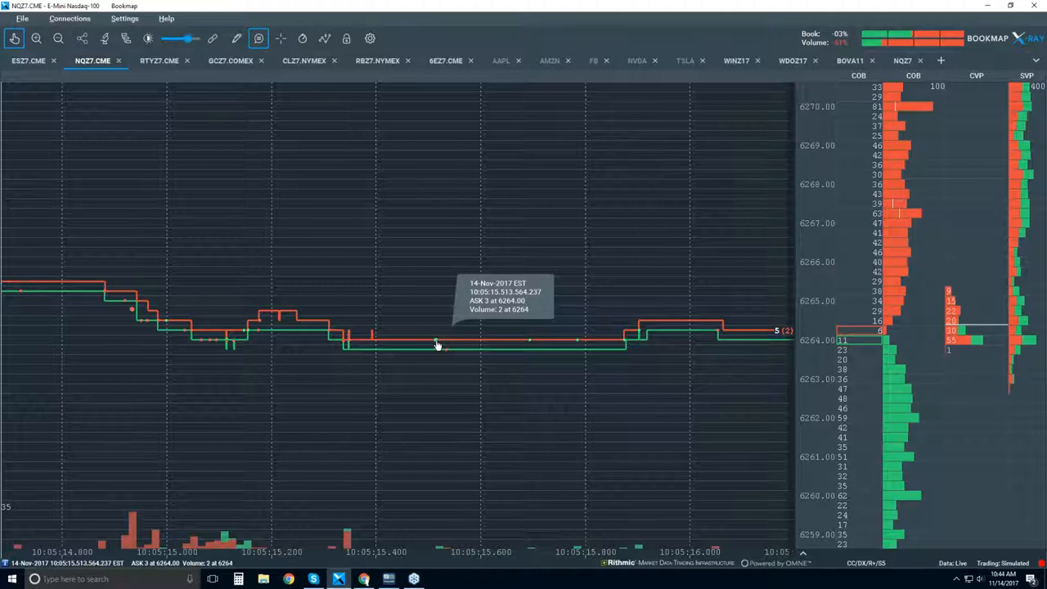
pyautogui.moveTo(432, 343)
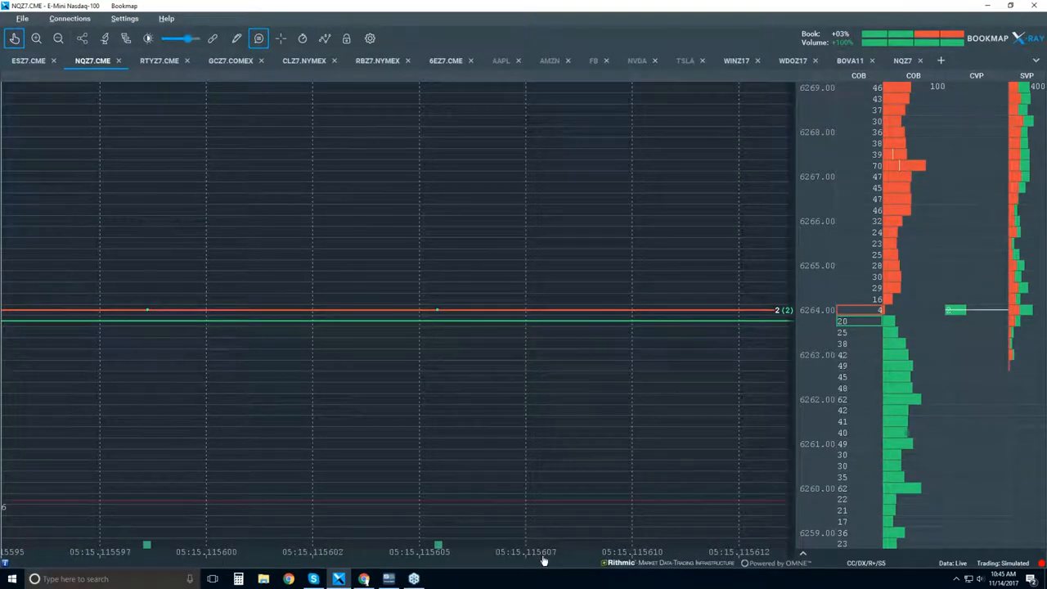
pyautogui.moveTo(438, 321)
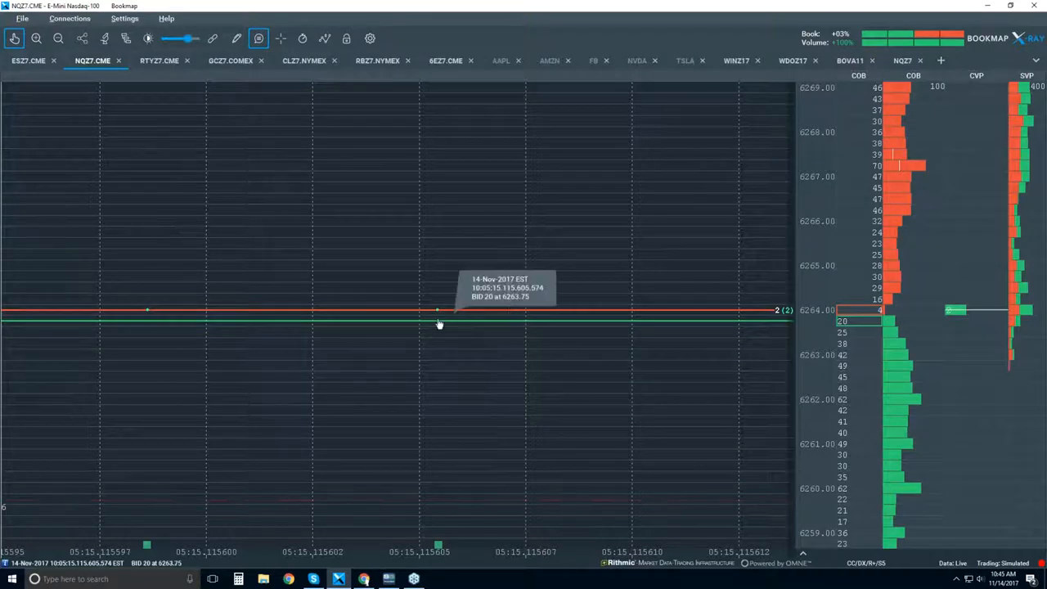
pyautogui.moveTo(465, 317)
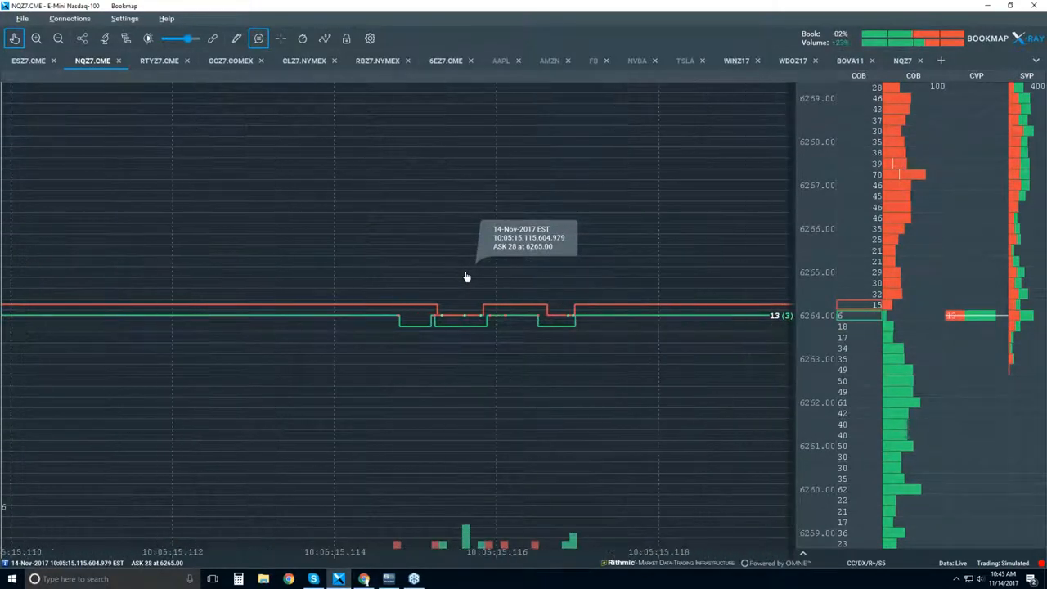
pyautogui.moveTo(395, 319)
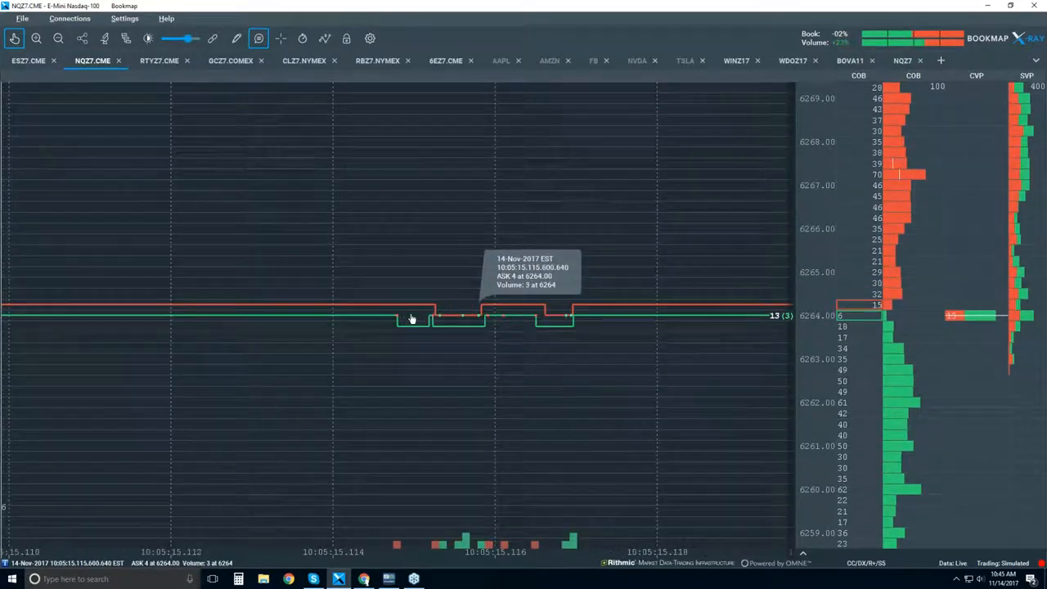
pyautogui.moveTo(548, 313)
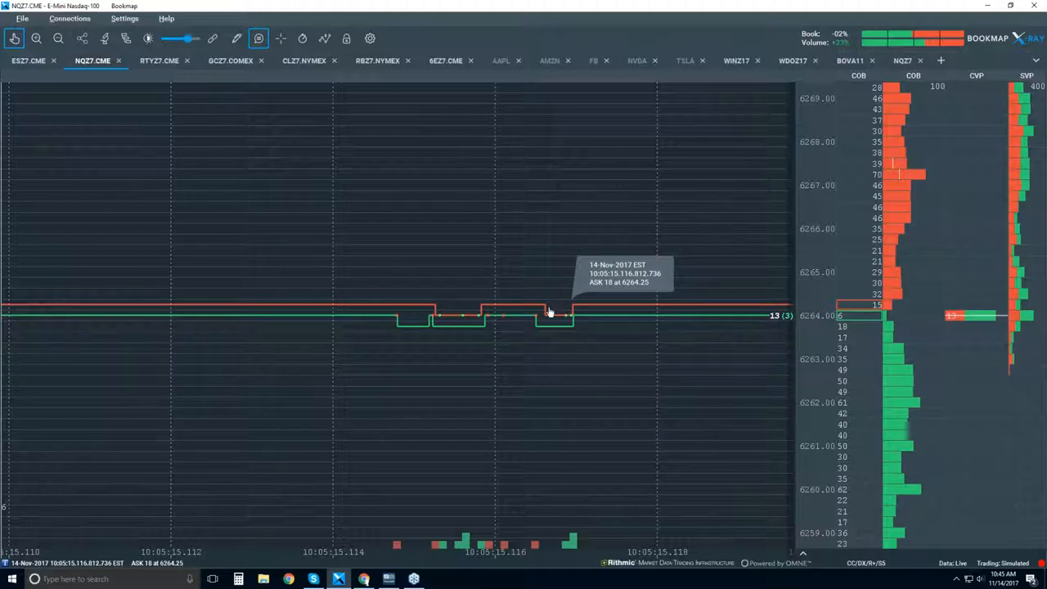
pyautogui.moveTo(494, 309)
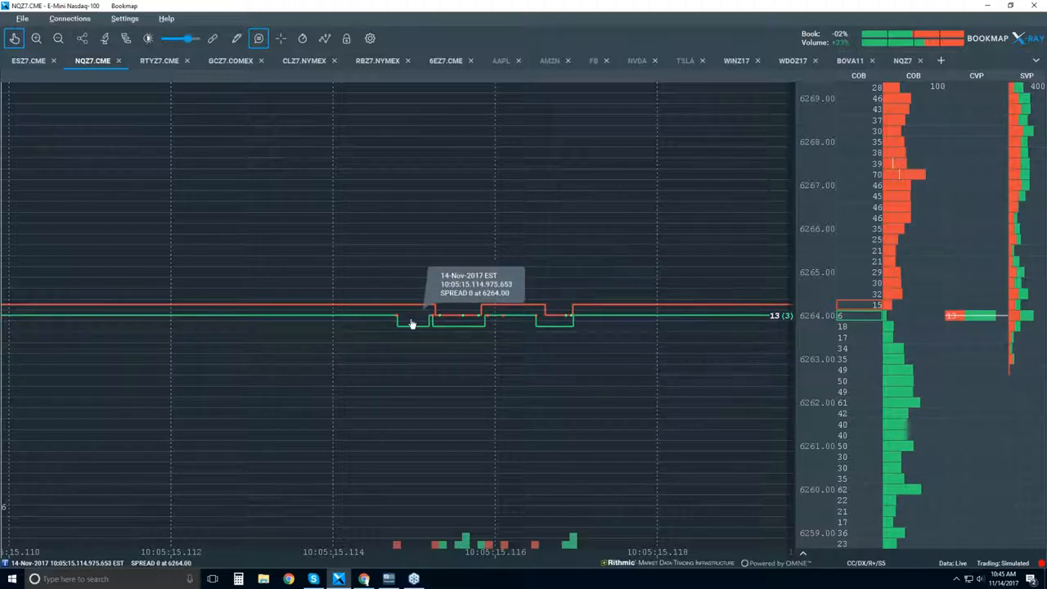
pyautogui.moveTo(536, 329)
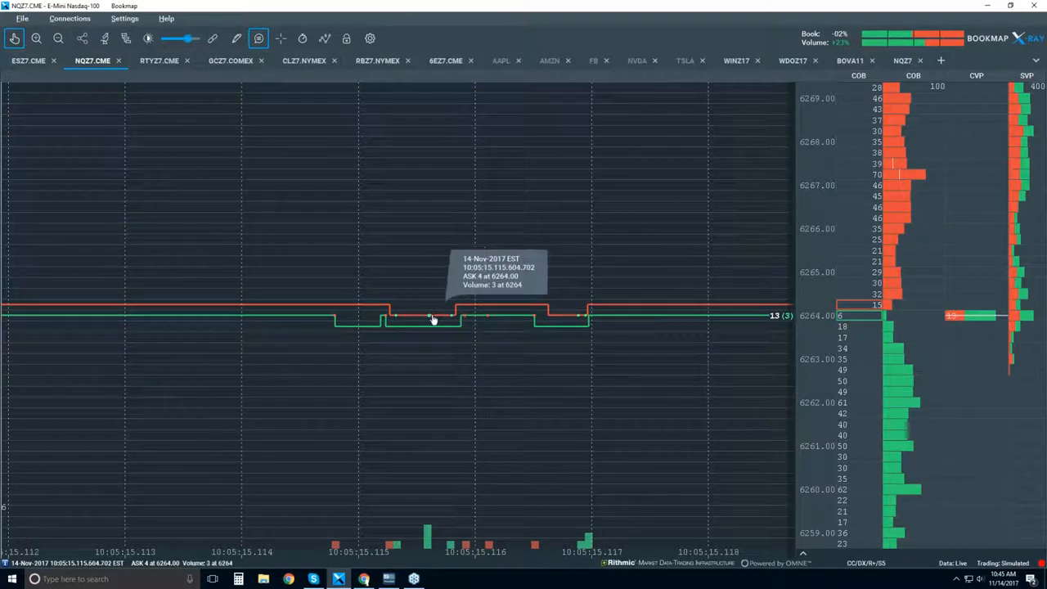
pyautogui.moveTo(569, 381)
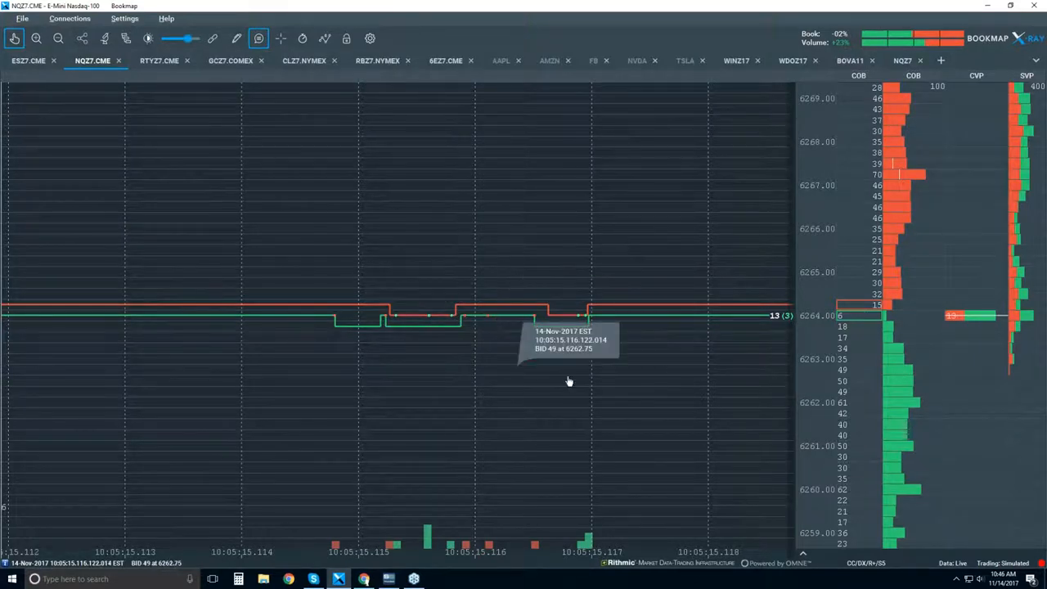
pyautogui.moveTo(426, 270)
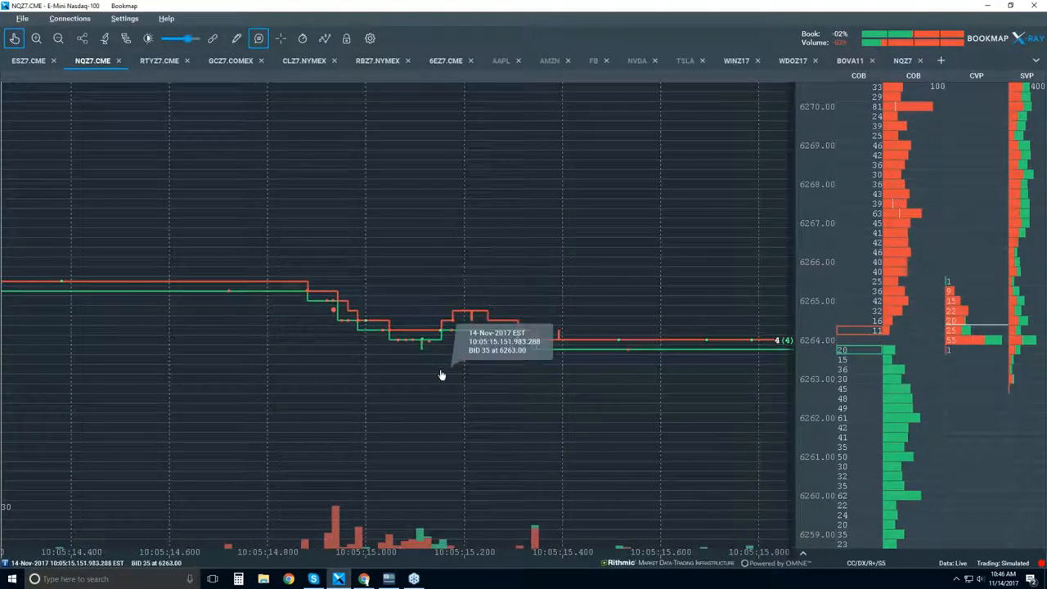
pyautogui.moveTo(424, 350)
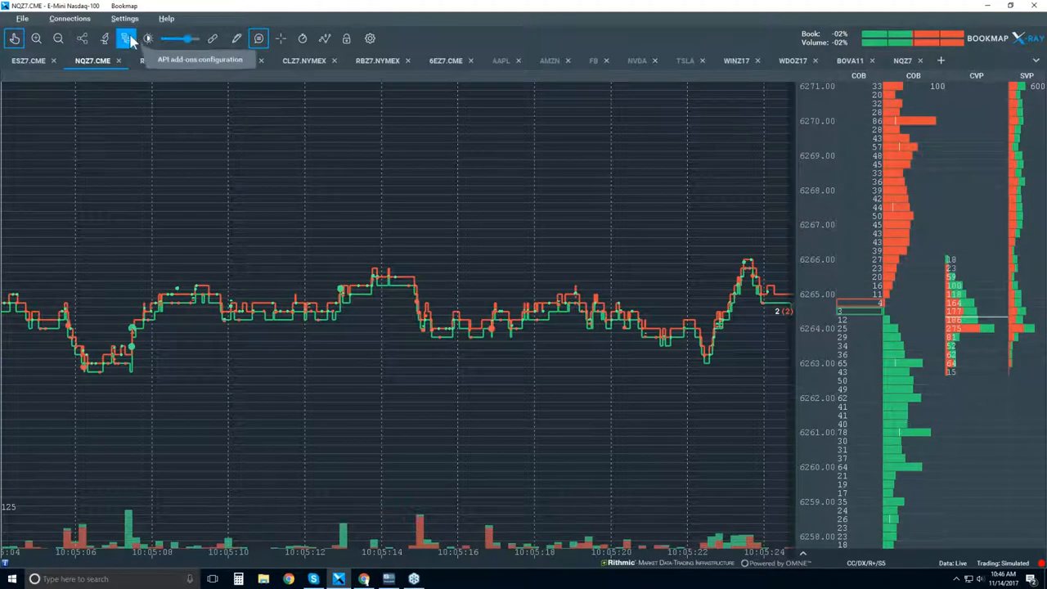
# Step: In the studies configuration, raise the Volume Dots dot size slider for NQZ7
pyautogui.click(124, 39)
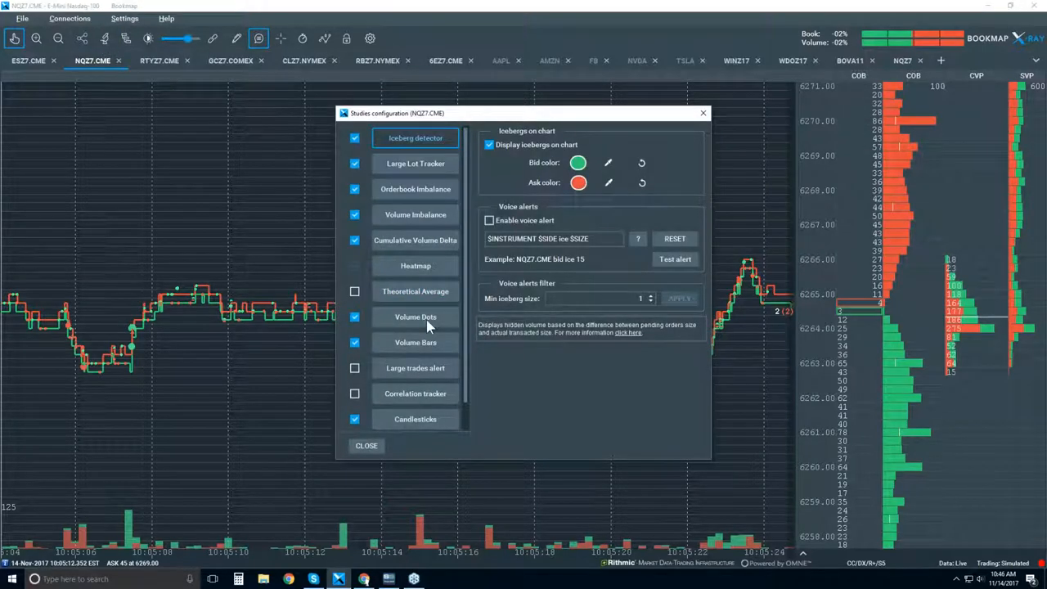
pyautogui.click(415, 318)
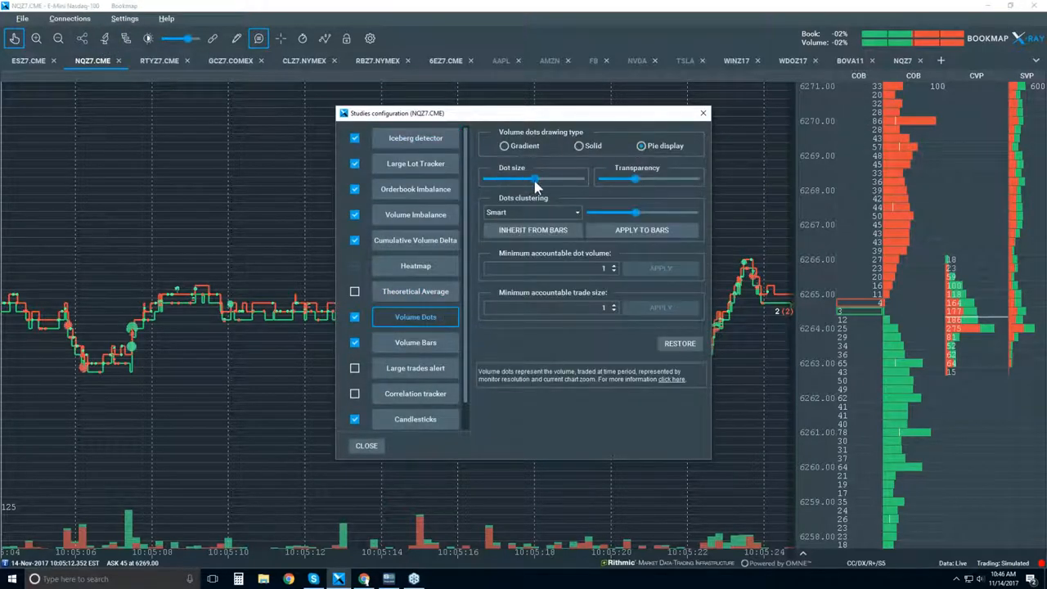
pyautogui.click(366, 445)
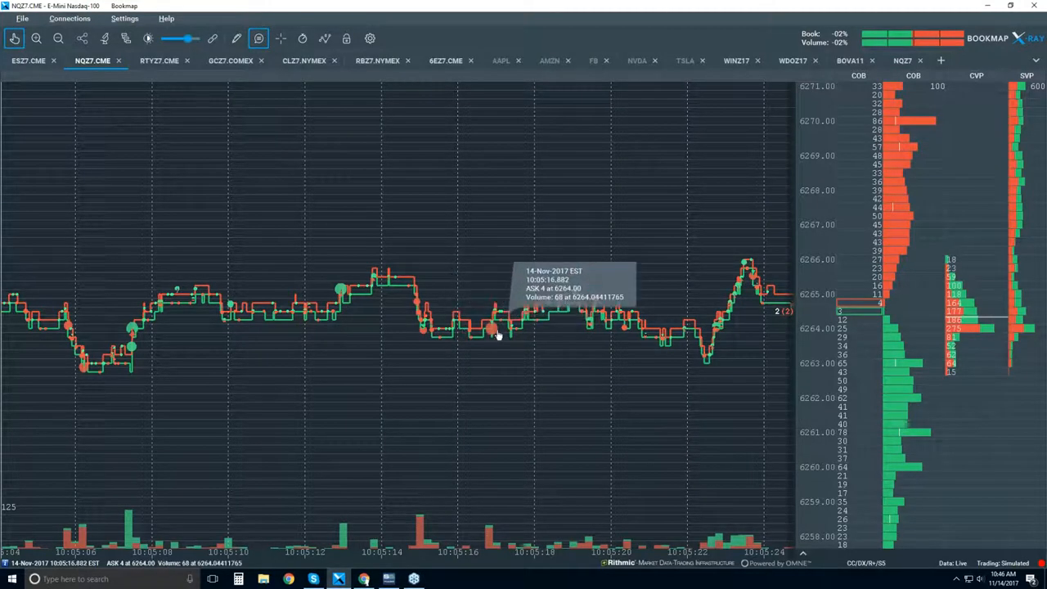
pyautogui.moveTo(502, 347)
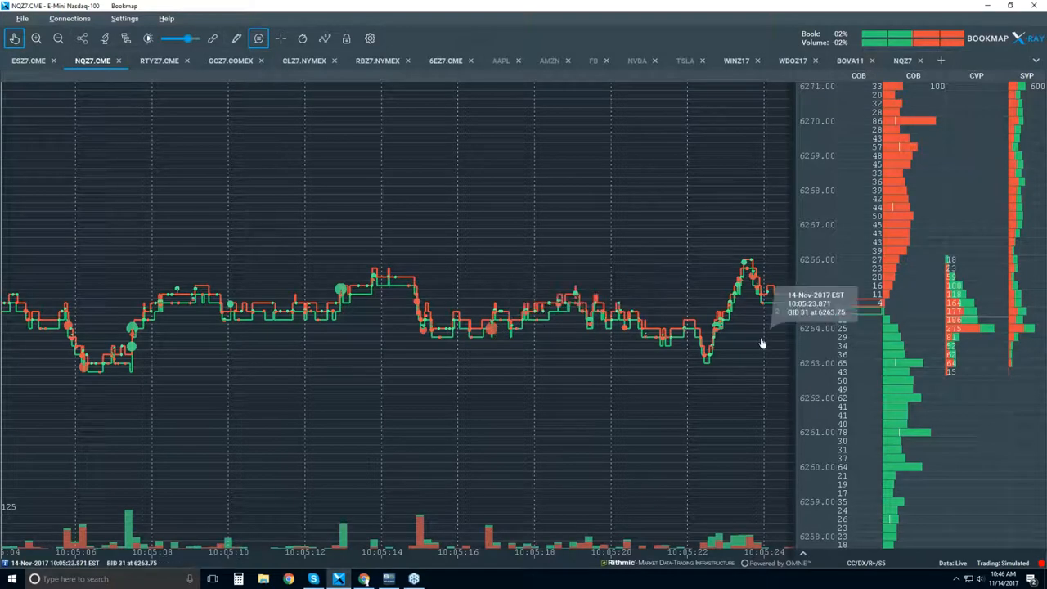
pyautogui.moveTo(475, 337)
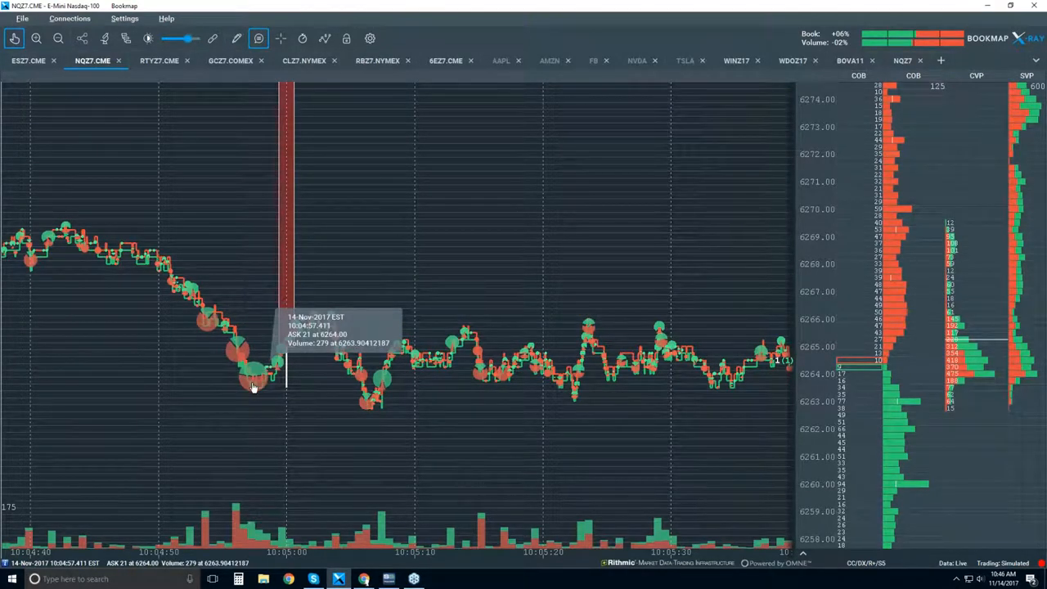
pyautogui.moveTo(255, 383)
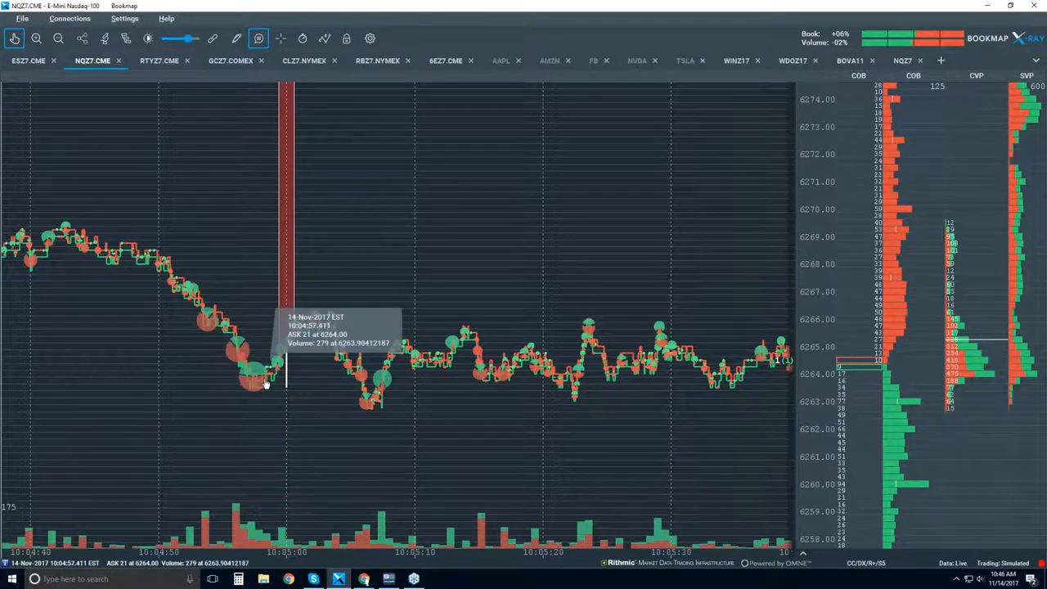
pyautogui.moveTo(256, 393)
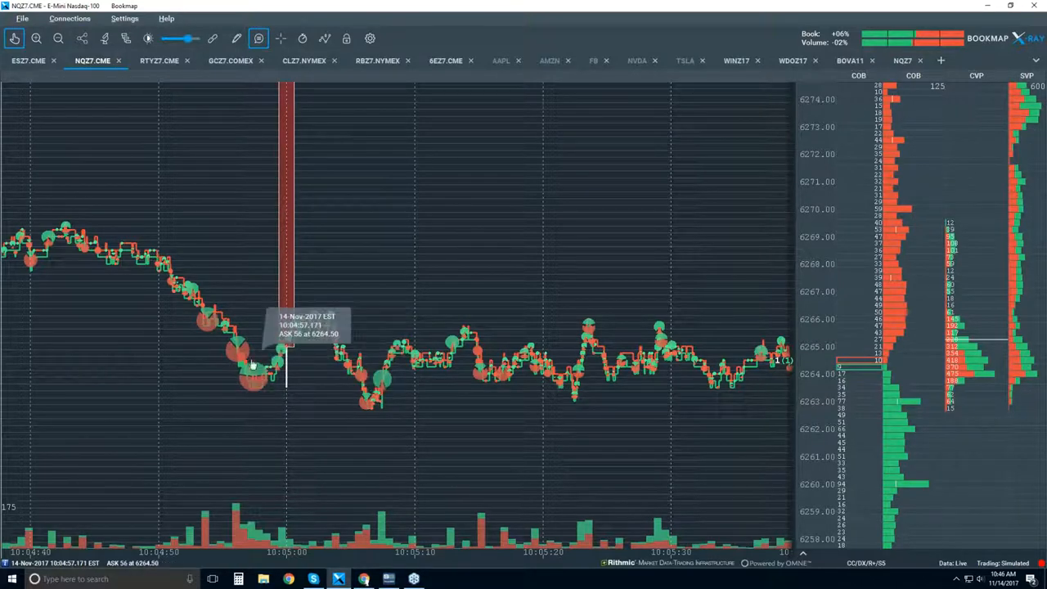
pyautogui.moveTo(257, 370)
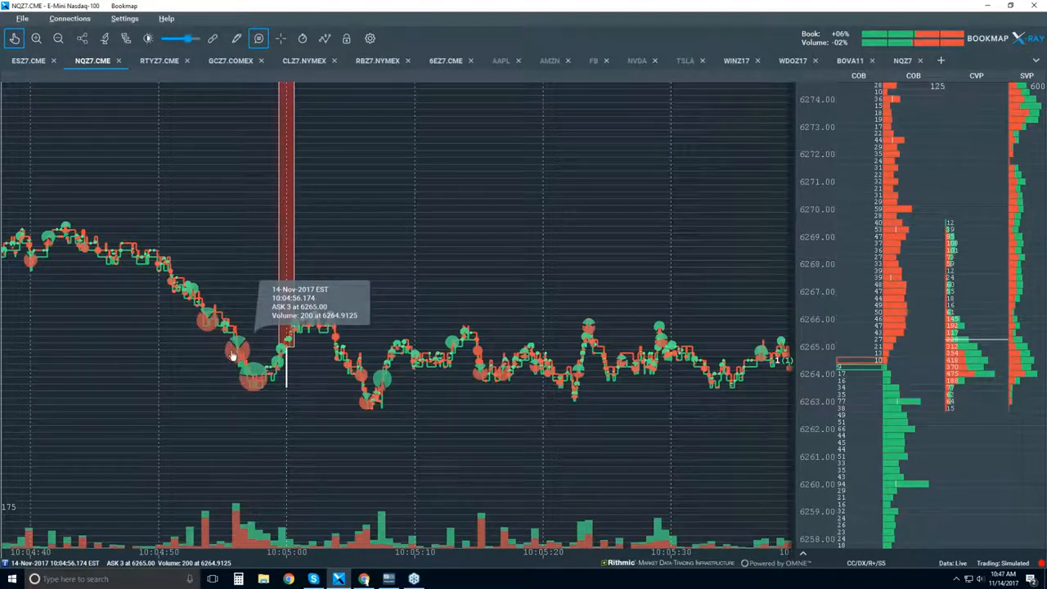
pyautogui.moveTo(237, 353)
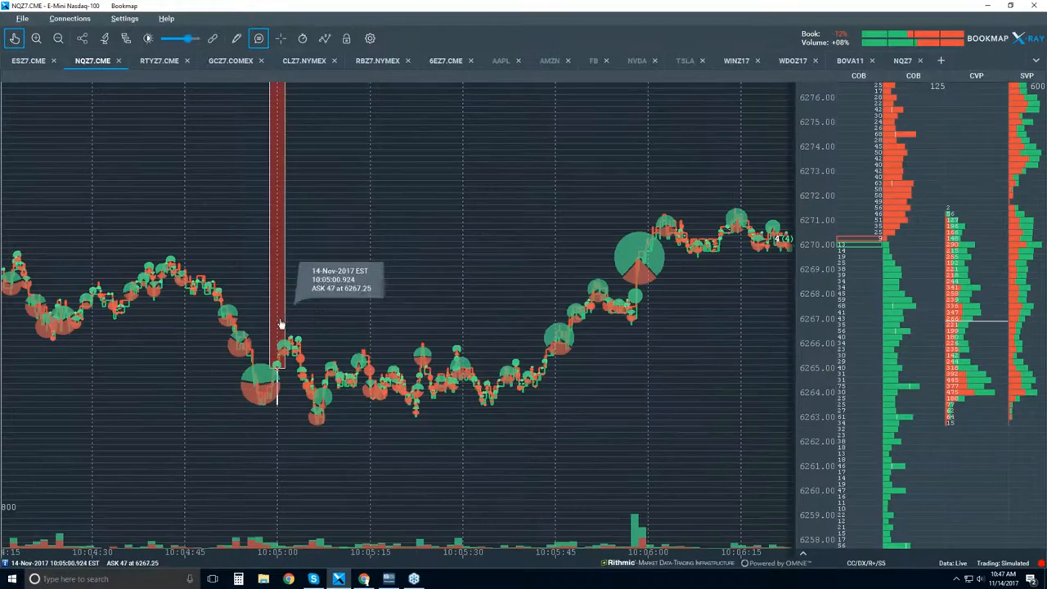
pyautogui.moveTo(259, 363)
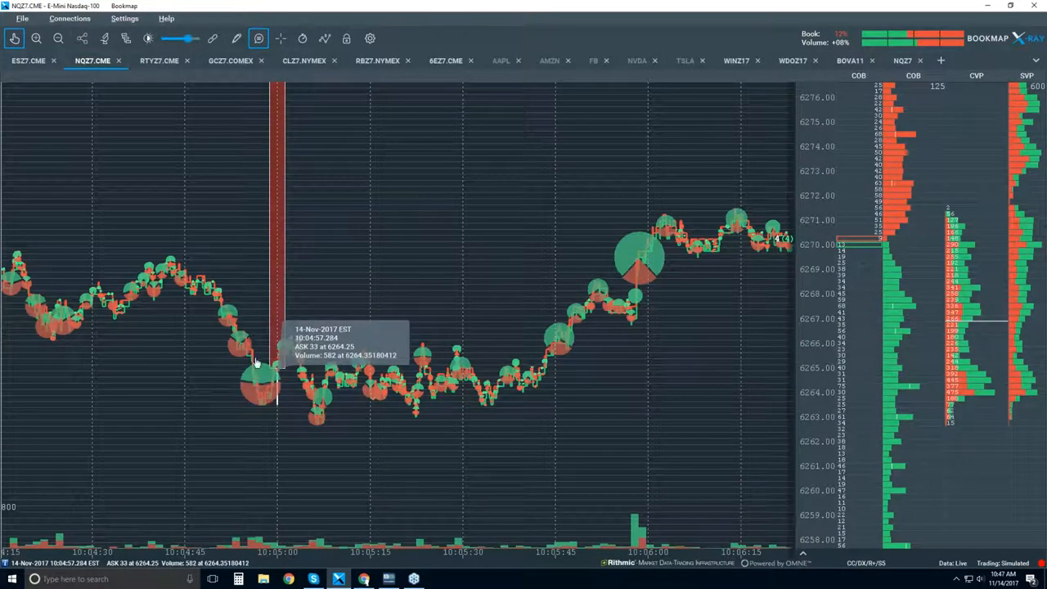
pyautogui.moveTo(319, 401)
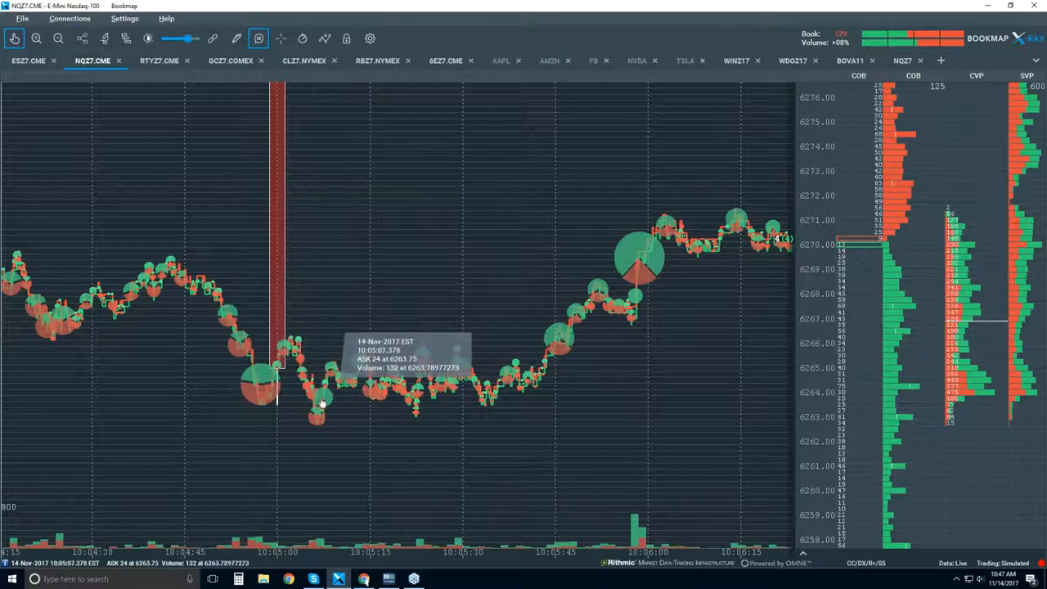
pyautogui.moveTo(242, 368)
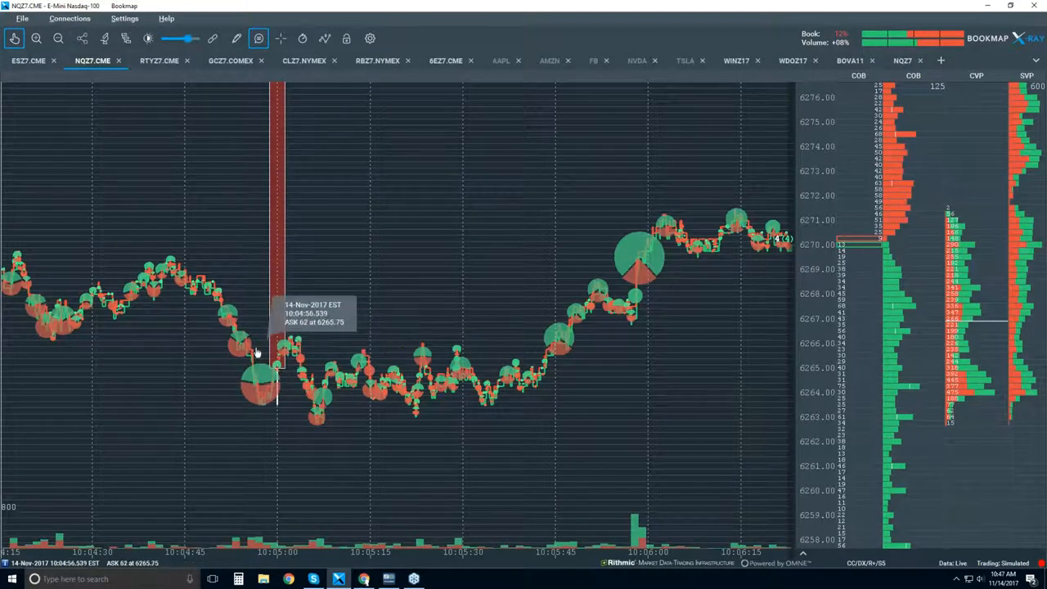
pyautogui.moveTo(539, 354)
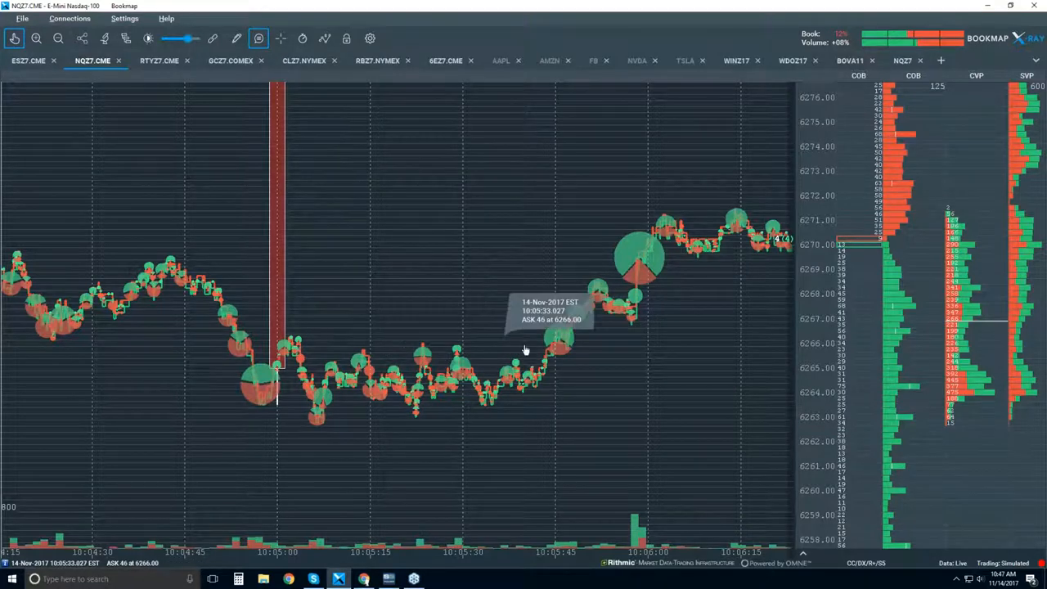
pyautogui.moveTo(488, 428)
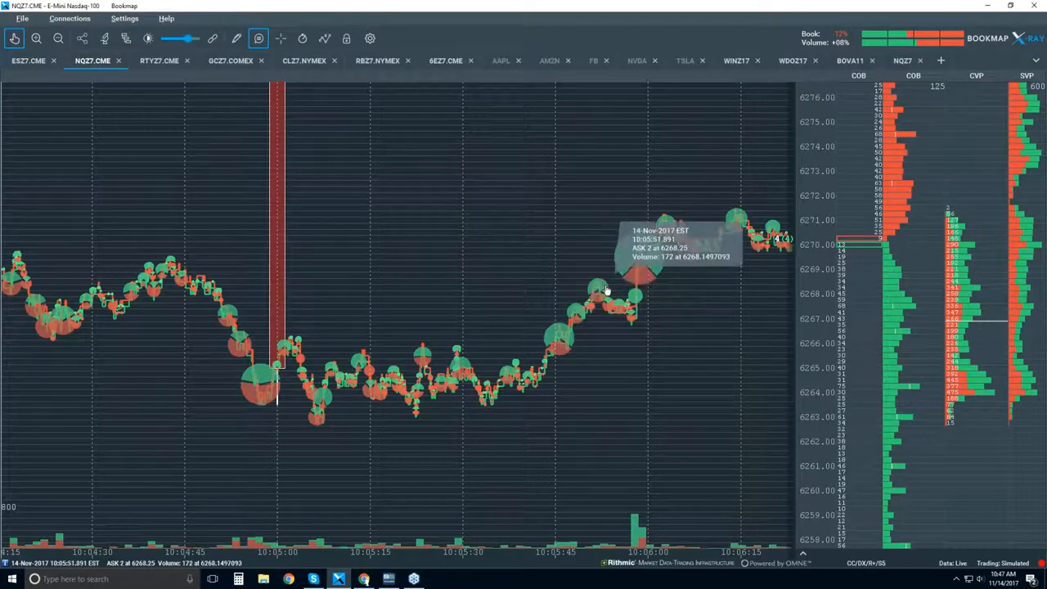
pyautogui.moveTo(644, 252)
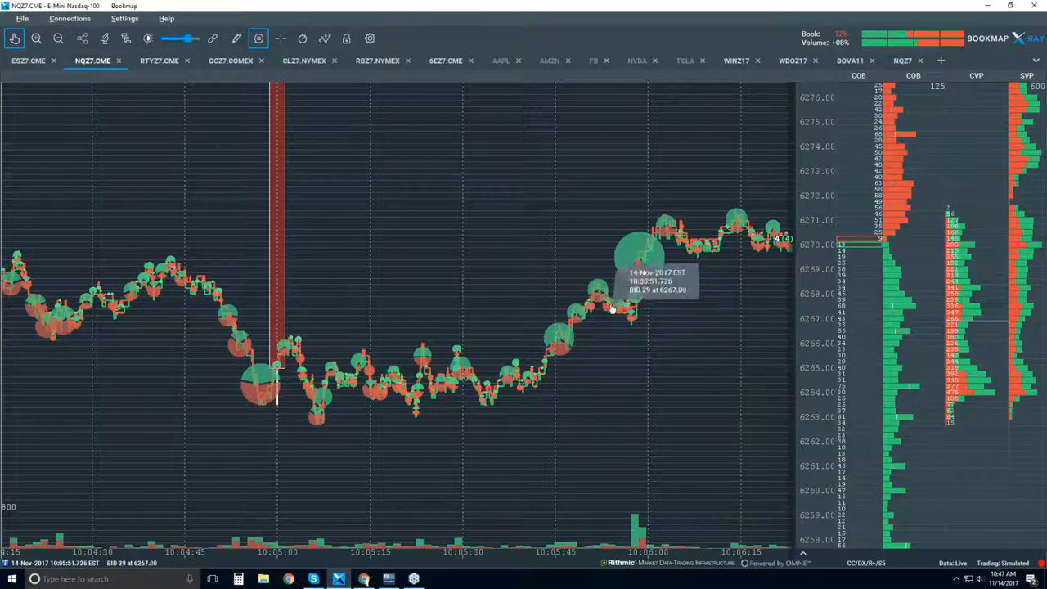
pyautogui.moveTo(651, 255)
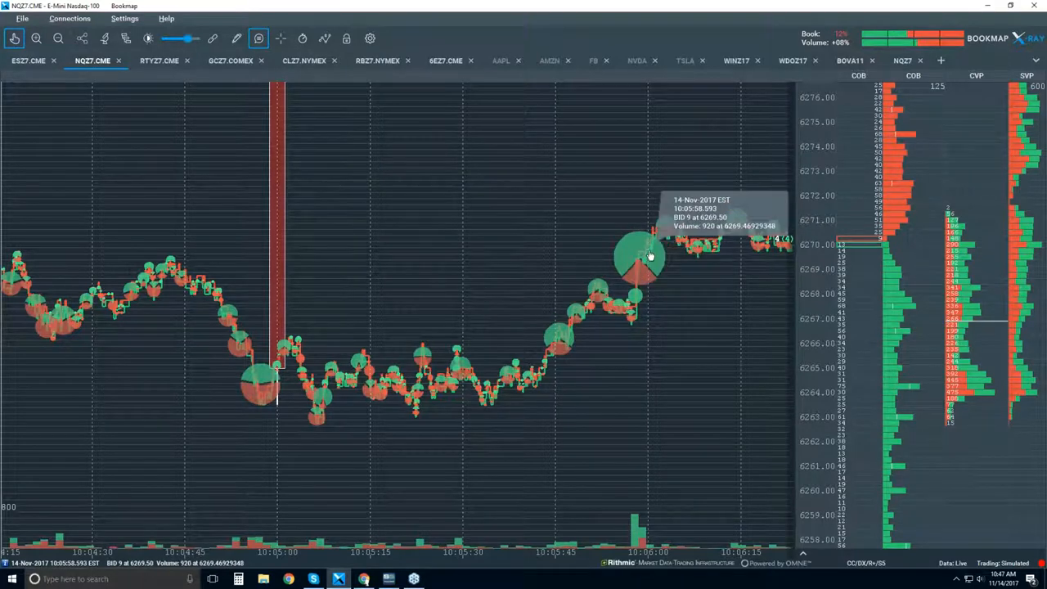
pyautogui.moveTo(663, 221)
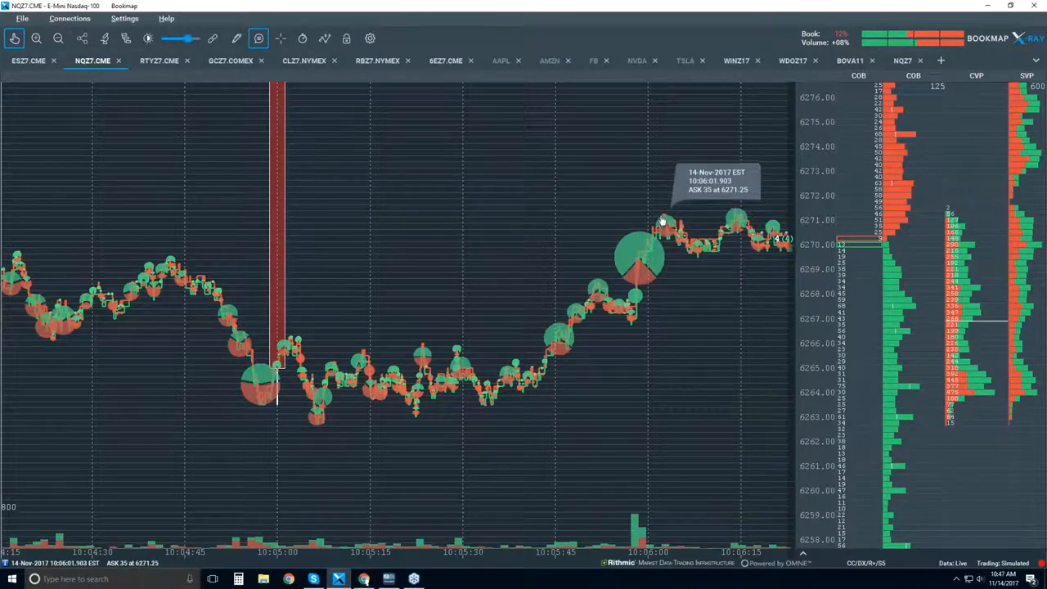
pyautogui.moveTo(287, 351)
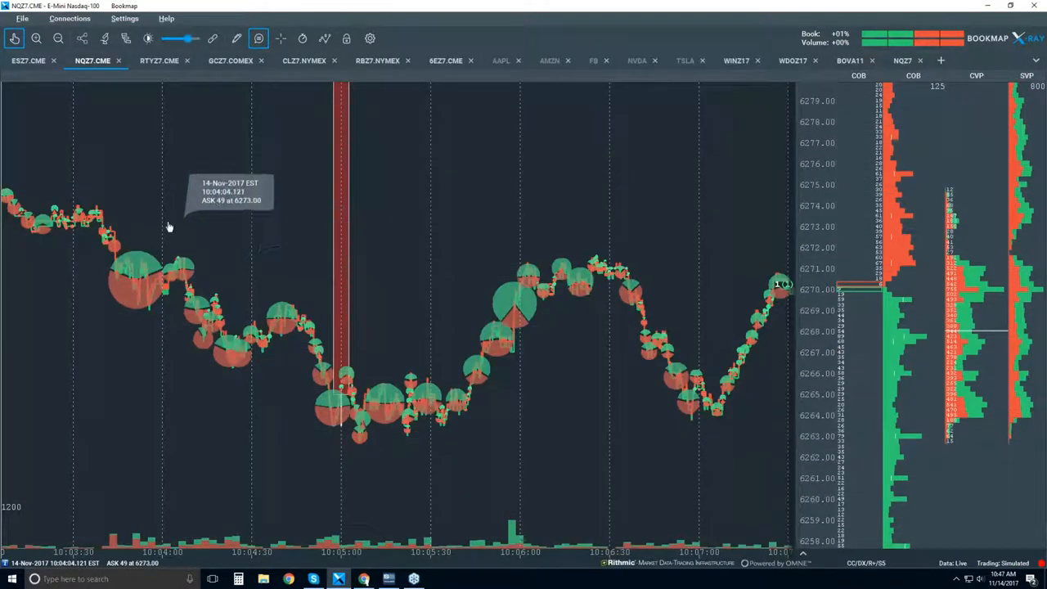
pyautogui.moveTo(323, 311)
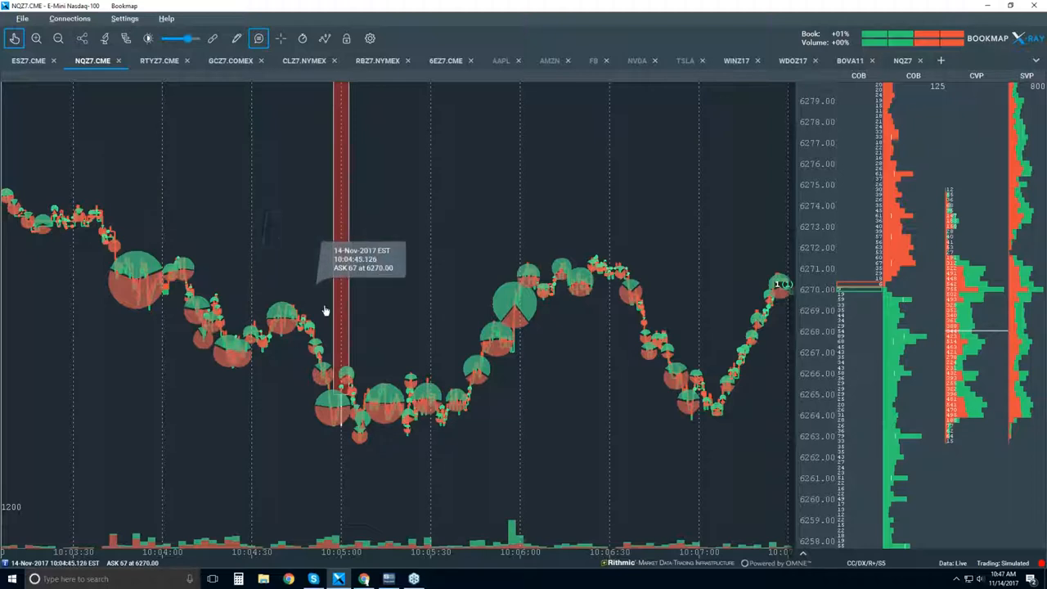
pyautogui.moveTo(278, 287)
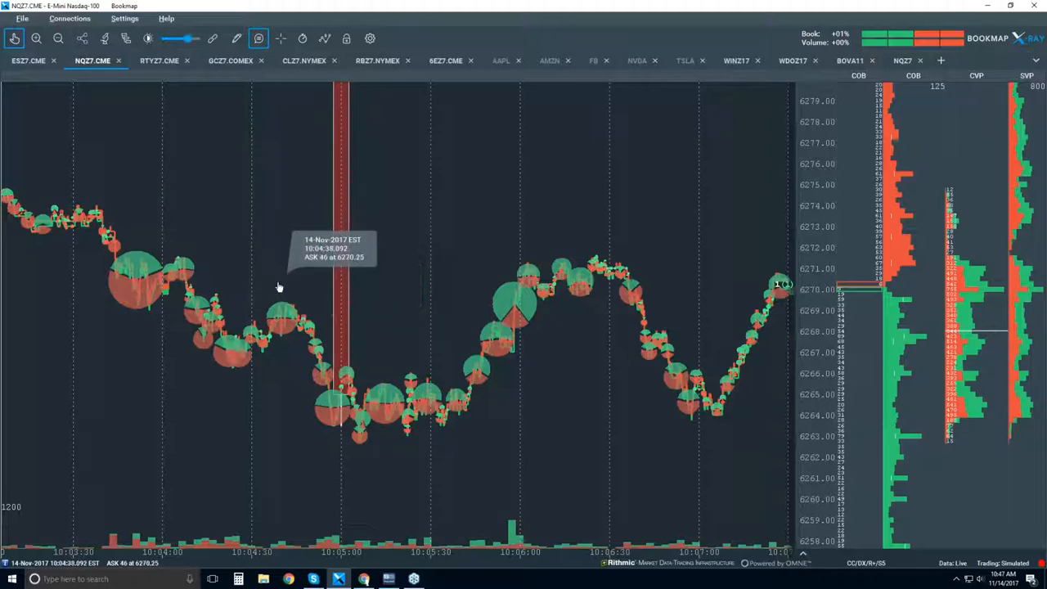
pyautogui.moveTo(506, 319)
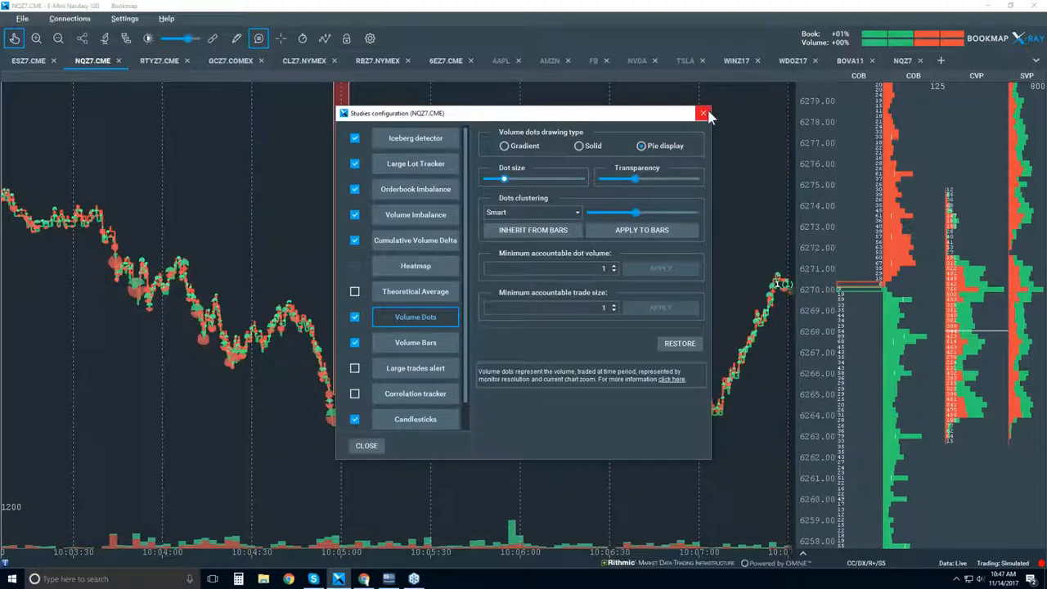
# Step: Close the Volume Dots configuration with the X, leaving the wider NQZ7 view
pyautogui.click(701, 113)
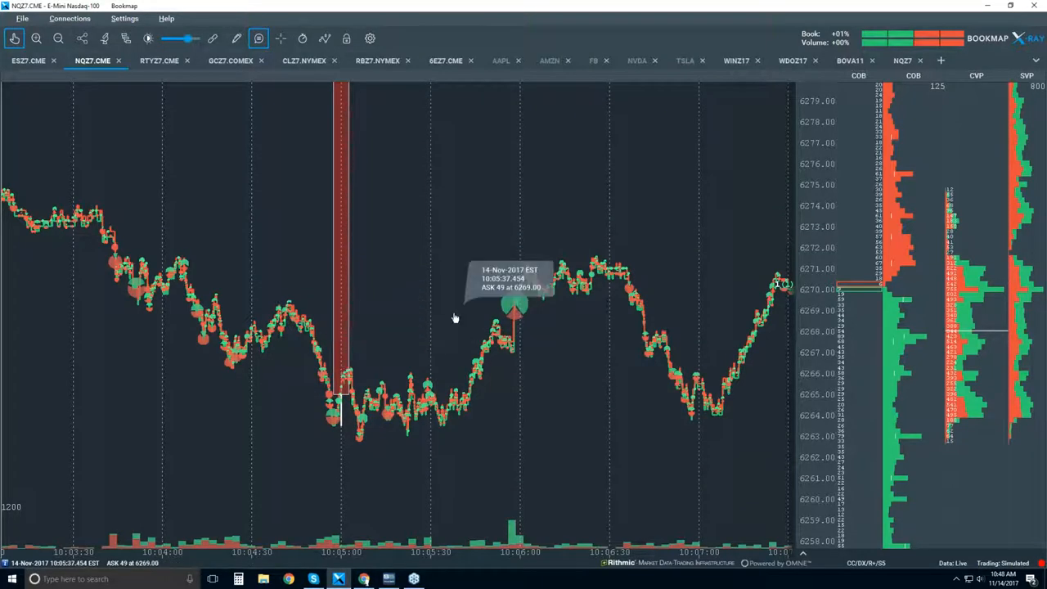
pyautogui.moveTo(630, 394)
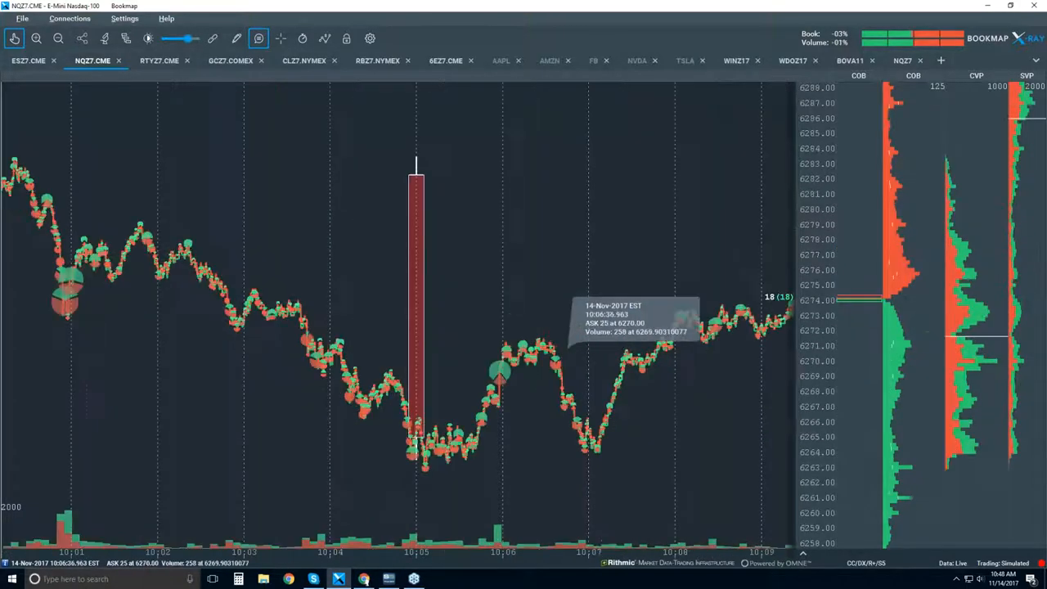
pyautogui.moveTo(553, 406)
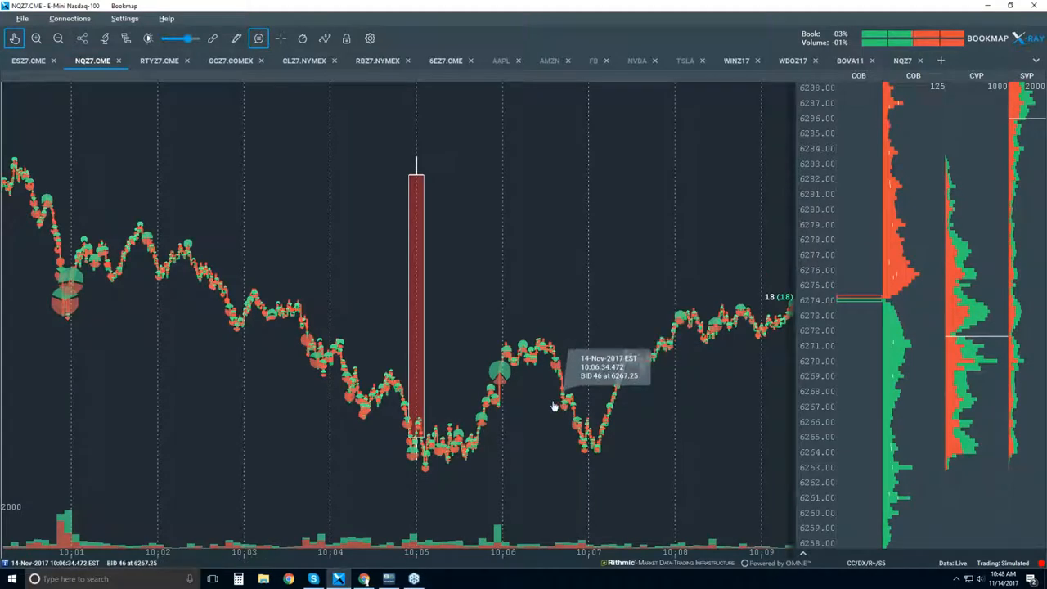
pyautogui.moveTo(438, 371)
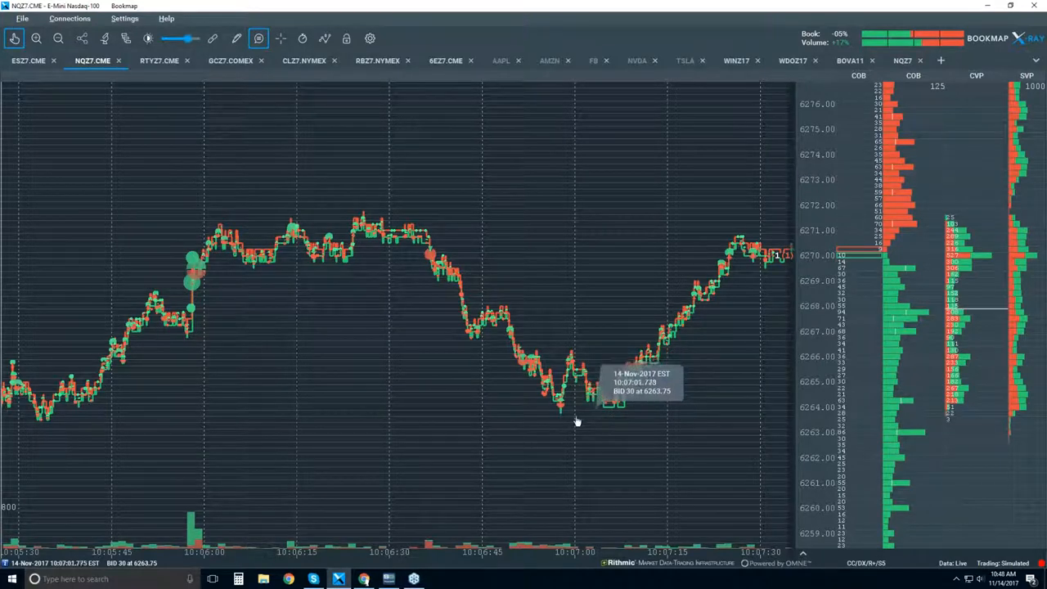
pyautogui.moveTo(563, 419)
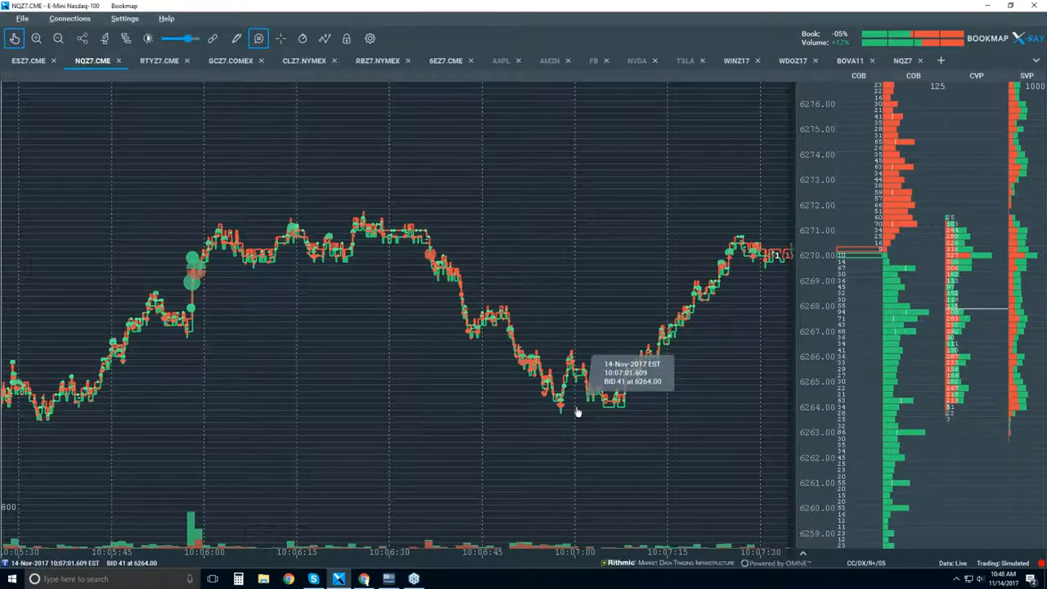
pyautogui.moveTo(634, 406)
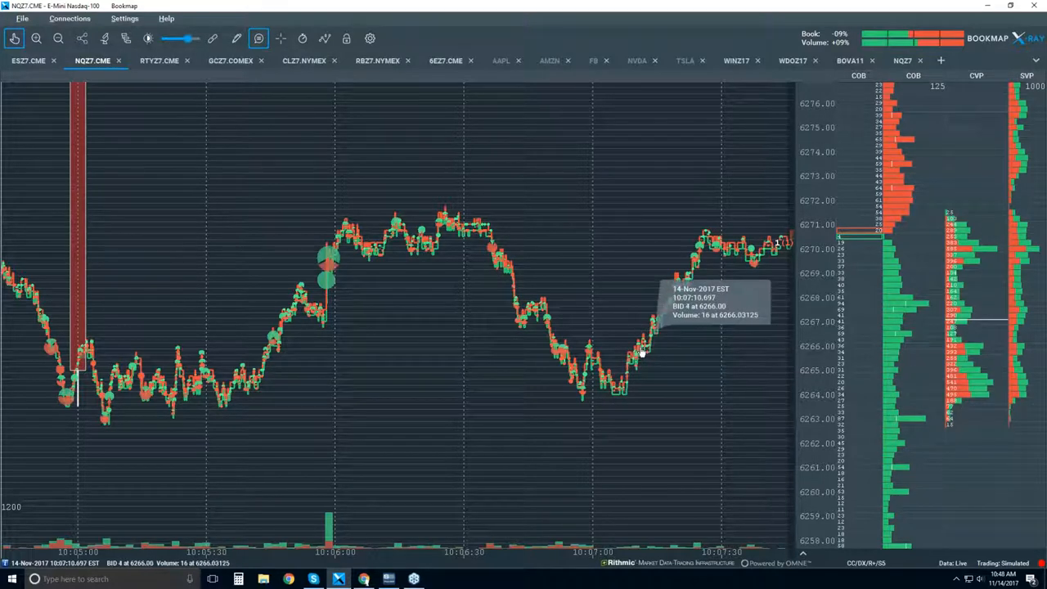
pyautogui.moveTo(612, 310)
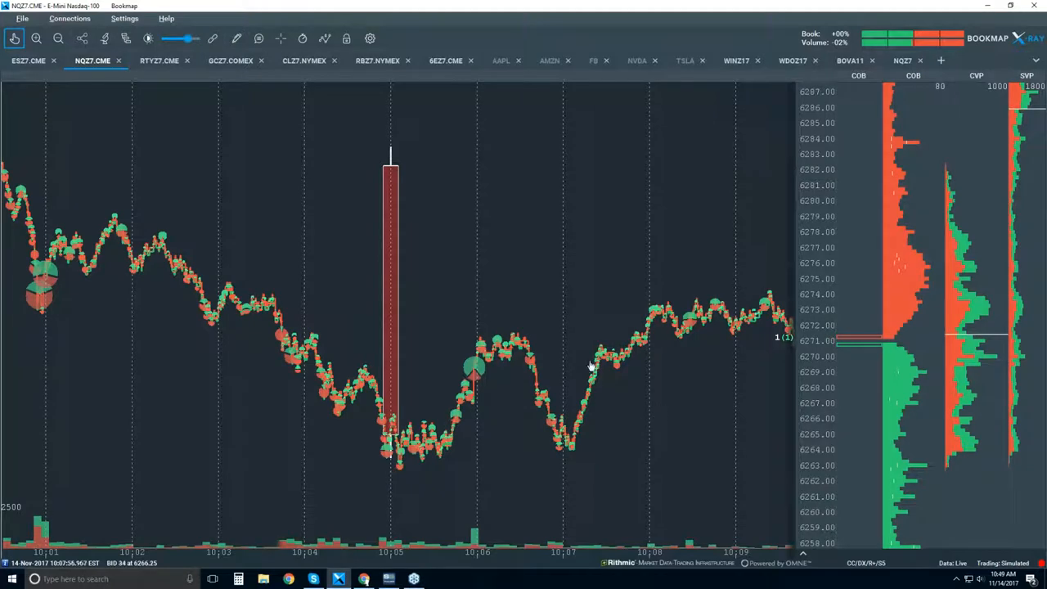
pyautogui.moveTo(569, 314)
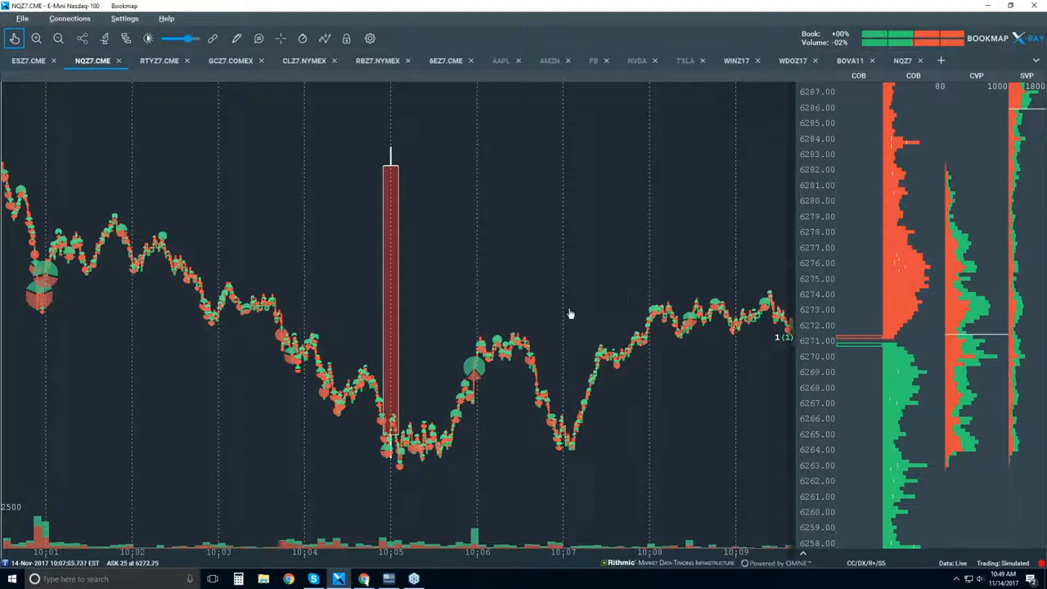
pyautogui.moveTo(579, 350)
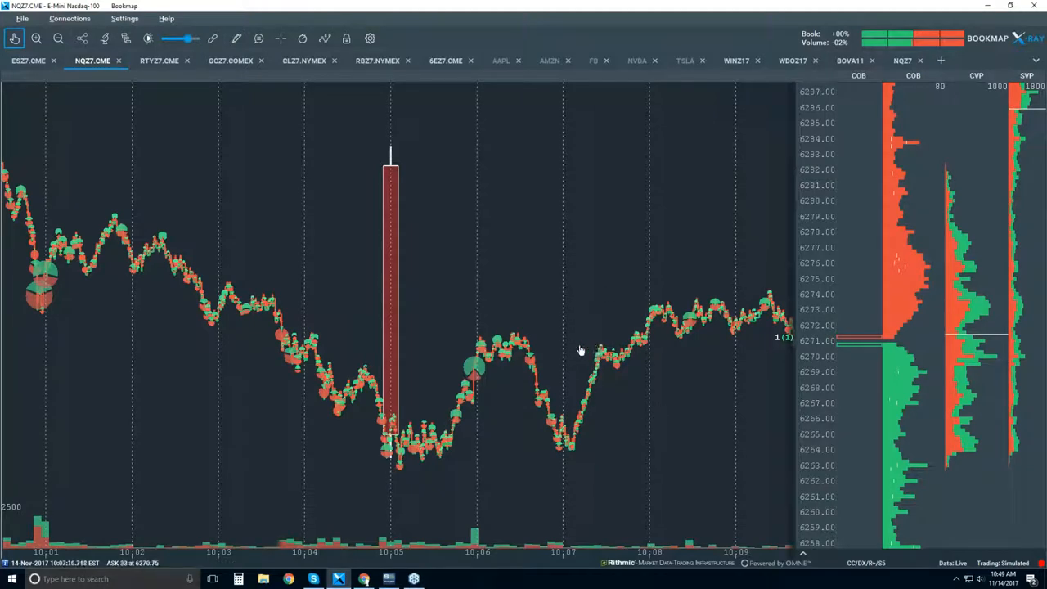
pyautogui.moveTo(538, 331)
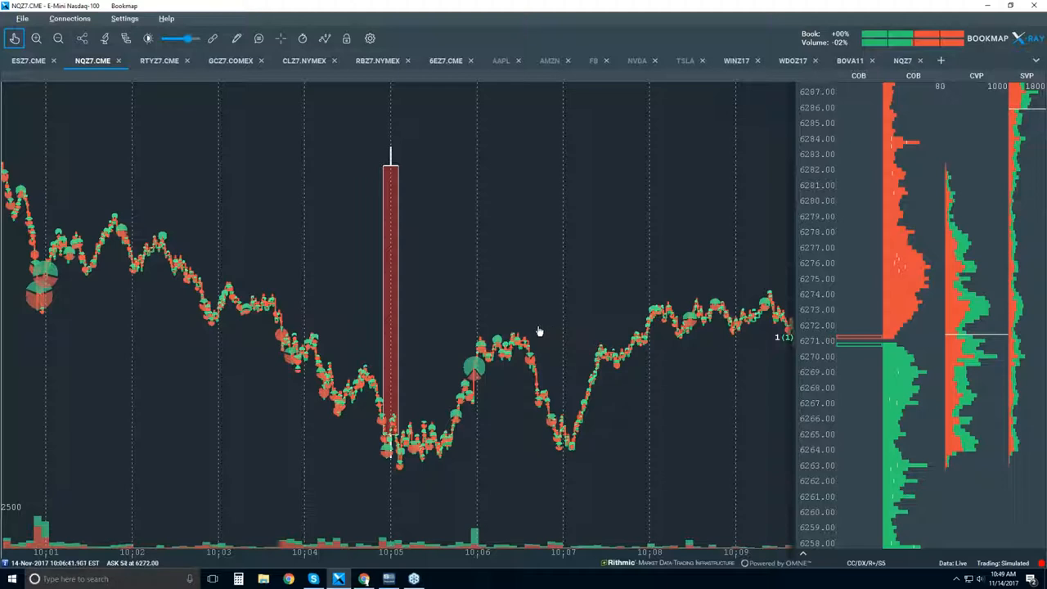
pyautogui.moveTo(530, 336)
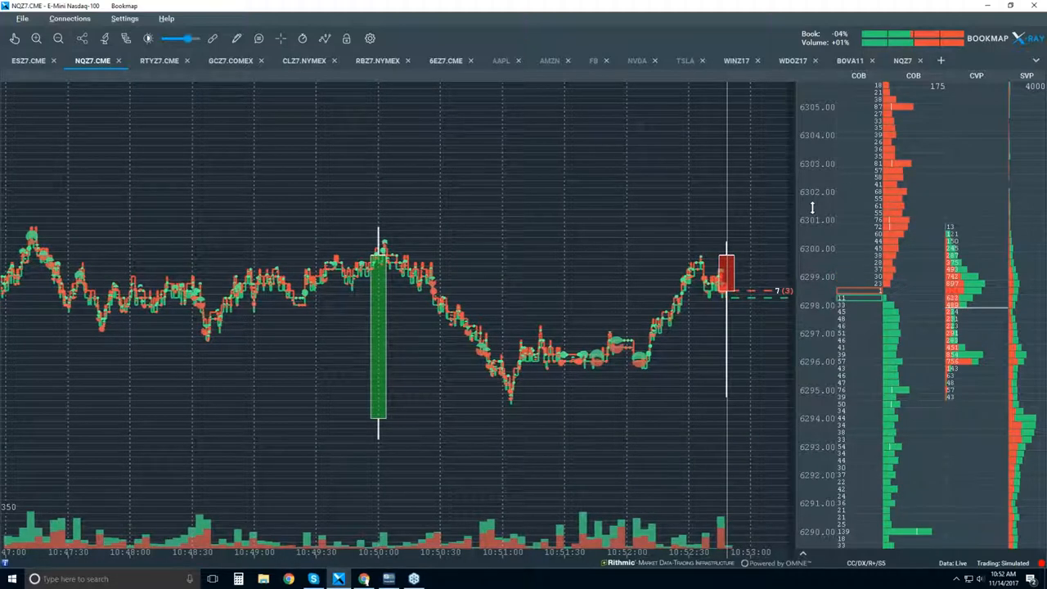
pyautogui.moveTo(324, 39)
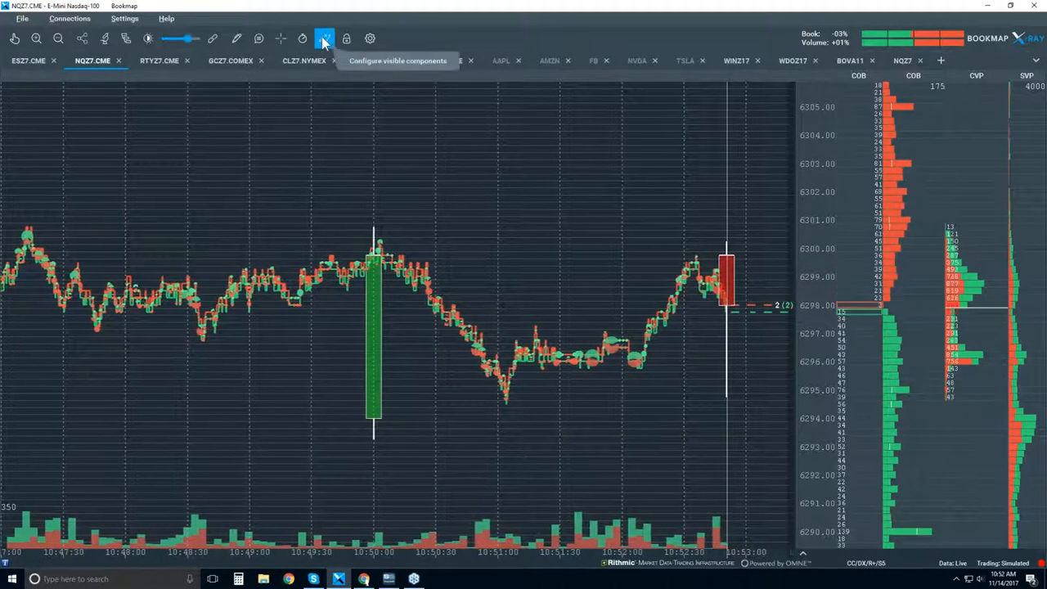
# Step: Enable the liquidity heatmap layer behind the NQZ7 price trail via Configure visible components
pyautogui.click(324, 40)
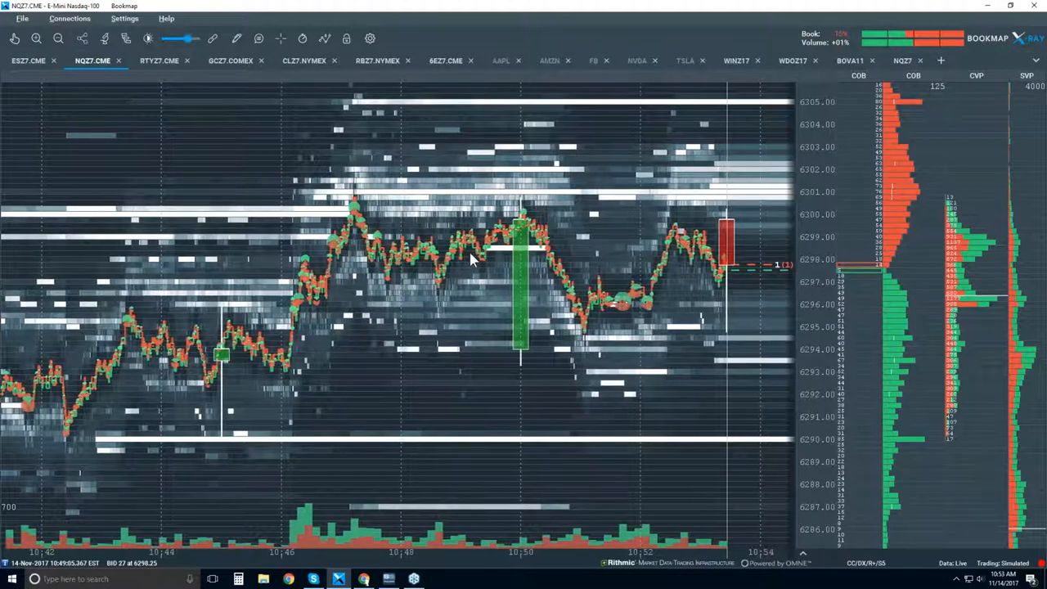
pyautogui.click(324, 39)
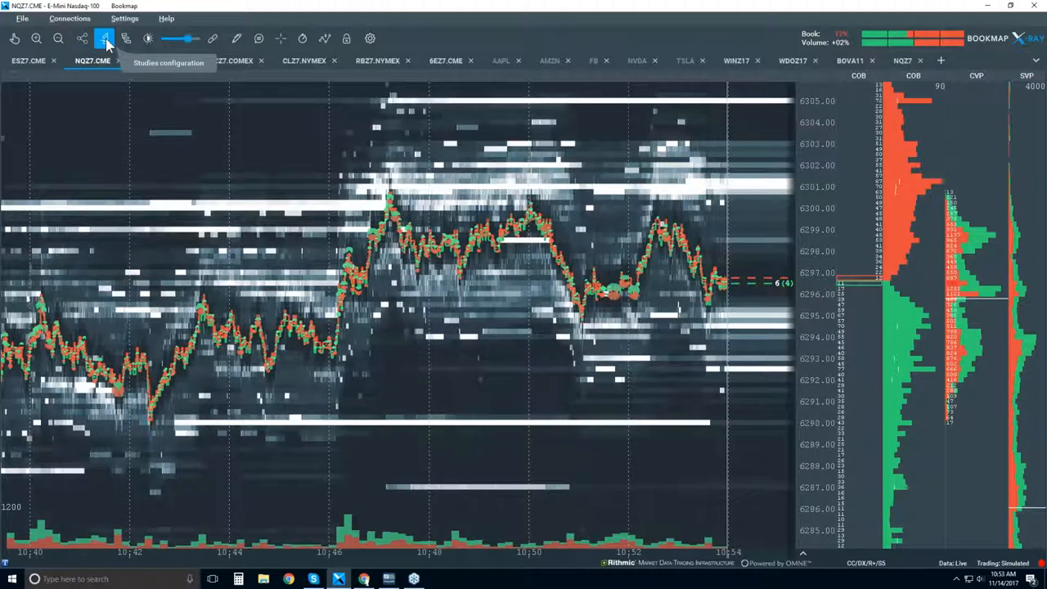
# Step: Review the Volume Dots study settings, move the window aside, and close it
pyautogui.click(104, 40)
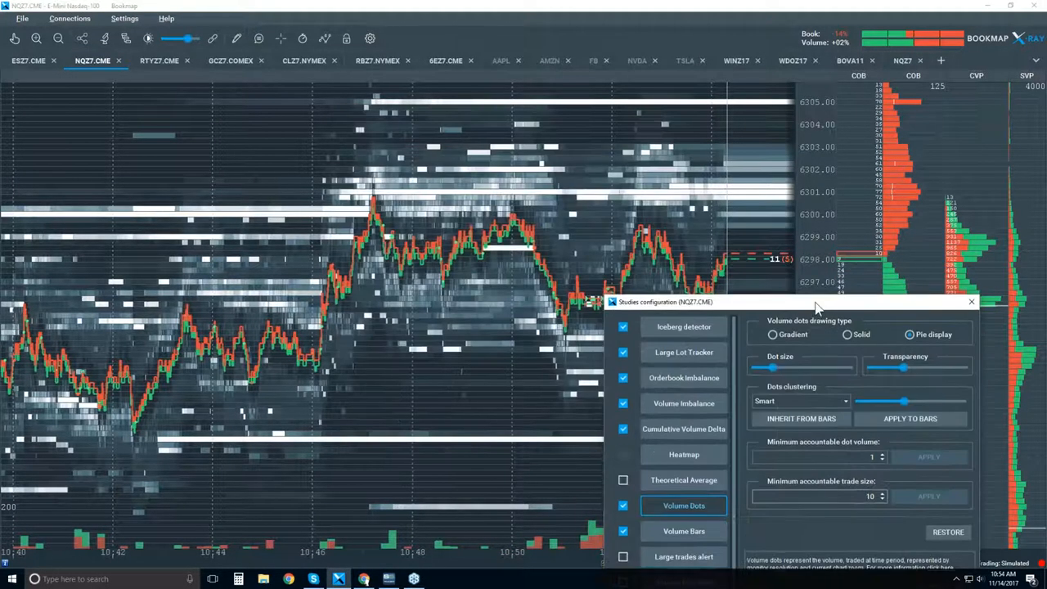
pyautogui.moveTo(664, 301); pyautogui.dragTo(597, 137)
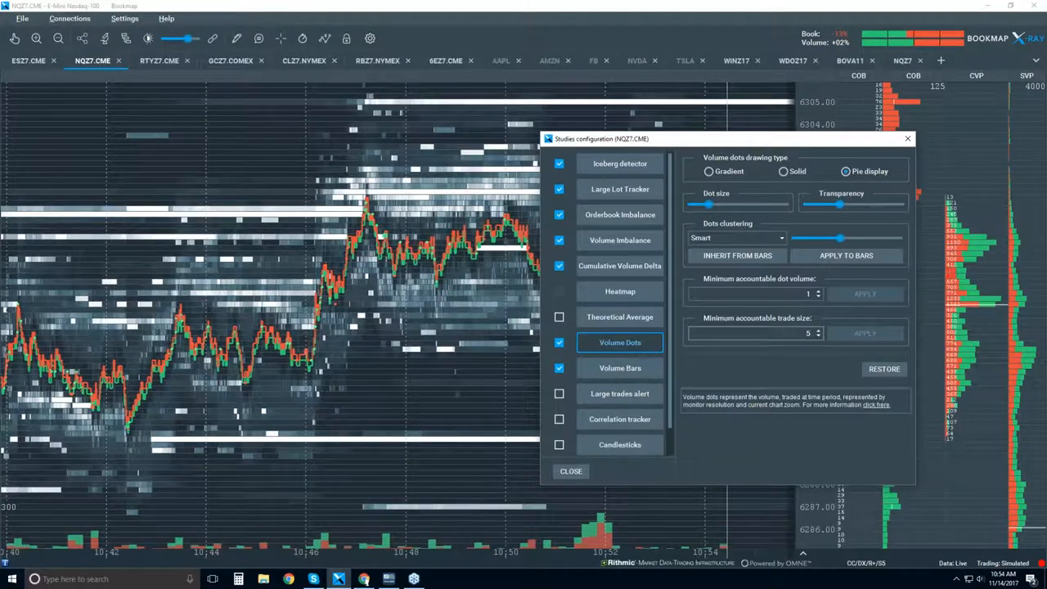
pyautogui.click(570, 471)
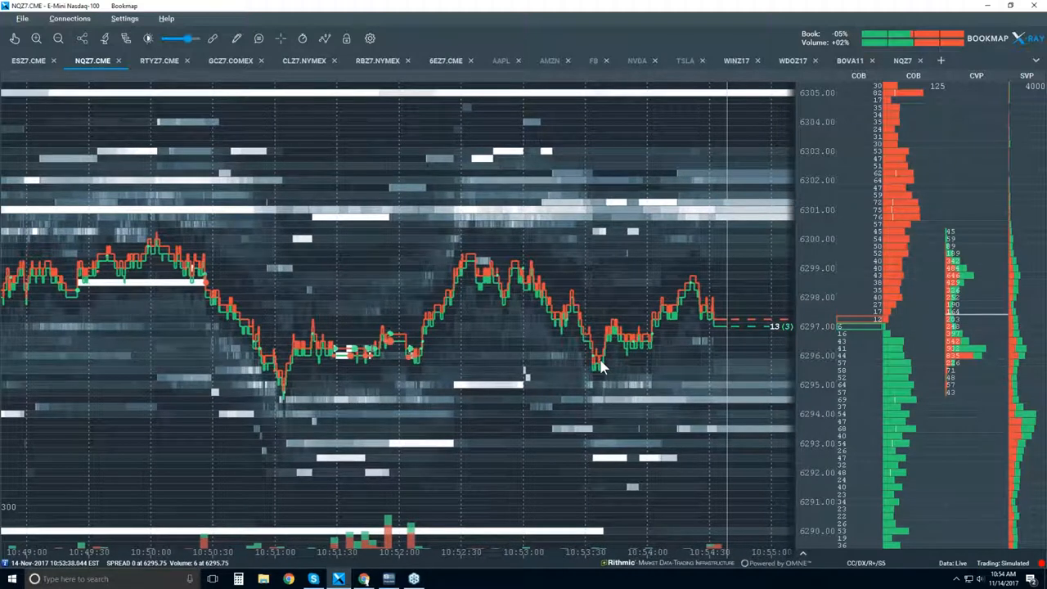
# Step: Reopen Studies configuration for NQZ7 and expand the Volume Dots clustering choices
pyautogui.click(104, 39)
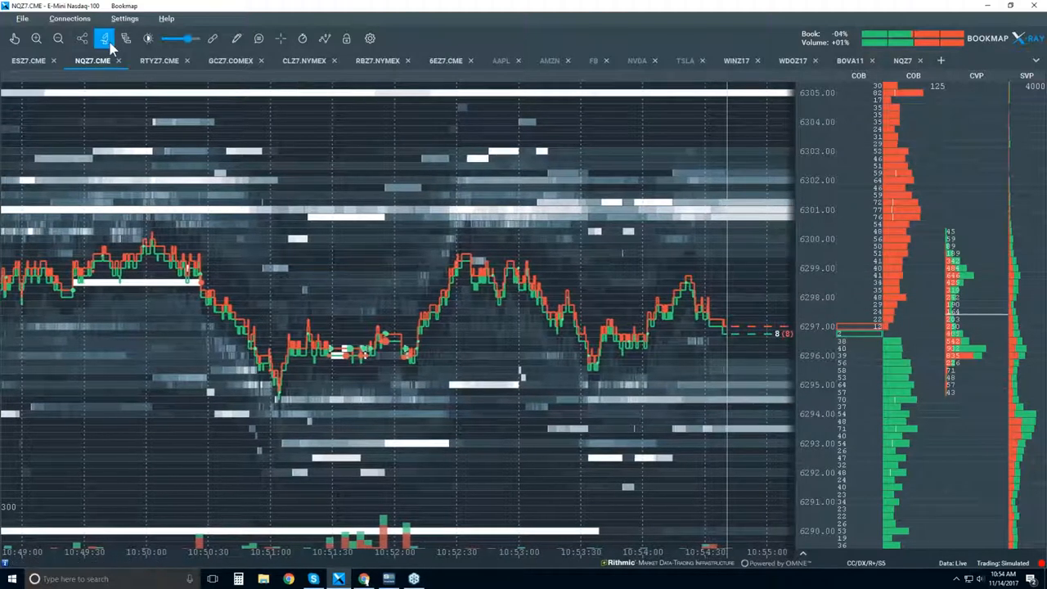
pyautogui.click(105, 39)
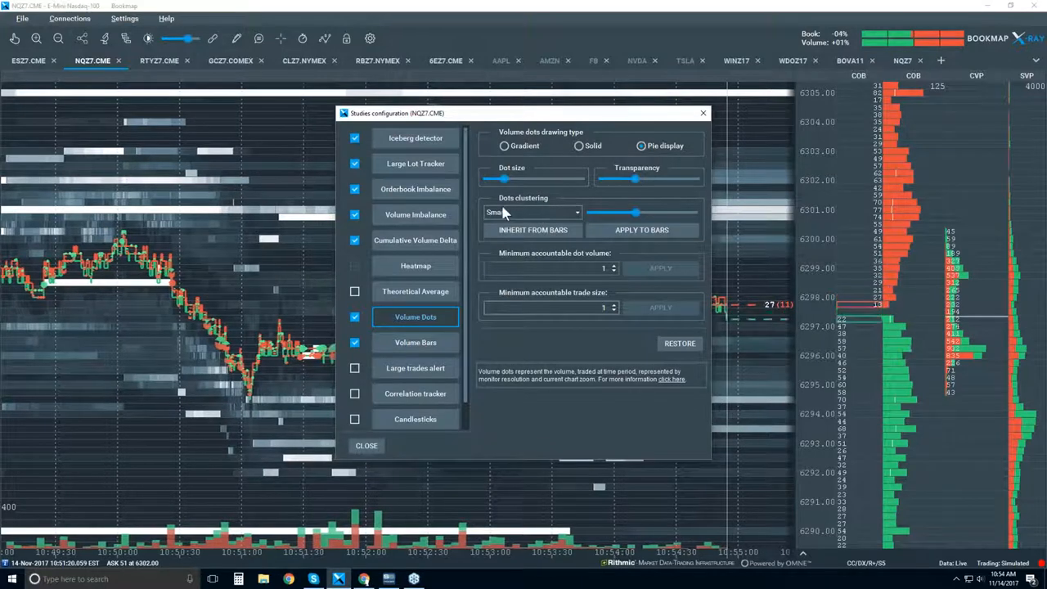
pyautogui.click(366, 445)
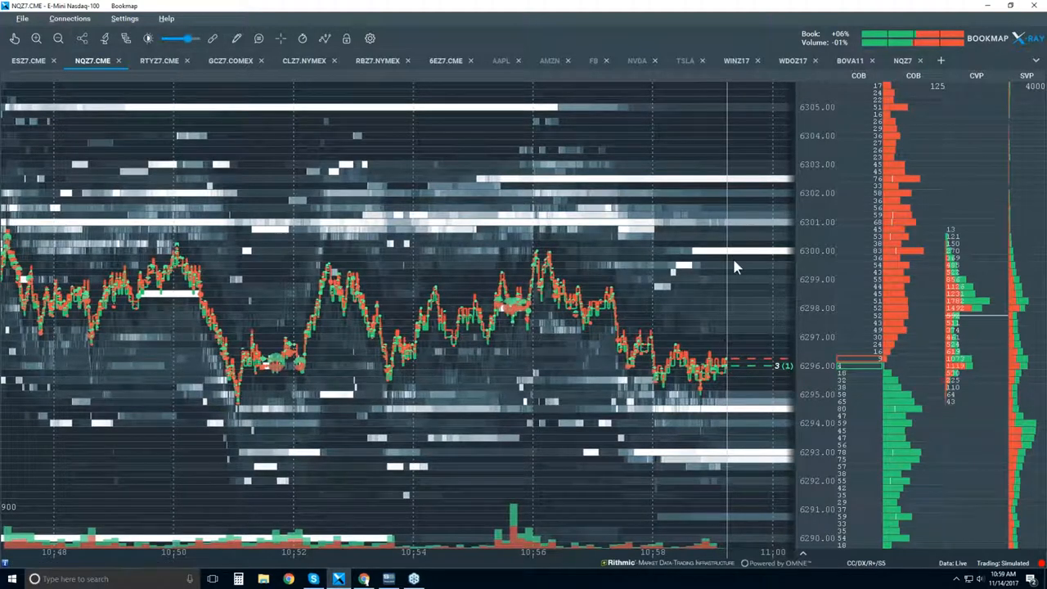
pyautogui.moveTo(753, 255)
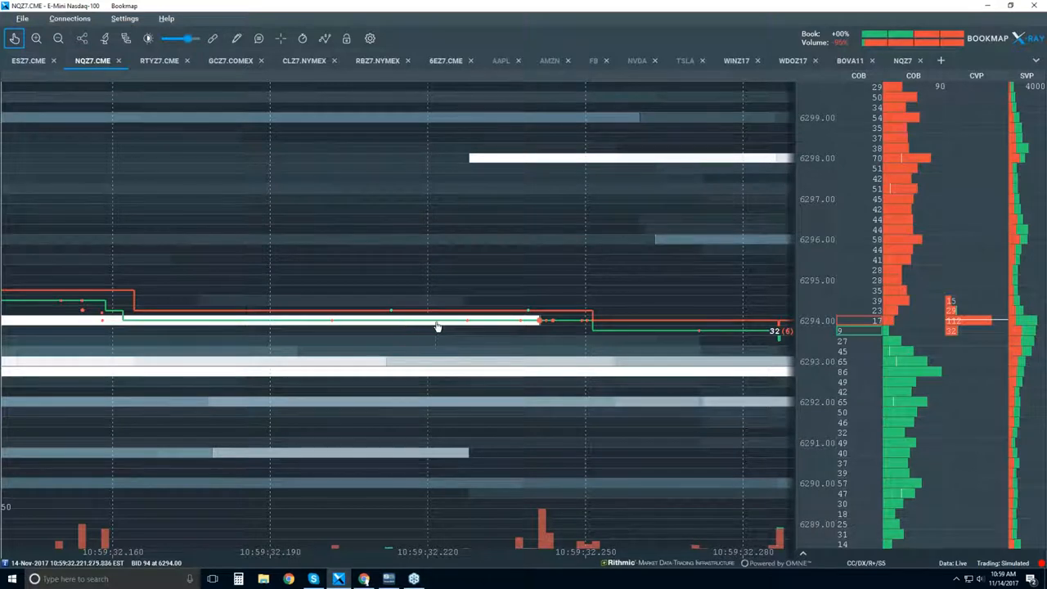
pyautogui.moveTo(562, 331)
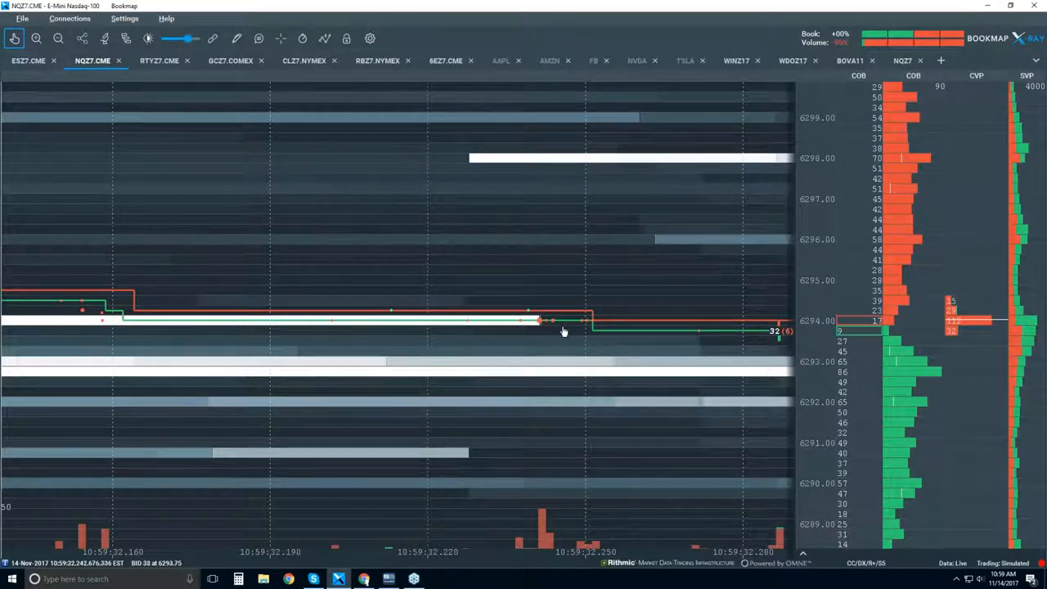